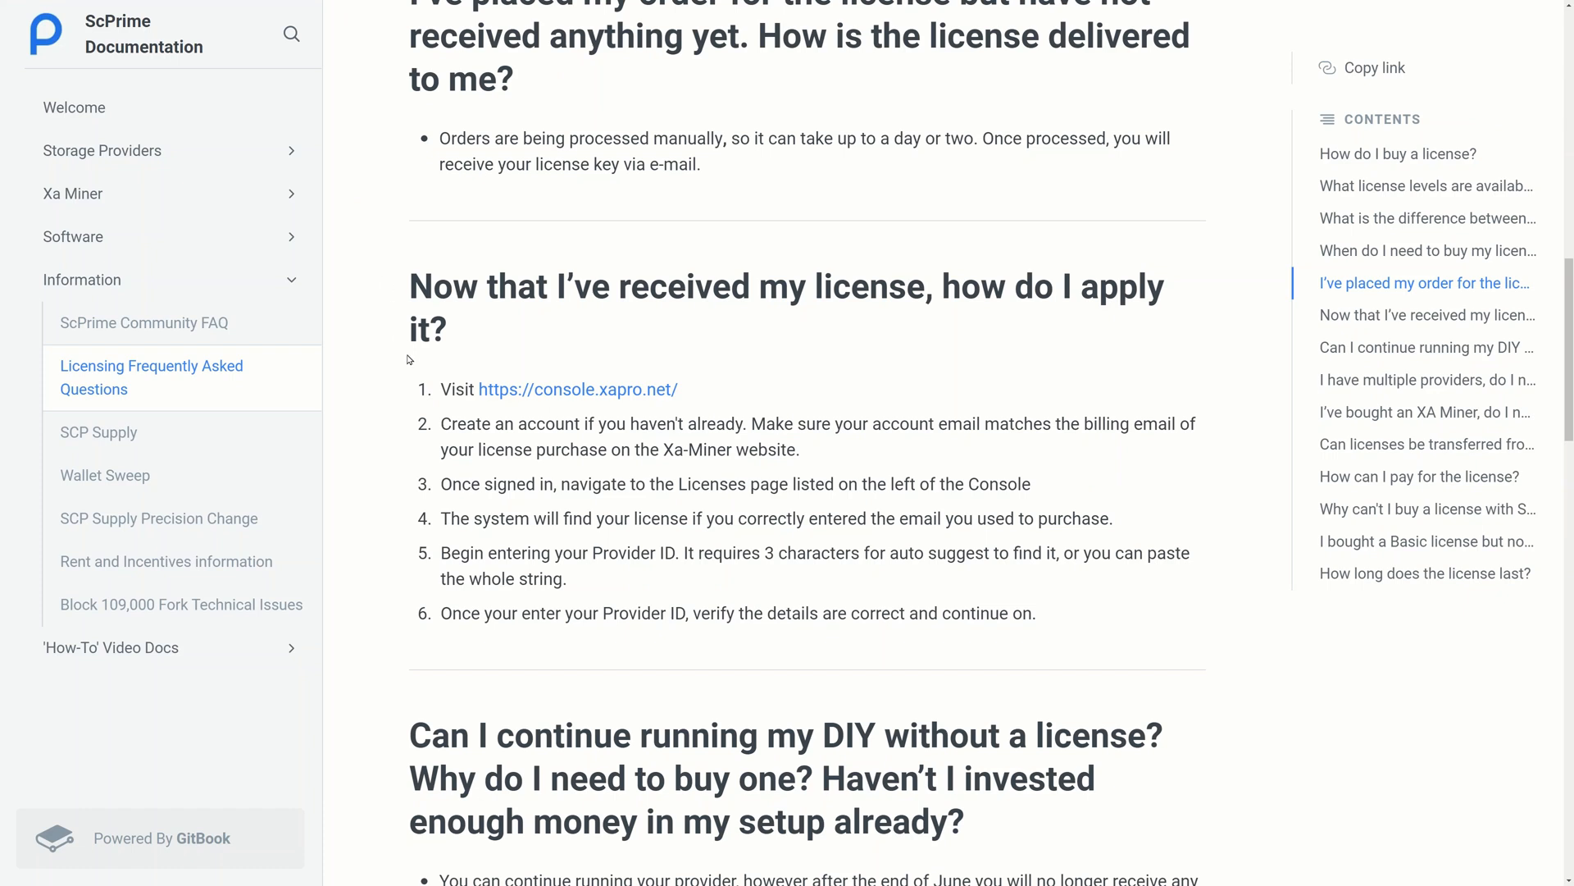
{"action": "mouse_move", "coordinate": [584, 651]}
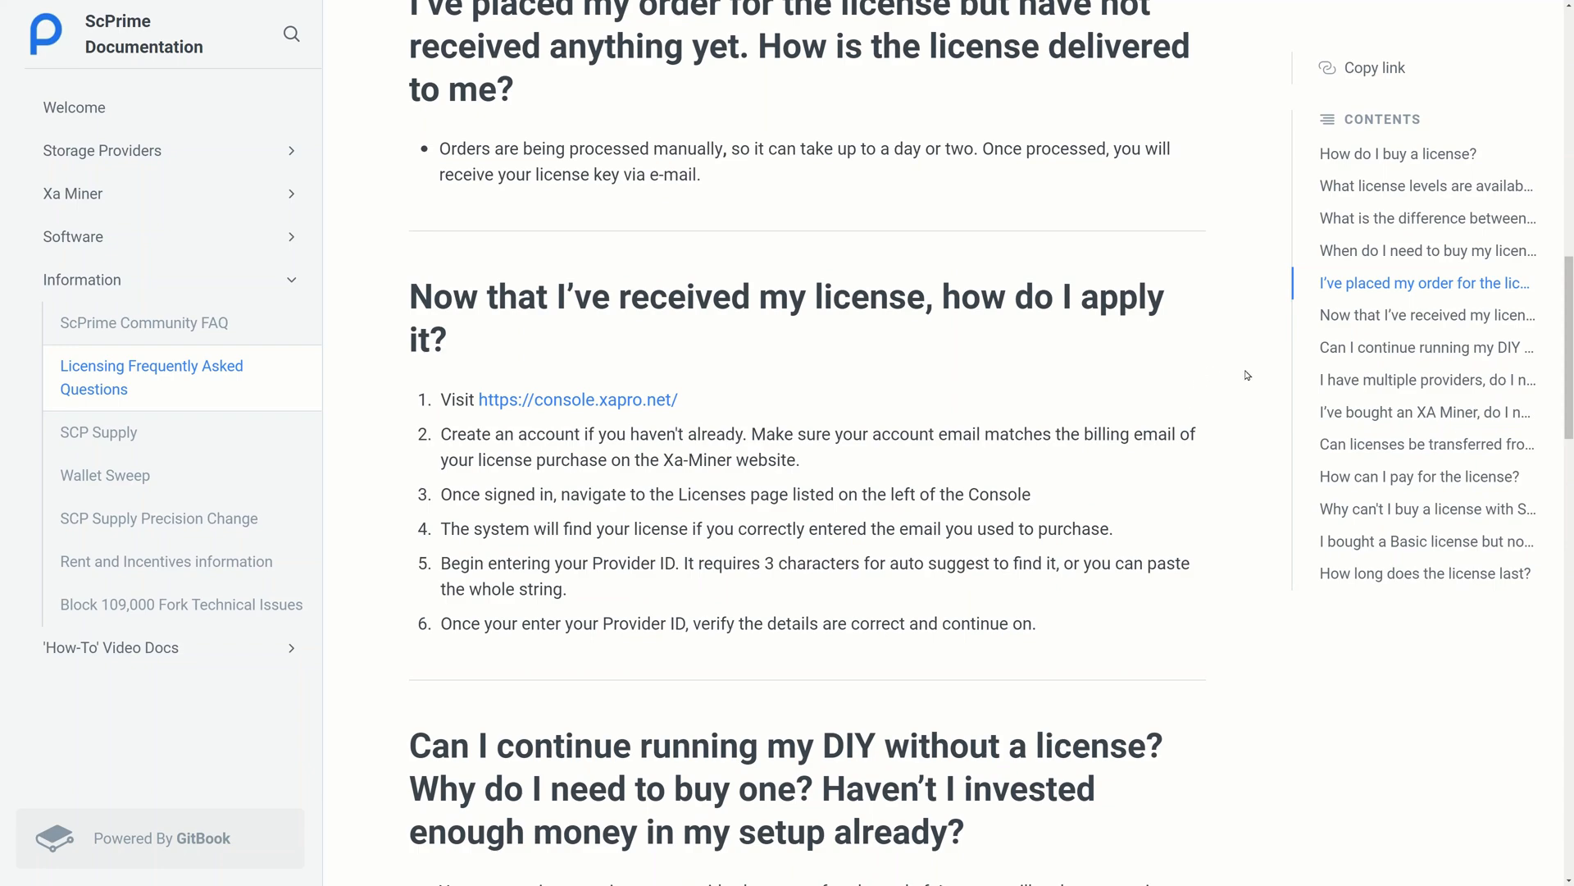
{"action": "mouse_move", "coordinate": [1215, 351]}
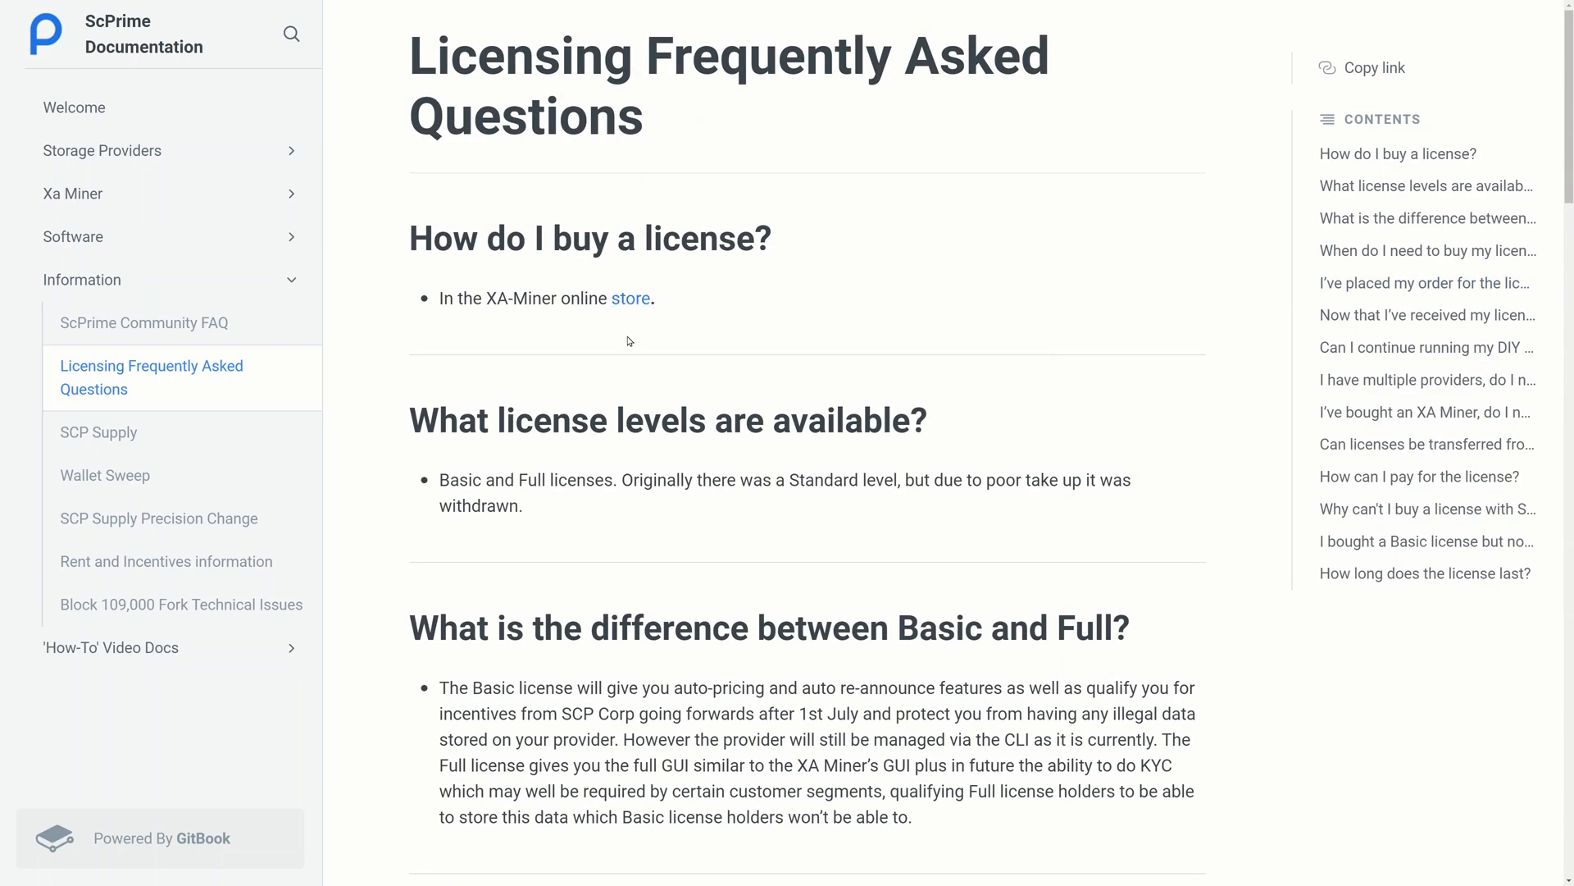
- Review the setup note that the account email must match the billing email
{"action": "scroll", "scroll_direction": "down", "scroll_amount": 3}
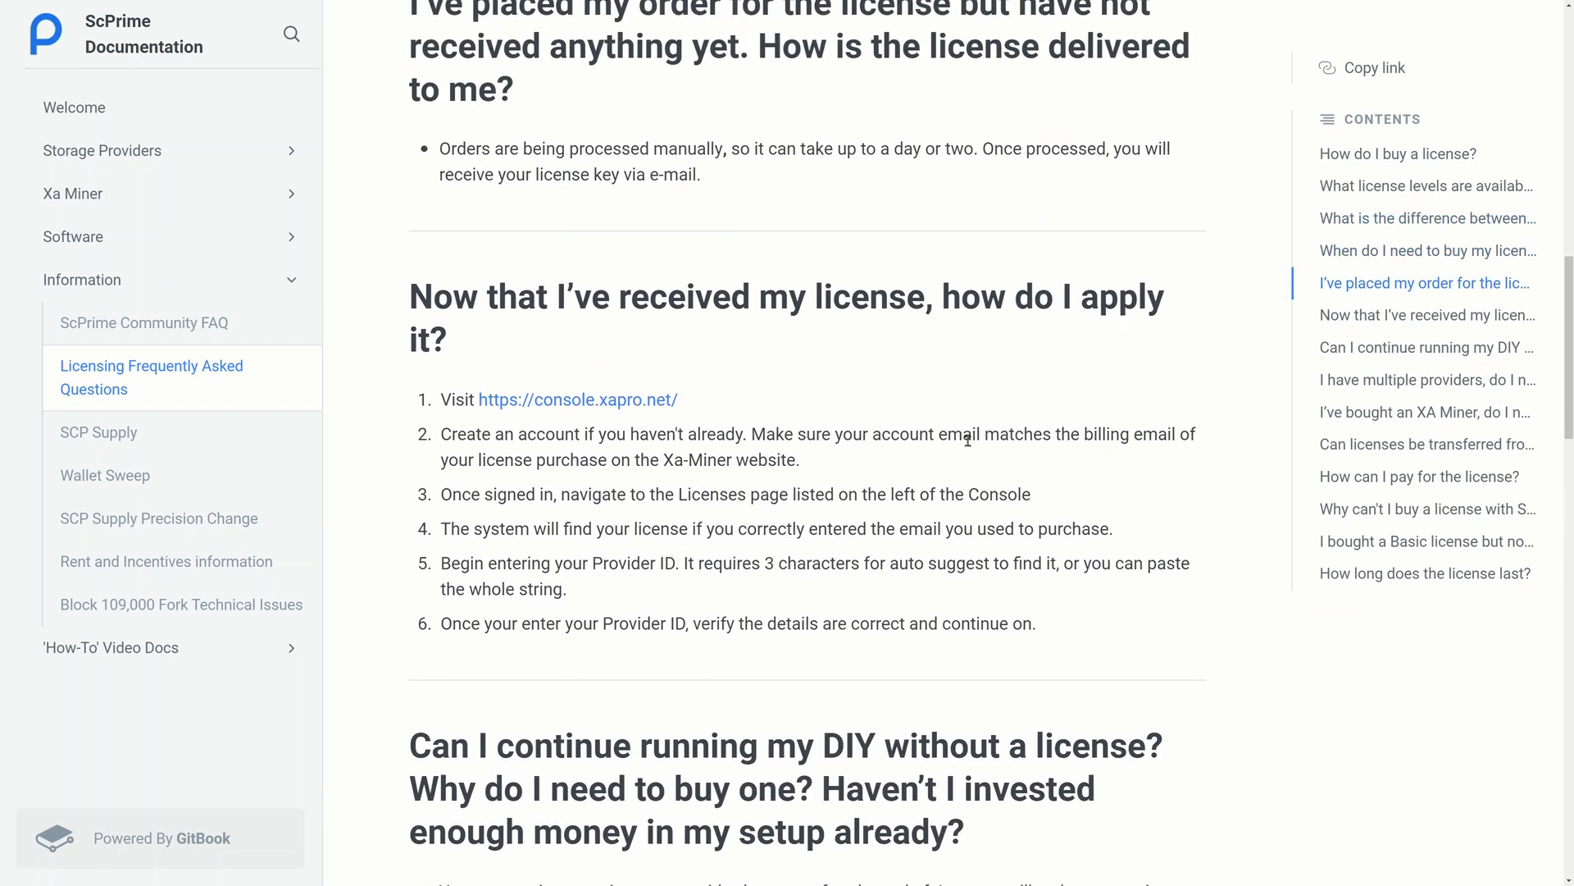
{"action": "mouse_move", "coordinate": [674, 476]}
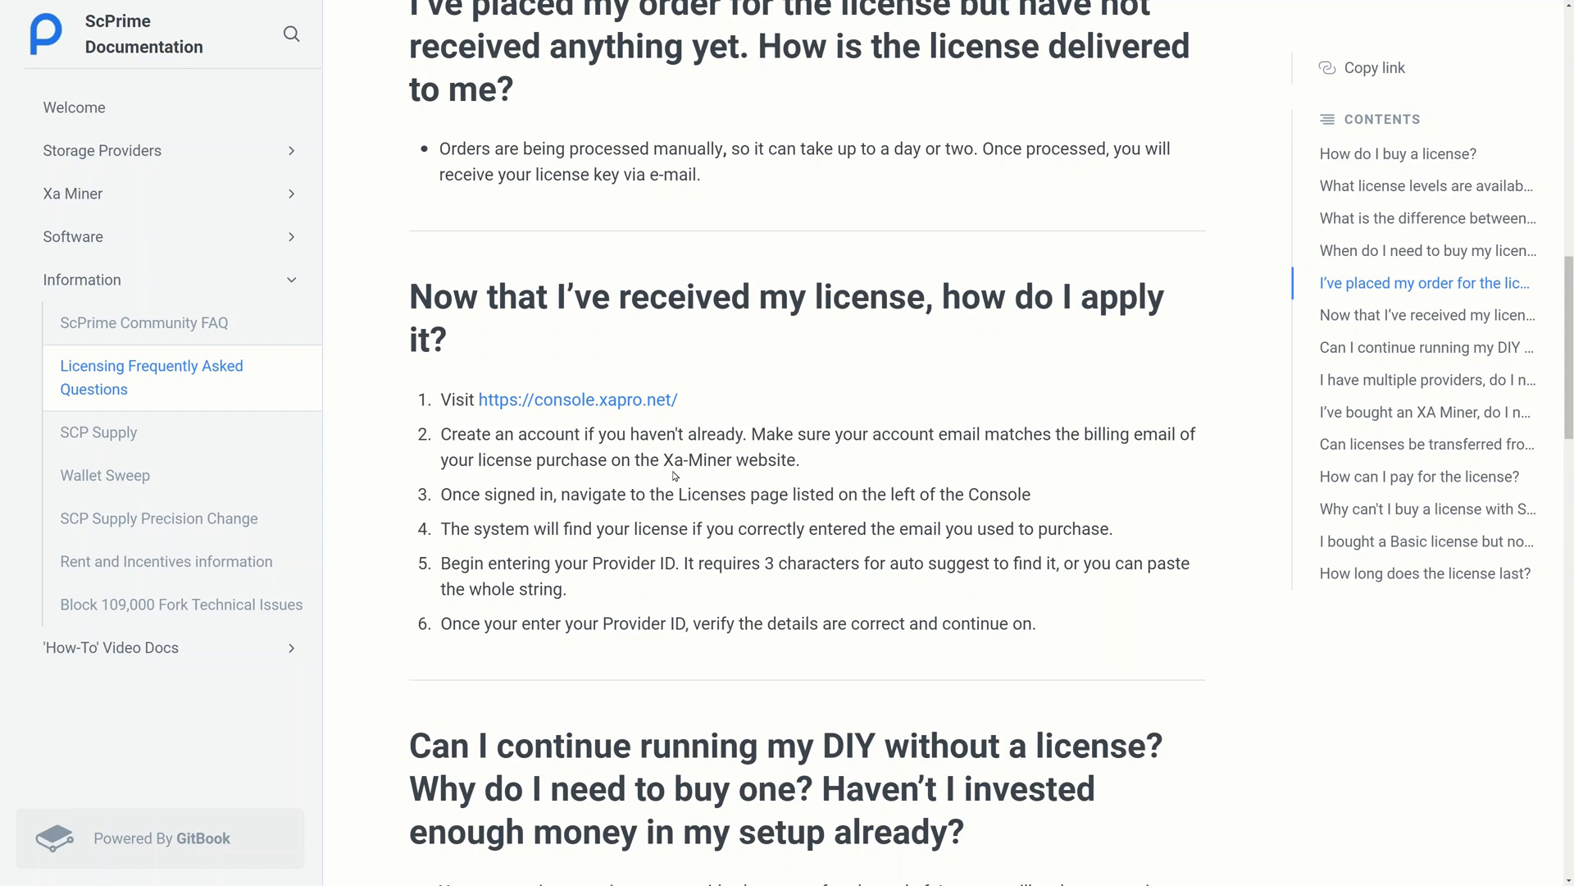
{"action": "mouse_move", "coordinate": [338, 563]}
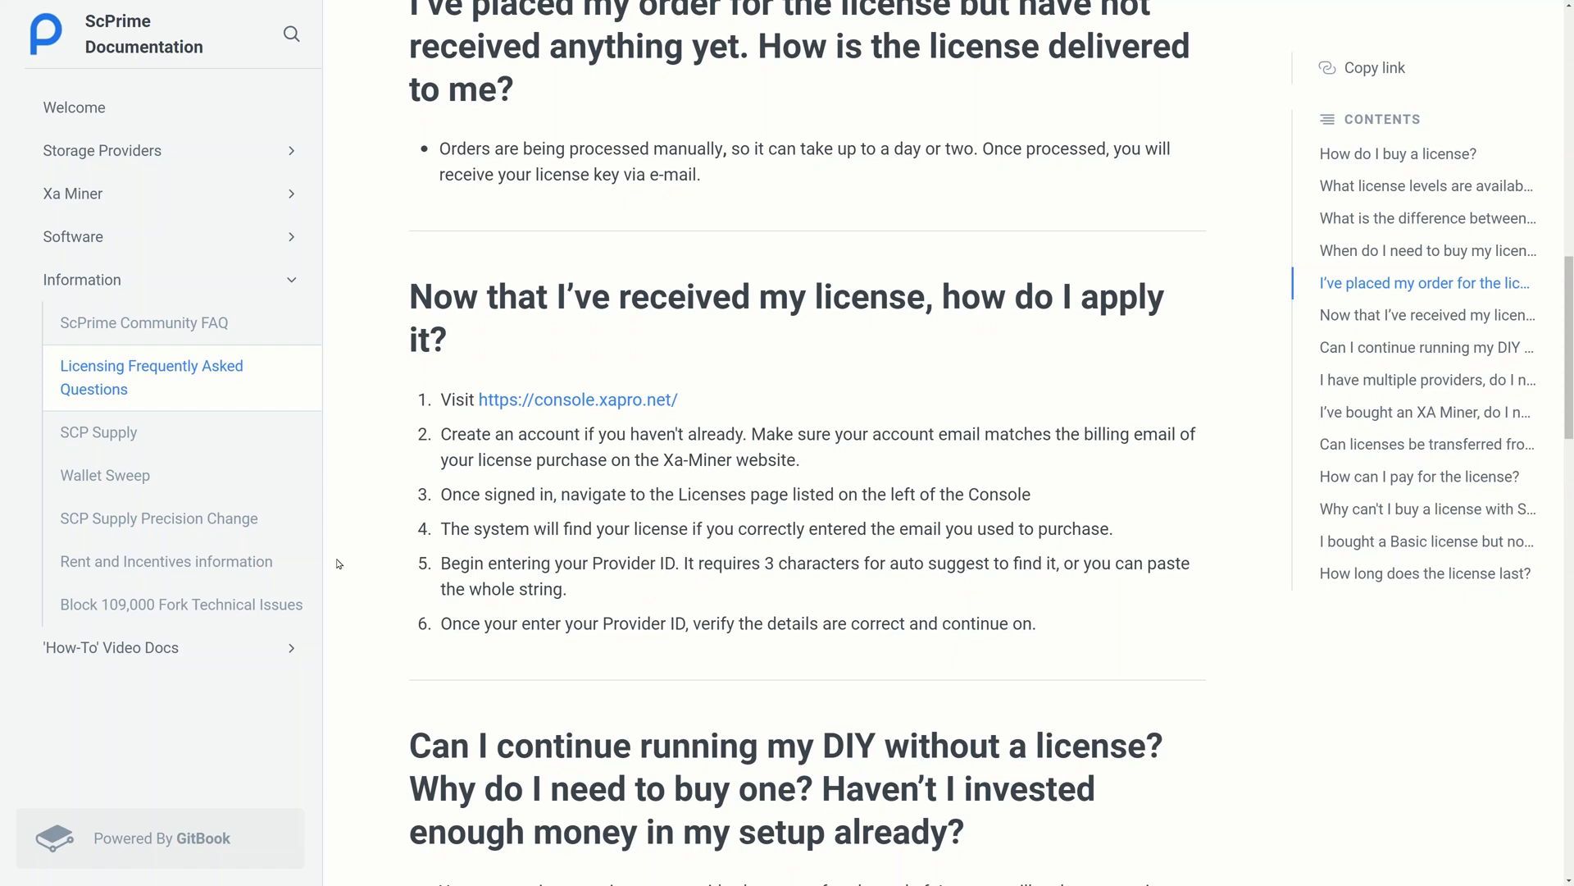
{"action": "mouse_move", "coordinate": [336, 561]}
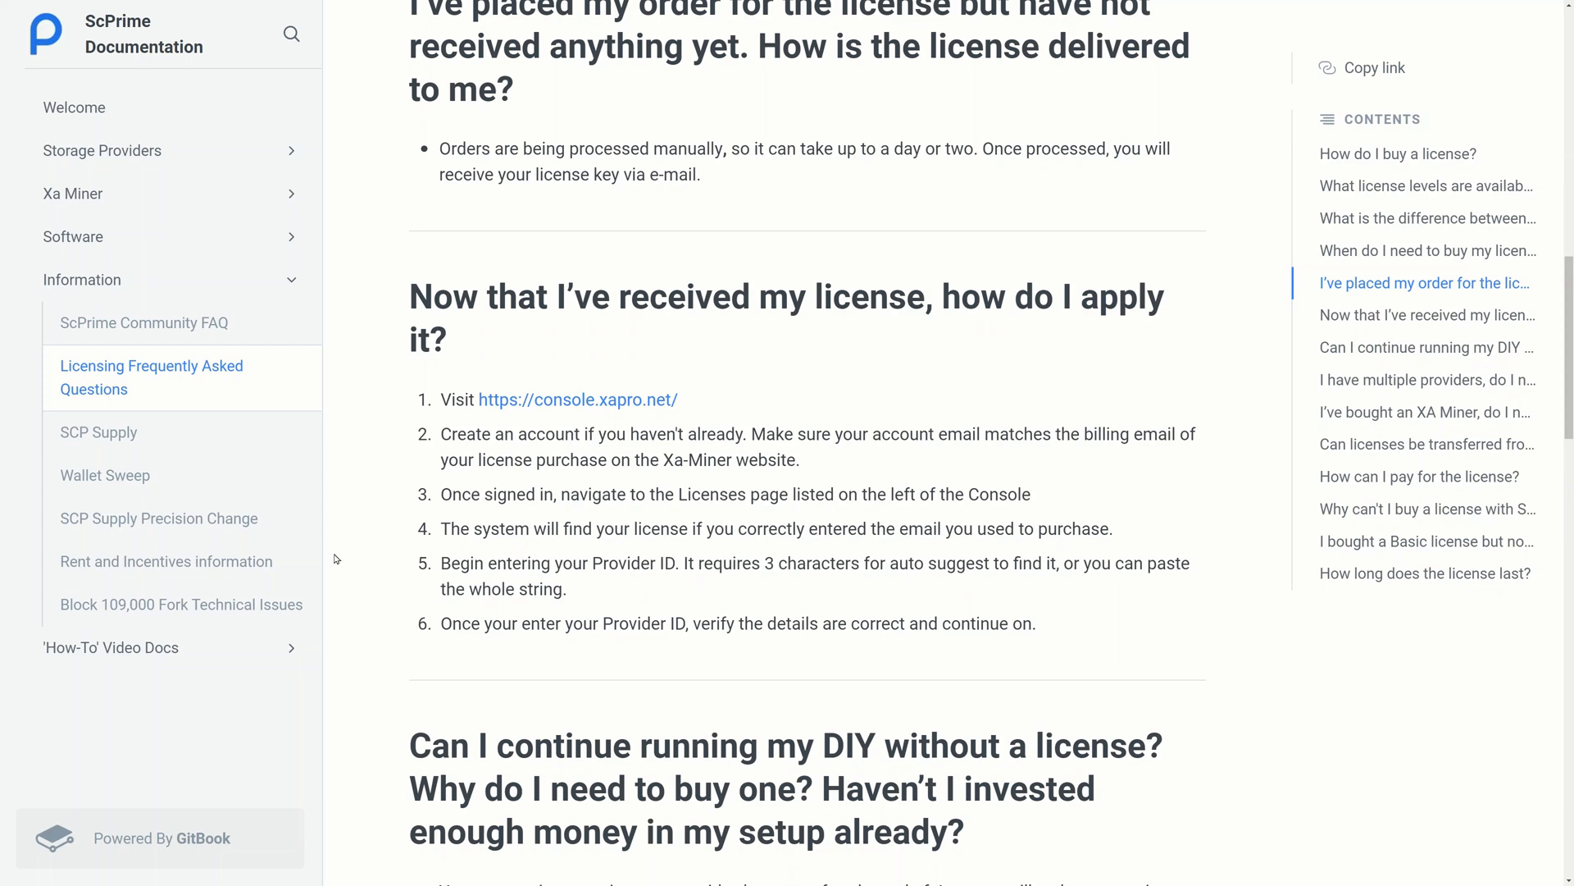
{"action": "mouse_move", "coordinate": [338, 556]}
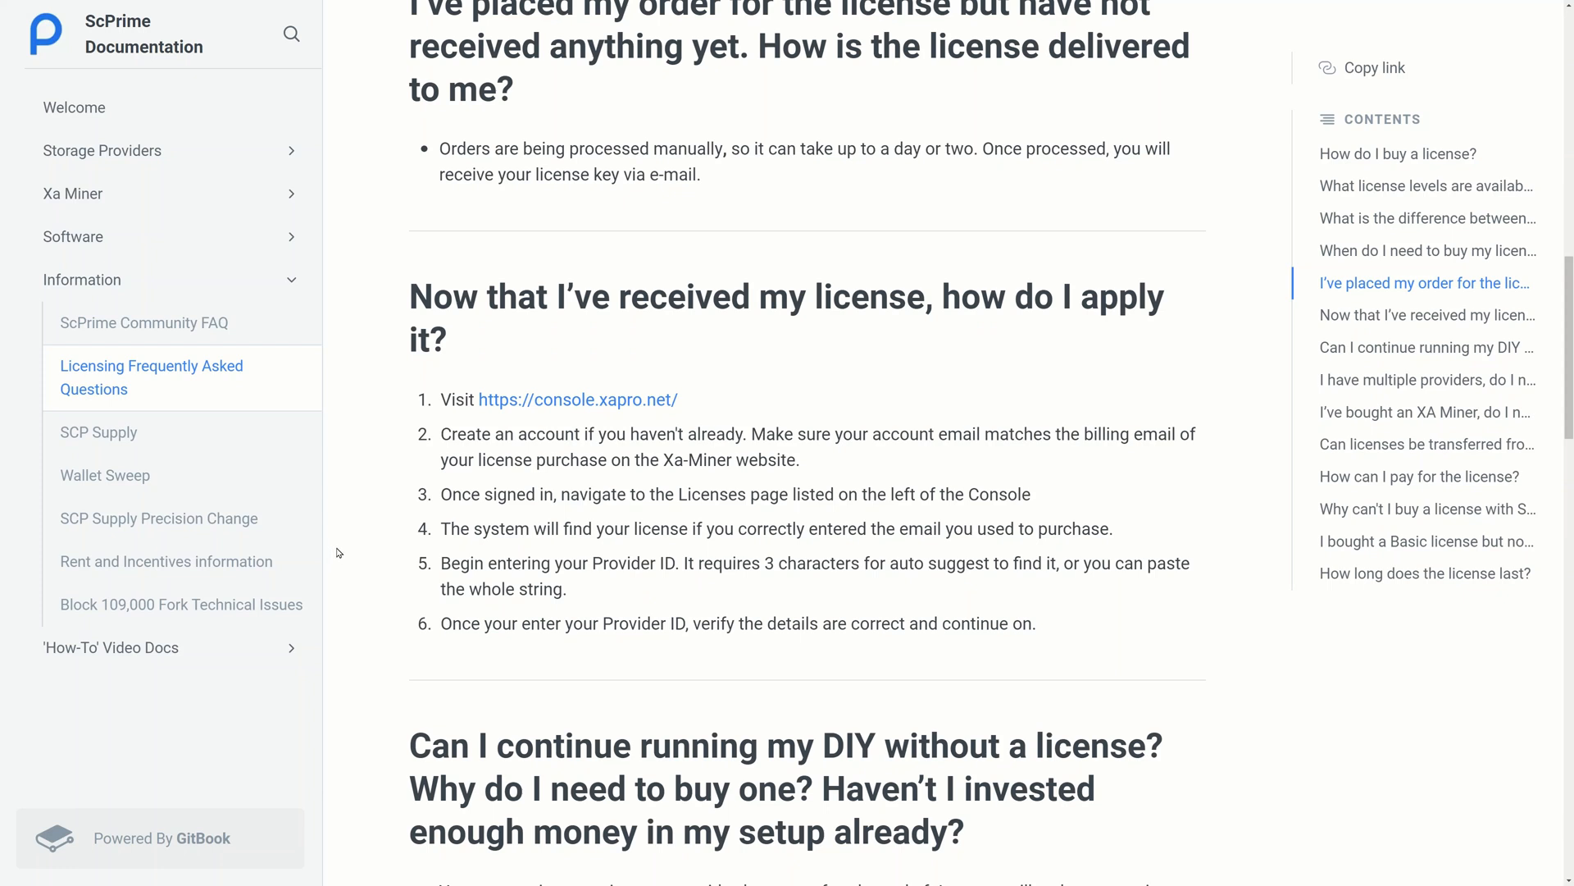
{"action": "mouse_move", "coordinate": [708, 377]}
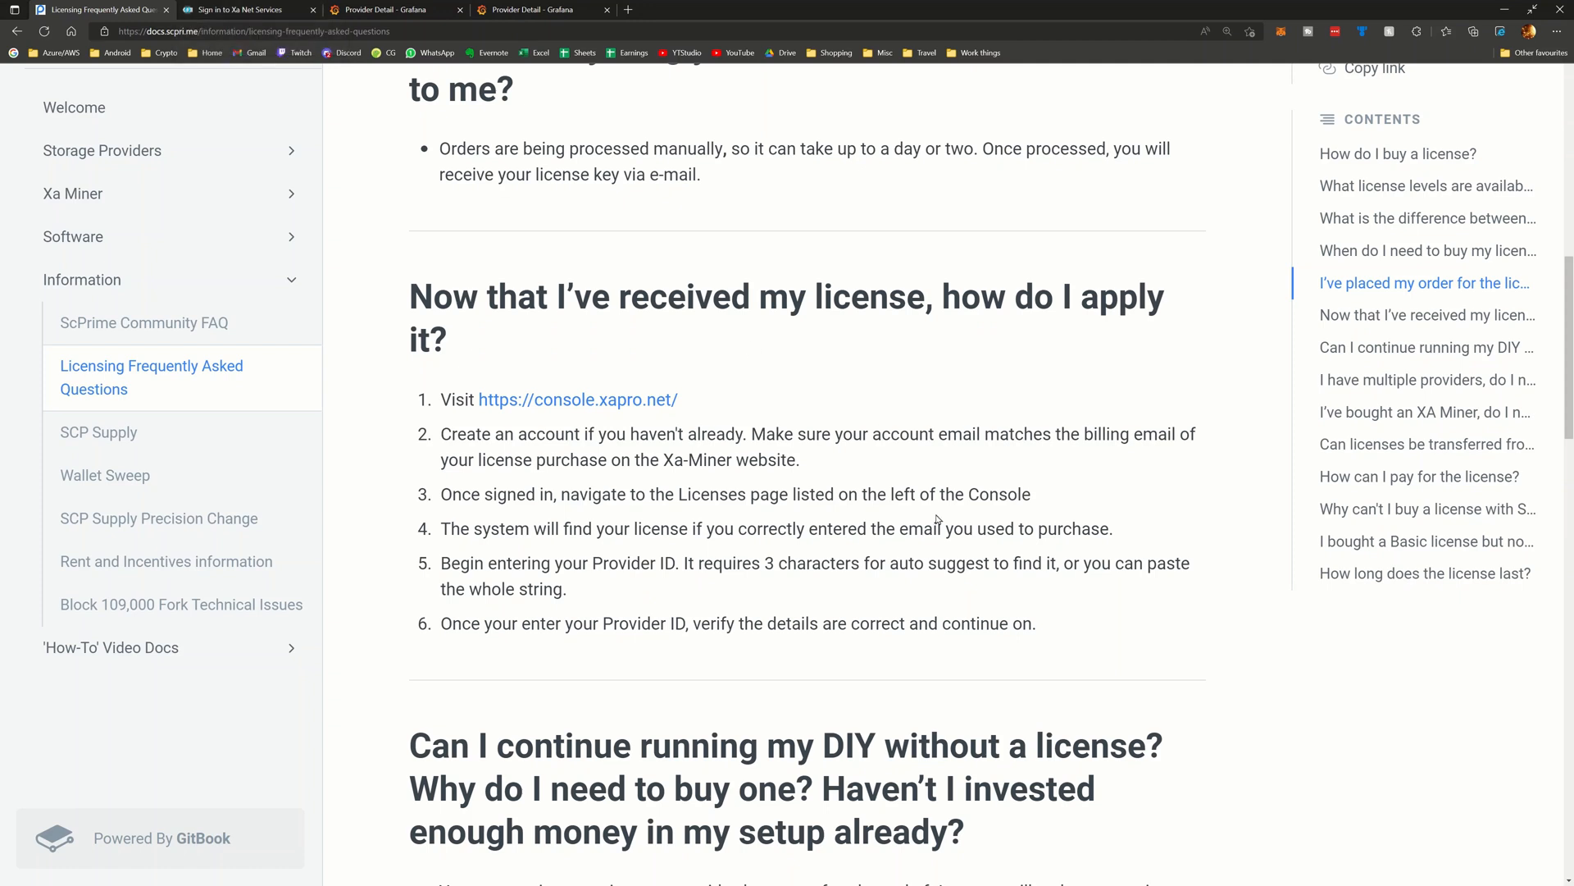
{"action": "left_click_drag", "start_coordinate": [753, 433], "coordinate": [1031, 433]}
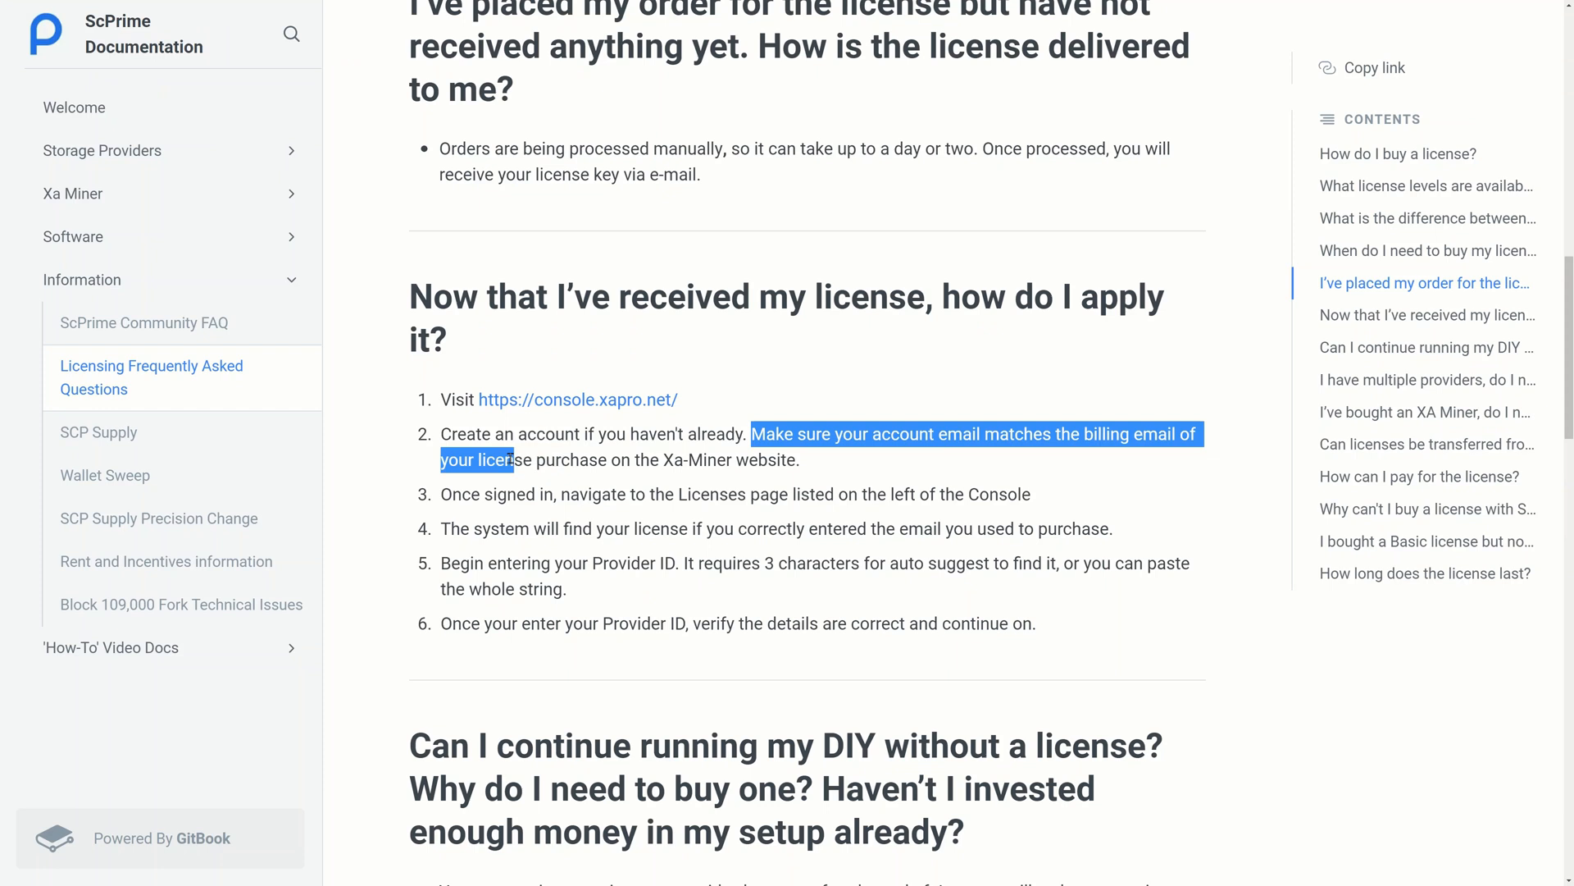
{"action": "left_click_drag", "start_coordinate": [513, 459], "coordinate": [798, 459]}
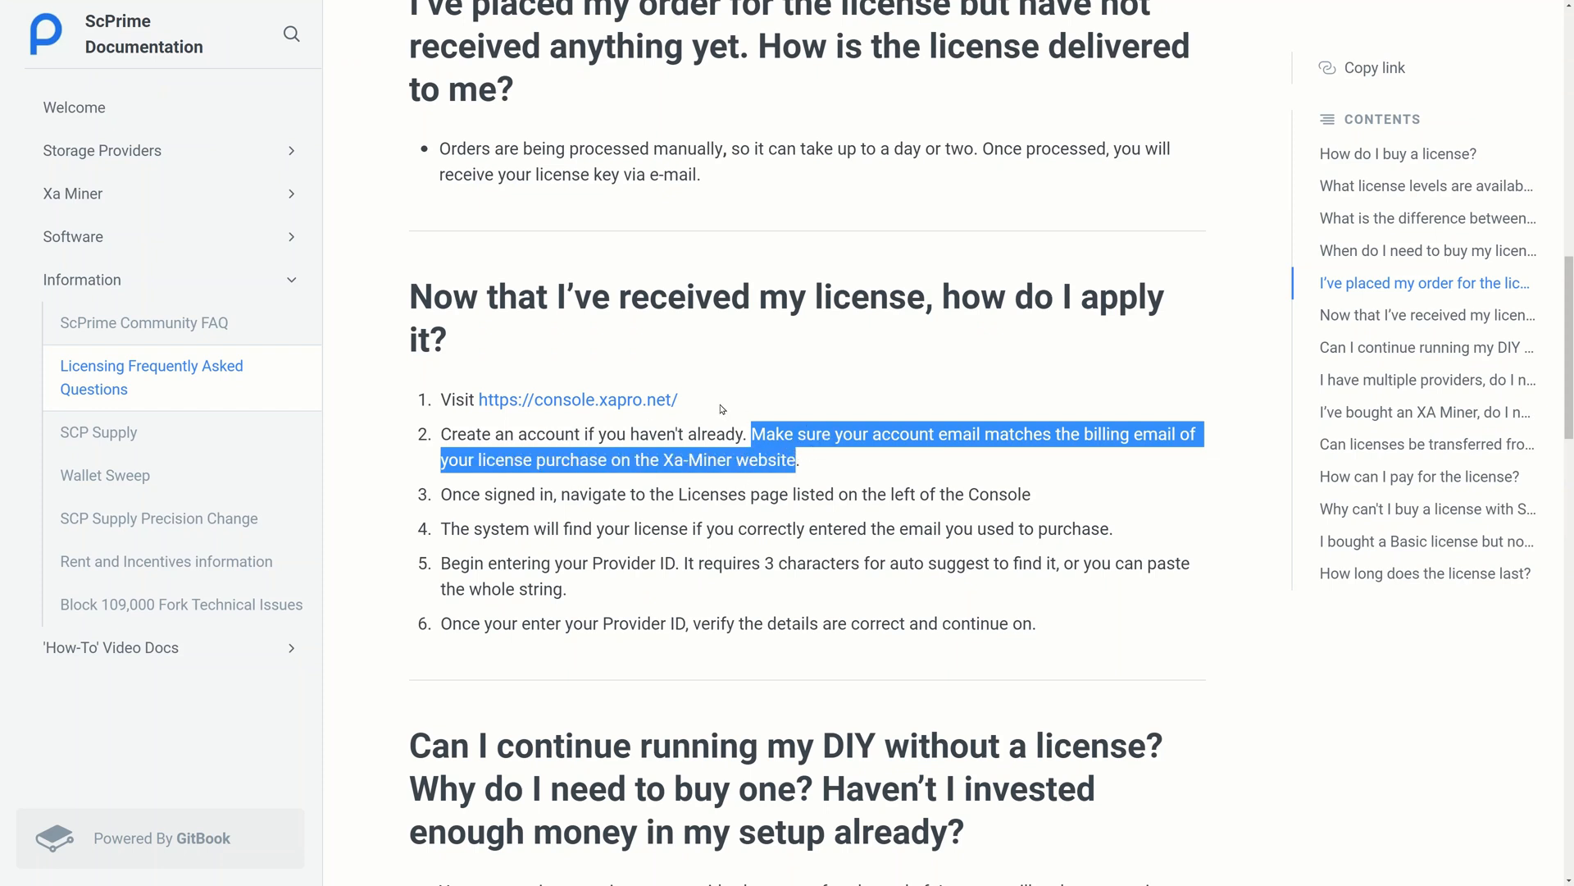
{"action": "left_click", "coordinate": [733, 433]}
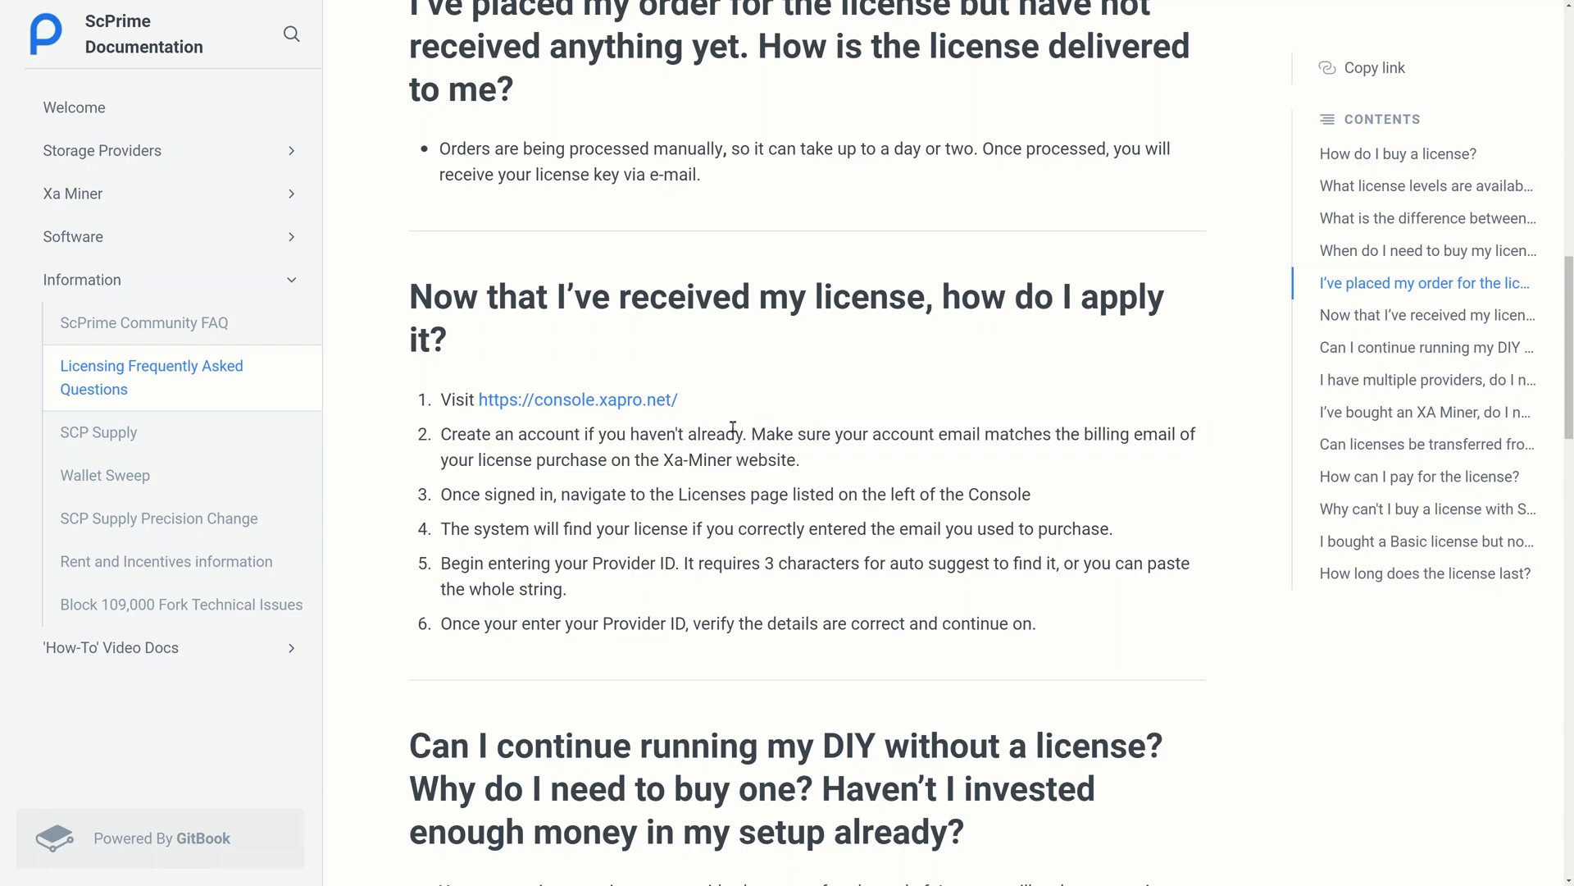
{"action": "mouse_move", "coordinate": [1018, 429]}
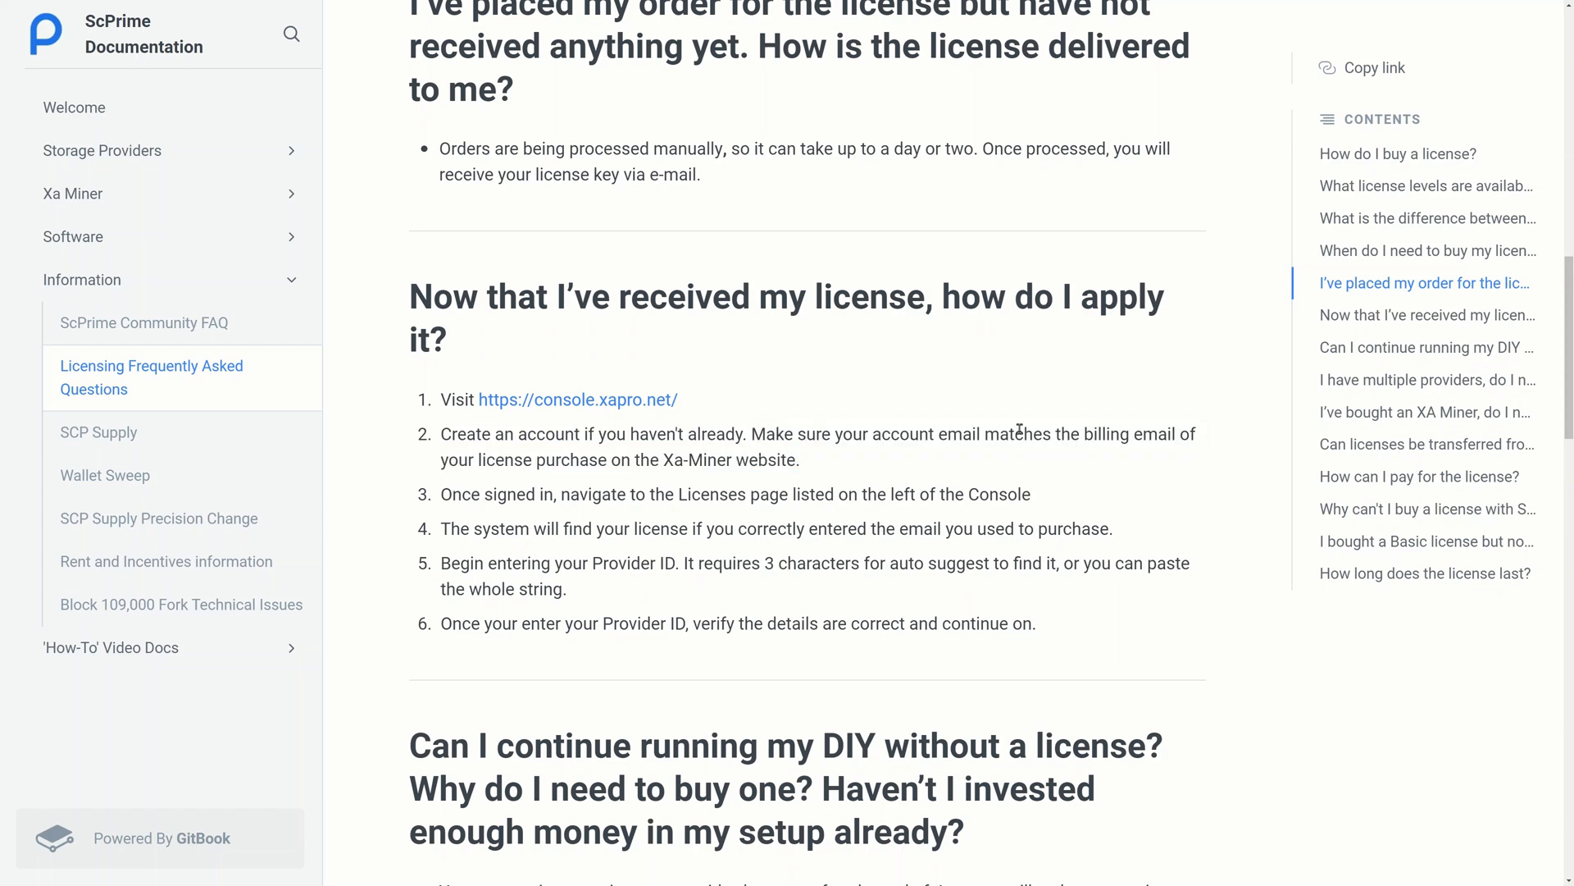
- Register a new console account from the sign-in page and verify its email address
{"action": "left_click", "coordinate": [577, 399]}
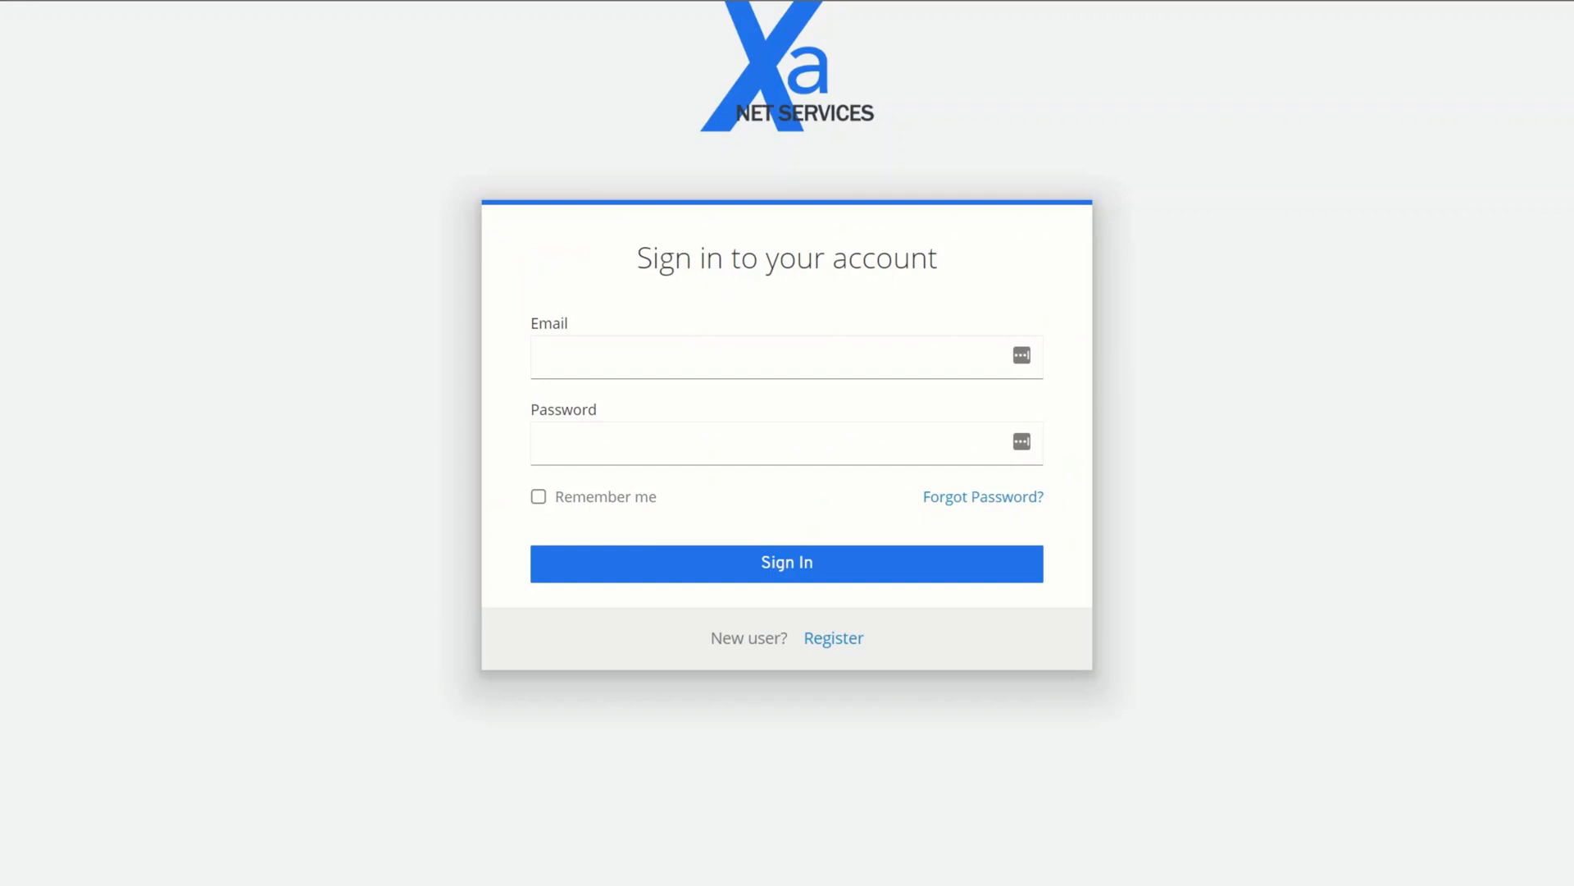
{"action": "mouse_move", "coordinate": [833, 638]}
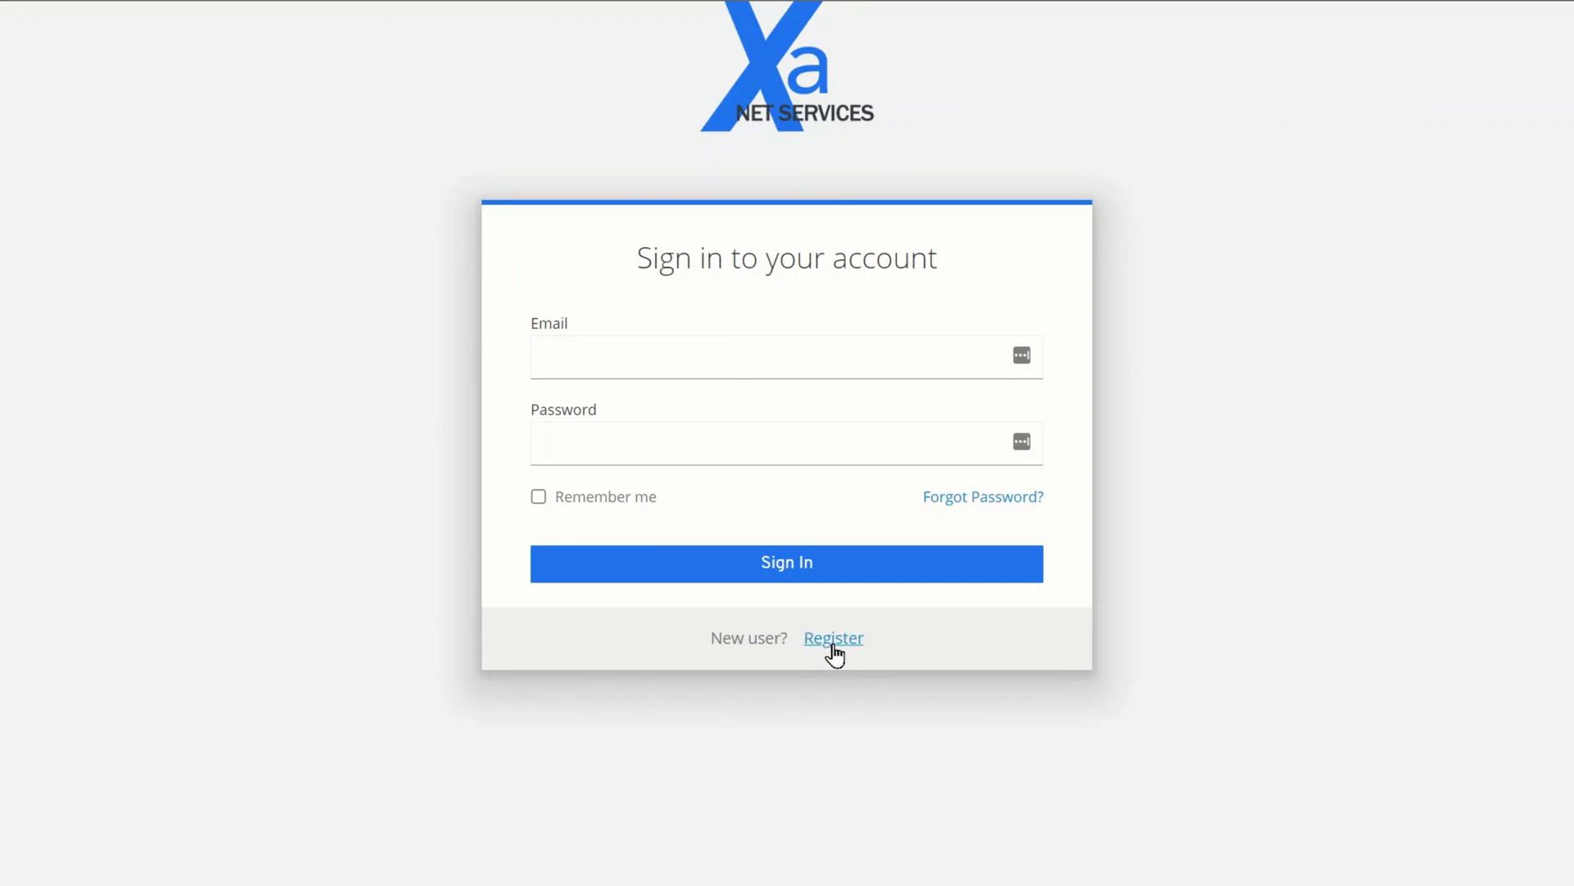
{"action": "left_click", "coordinate": [833, 638]}
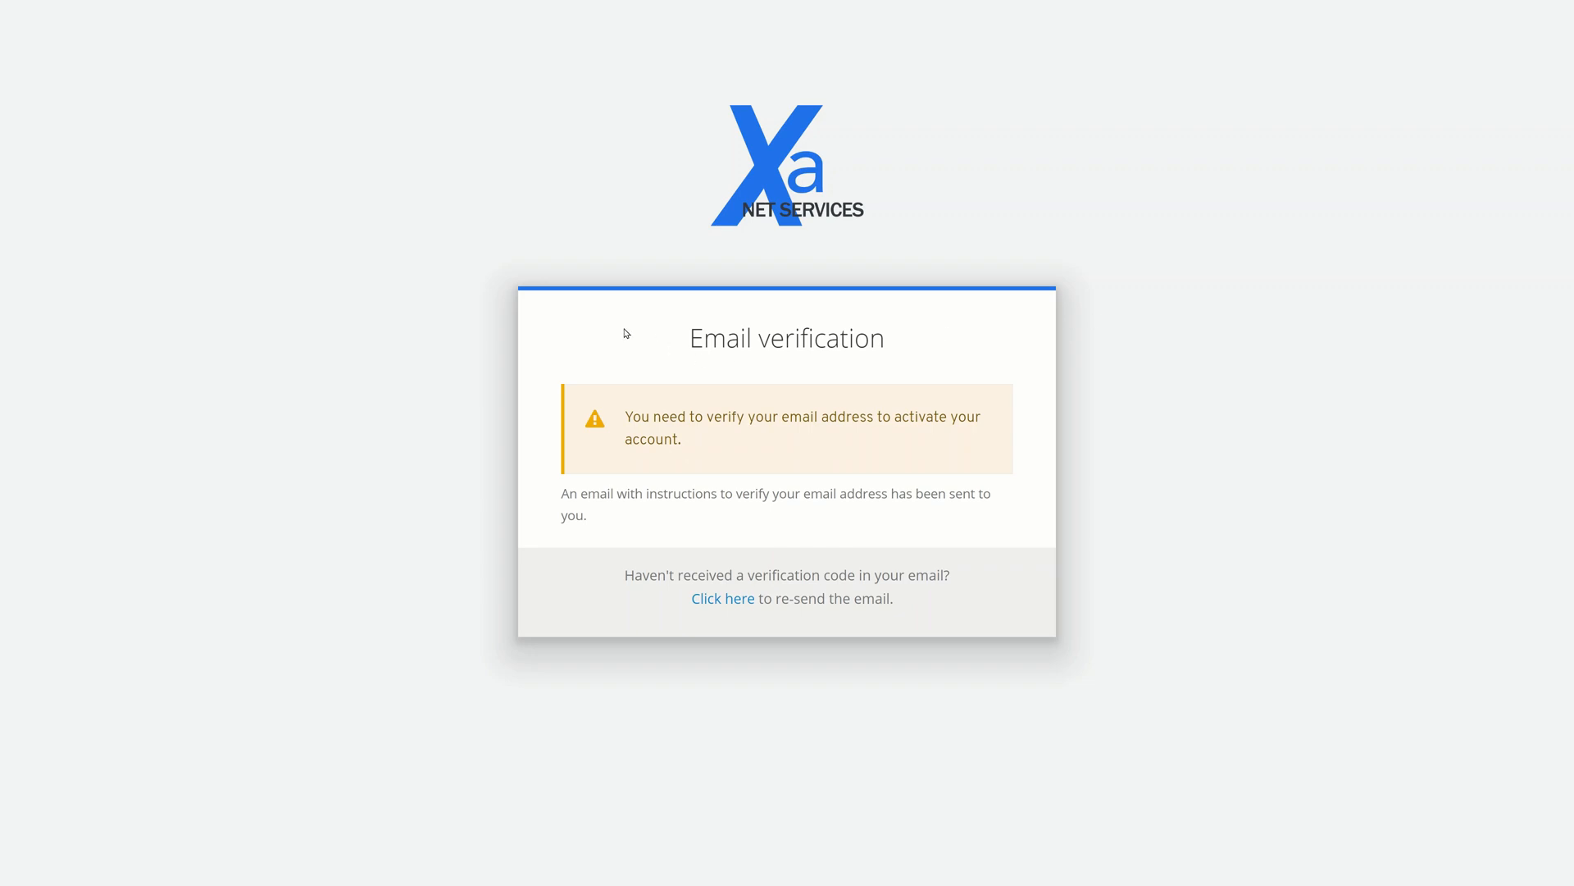
{"action": "mouse_move", "coordinate": [533, 7]}
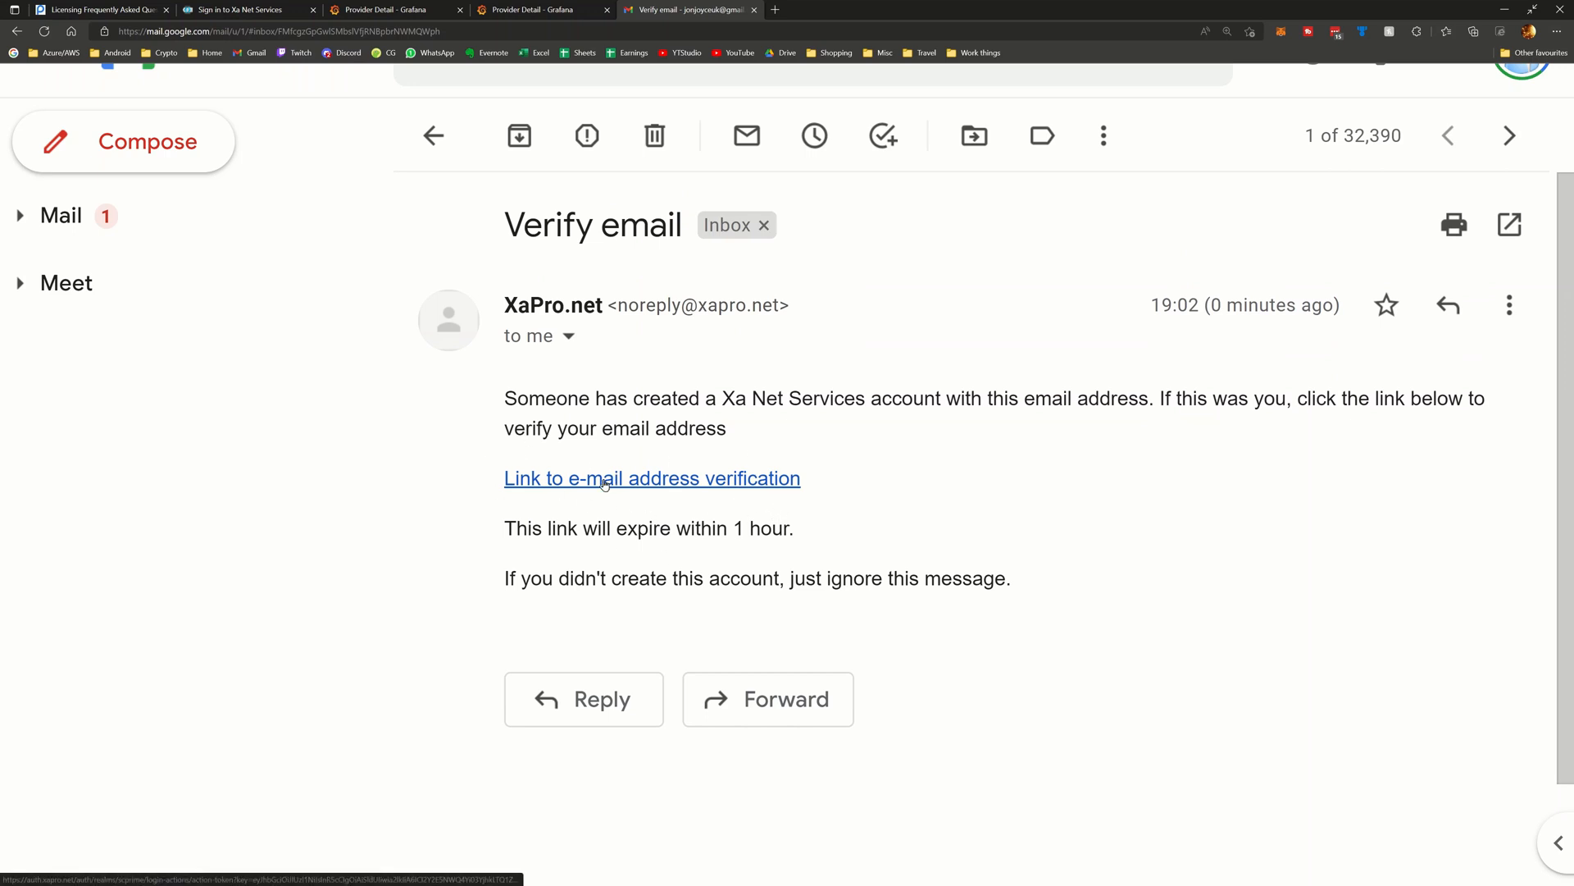
{"action": "left_click", "coordinate": [651, 477]}
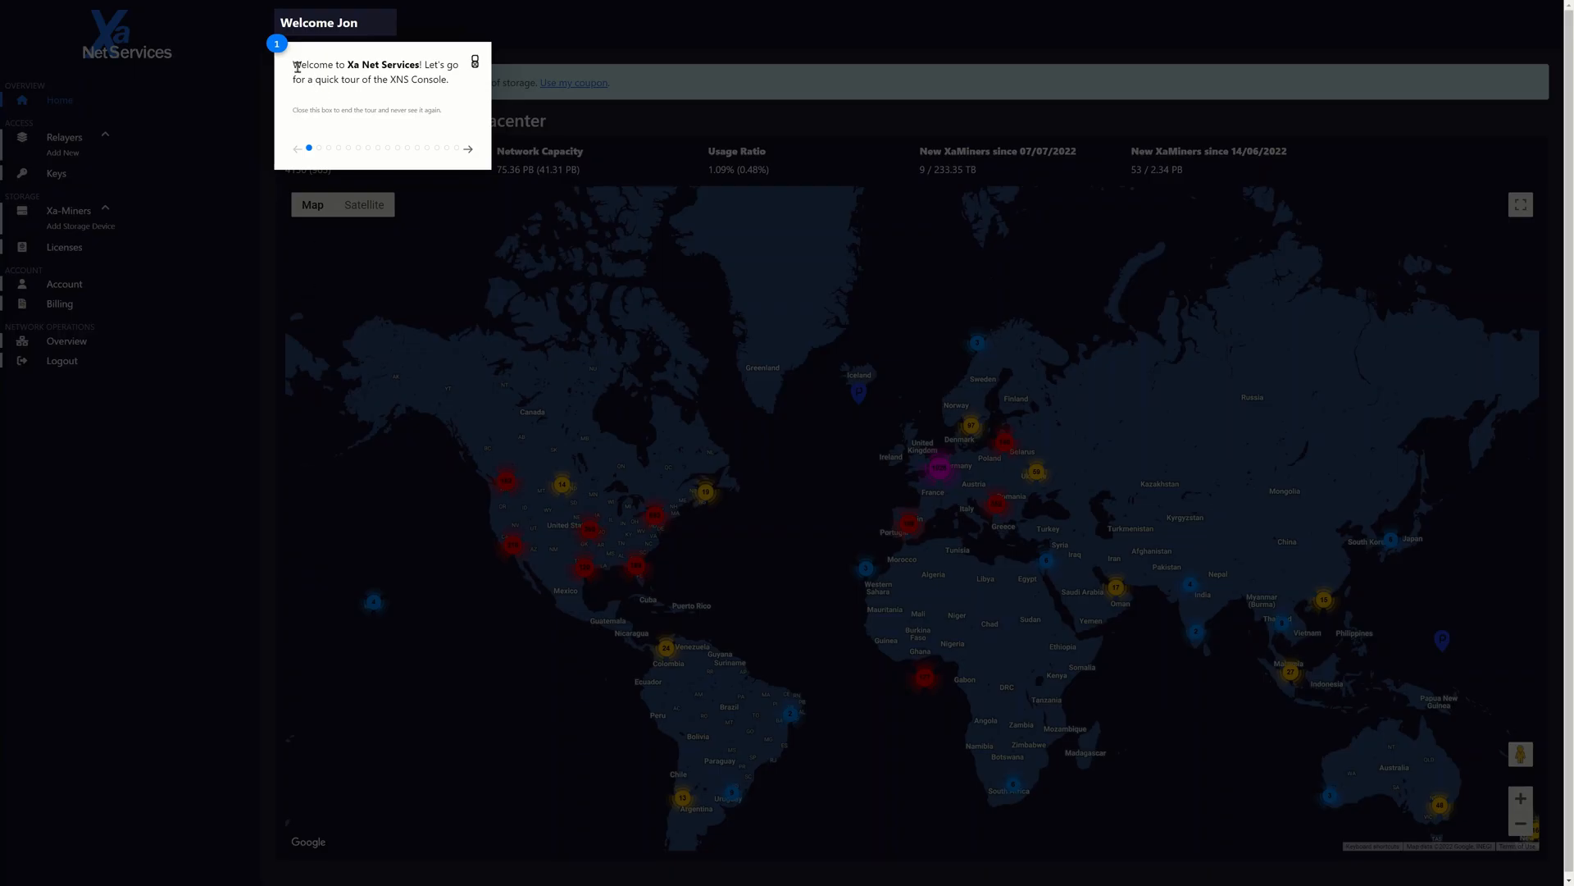
{"action": "mouse_move", "coordinate": [351, 77]}
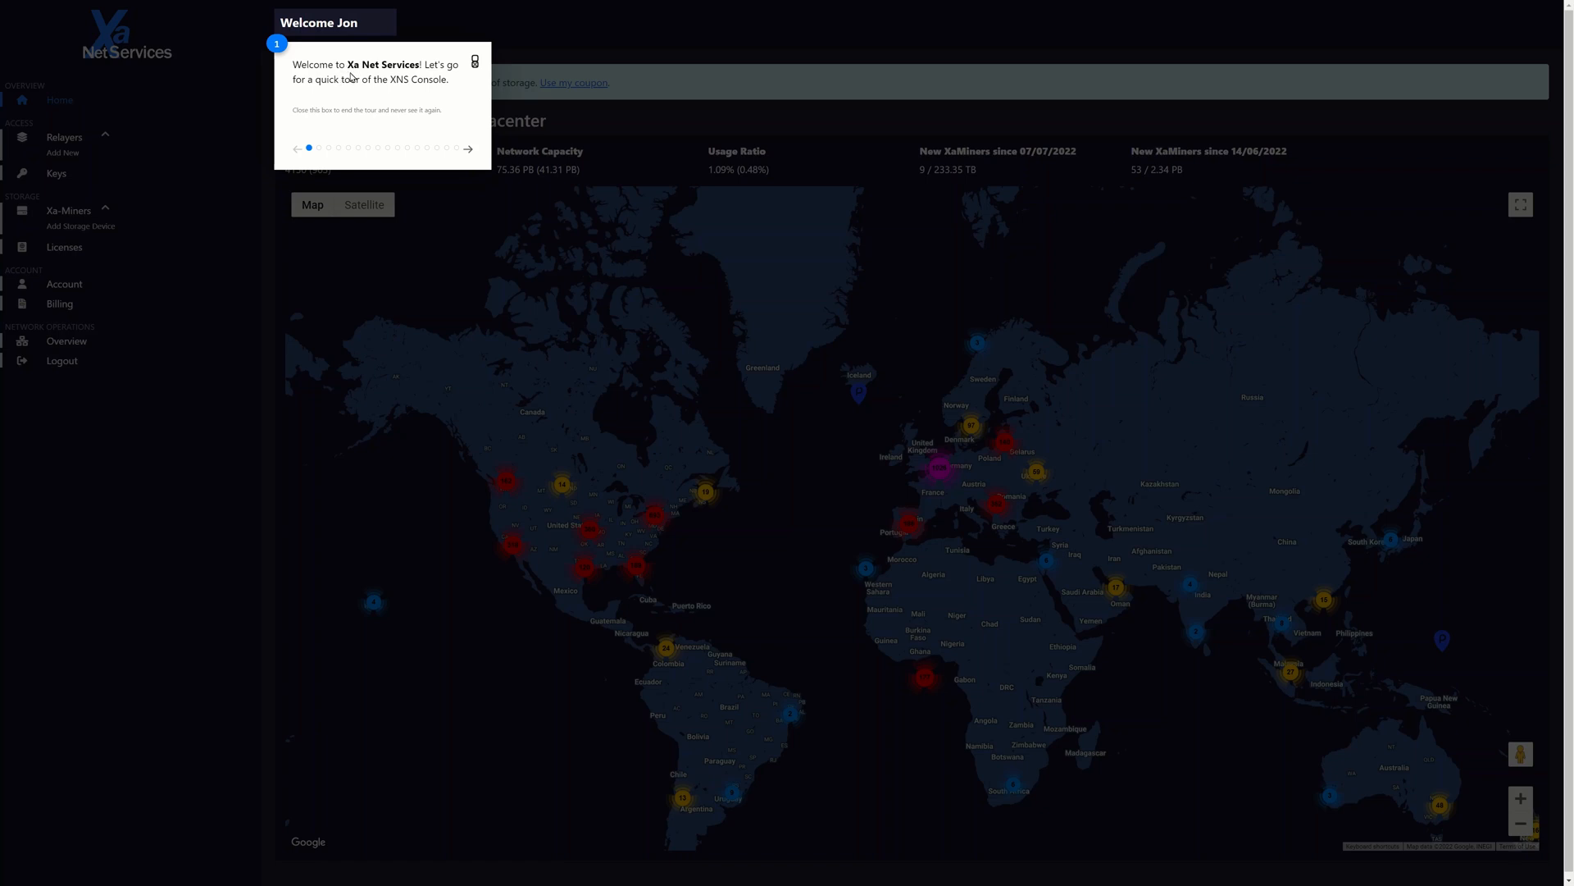
{"action": "mouse_move", "coordinate": [266, 85]}
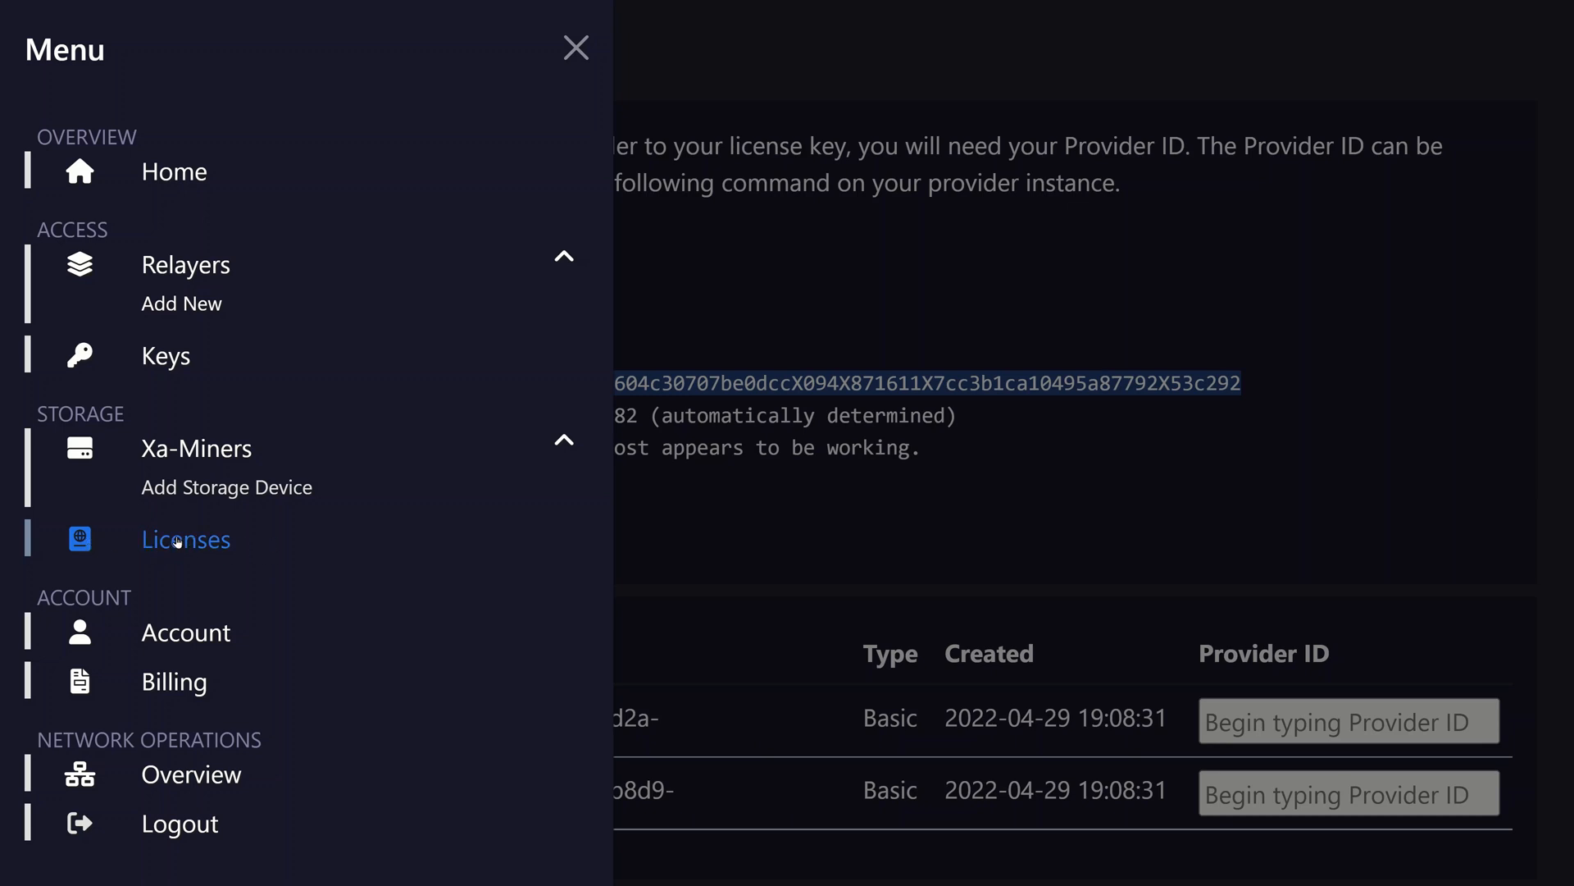
- Go to the Licenses page listing the two Basic license keys
{"action": "left_click", "coordinate": [576, 48]}
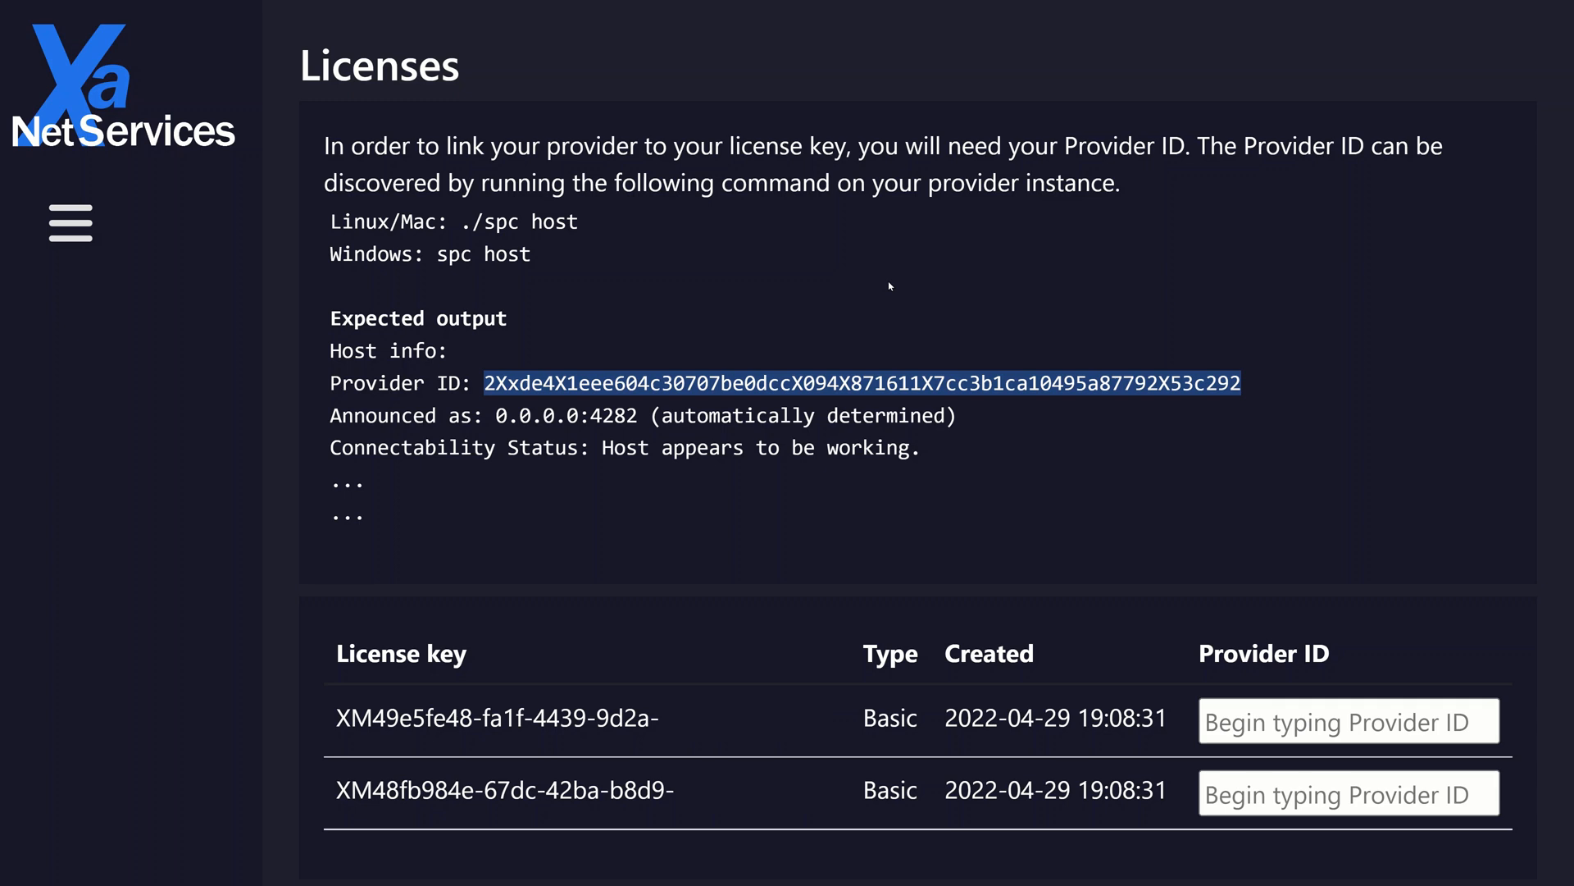
{"action": "mouse_move", "coordinate": [612, 211]}
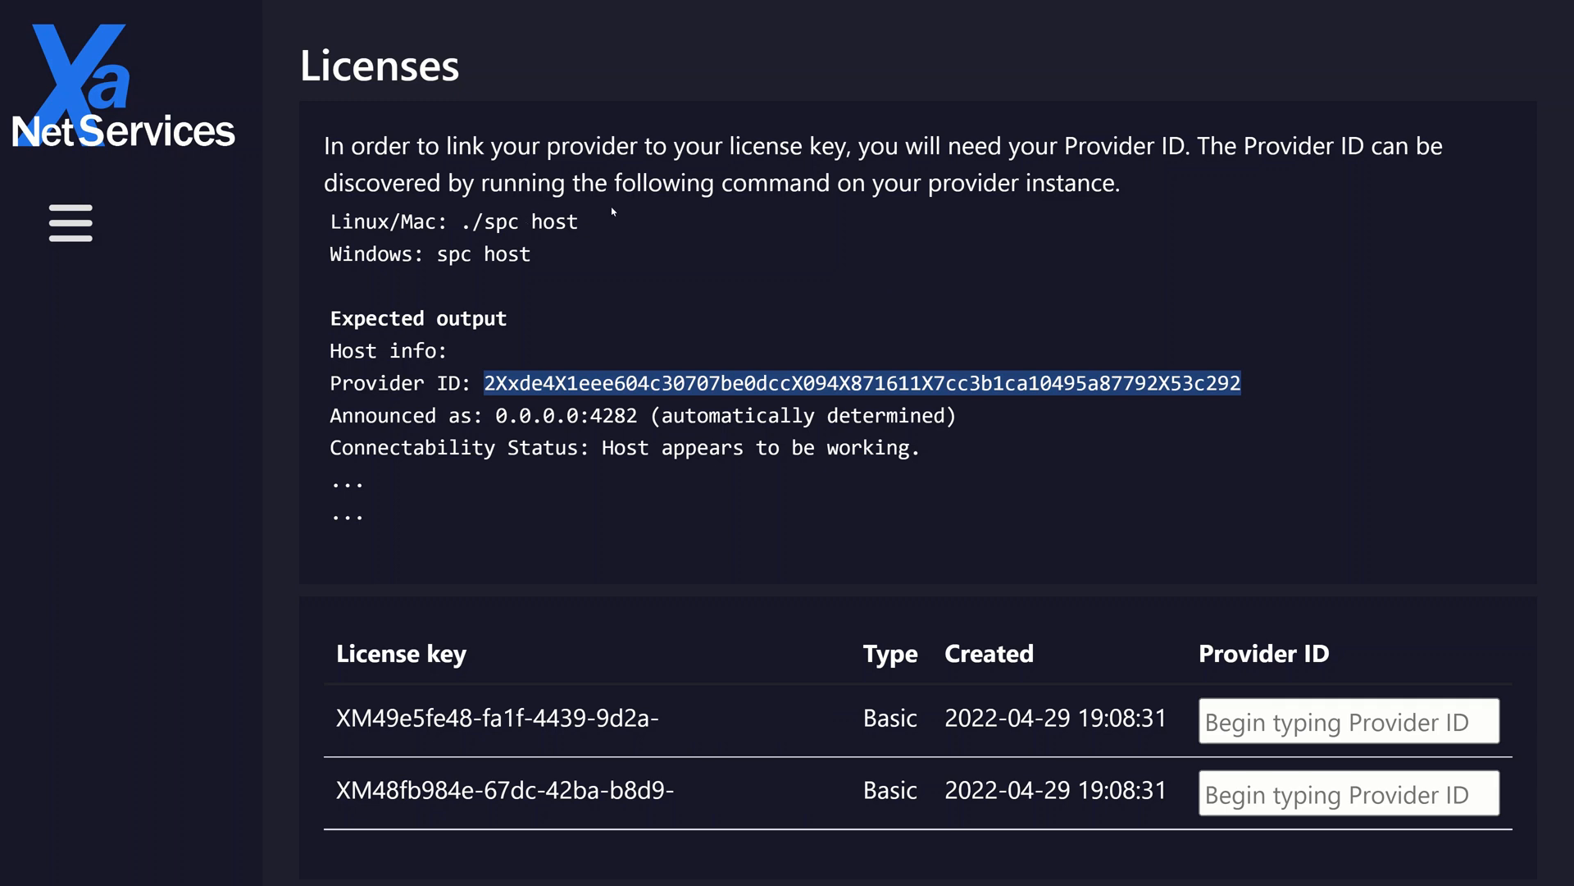
{"action": "mouse_move", "coordinate": [458, 288]}
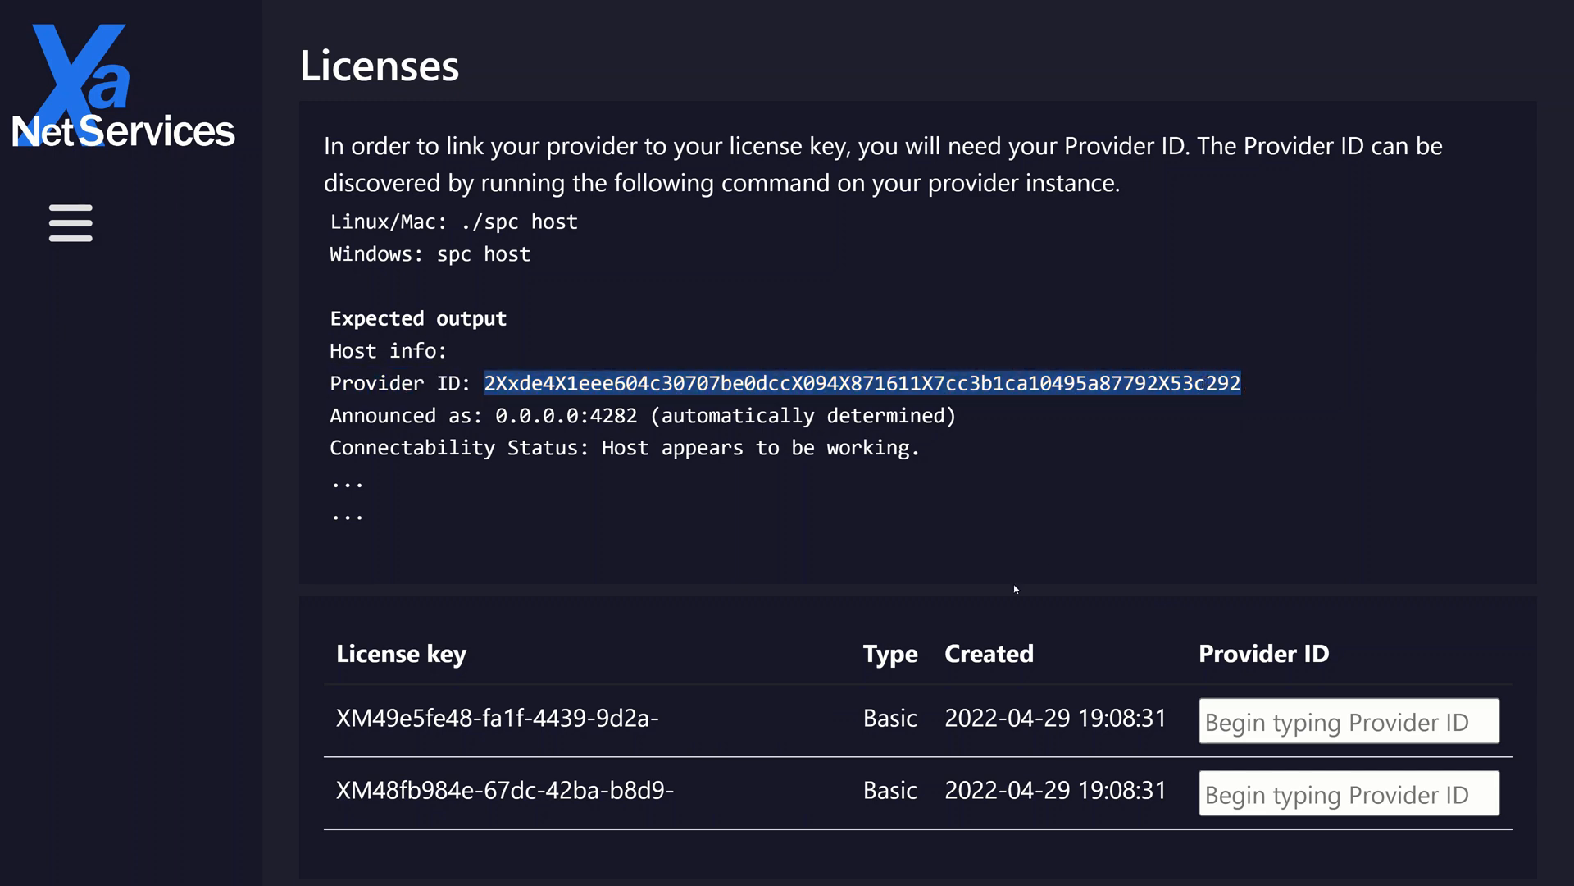
{"action": "mouse_move", "coordinate": [1063, 680]}
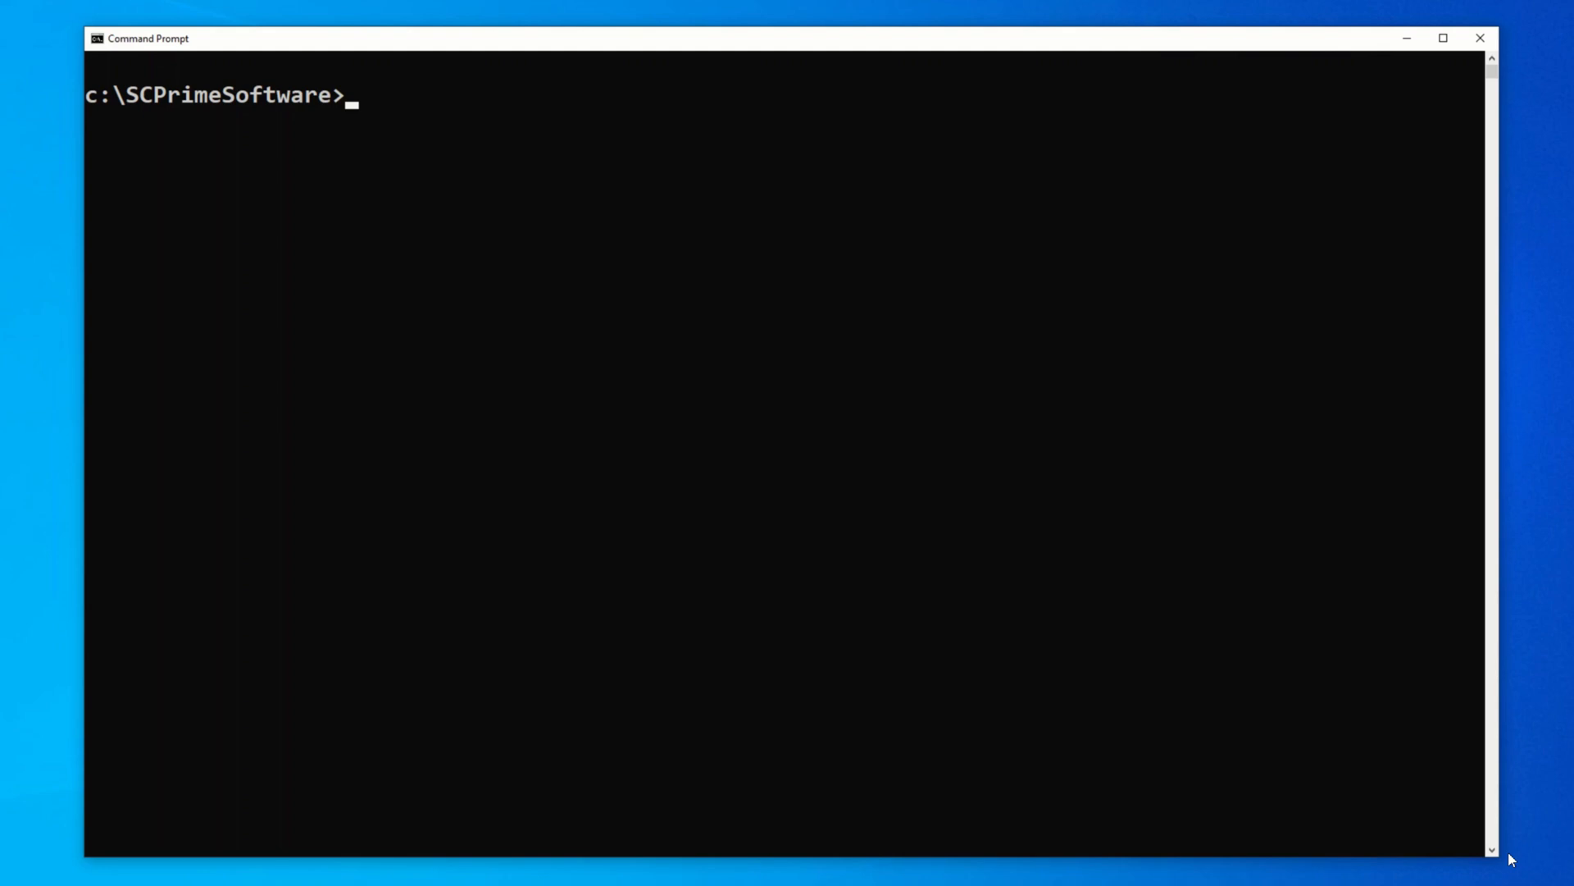
{"action": "mouse_move", "coordinate": [142, 53]}
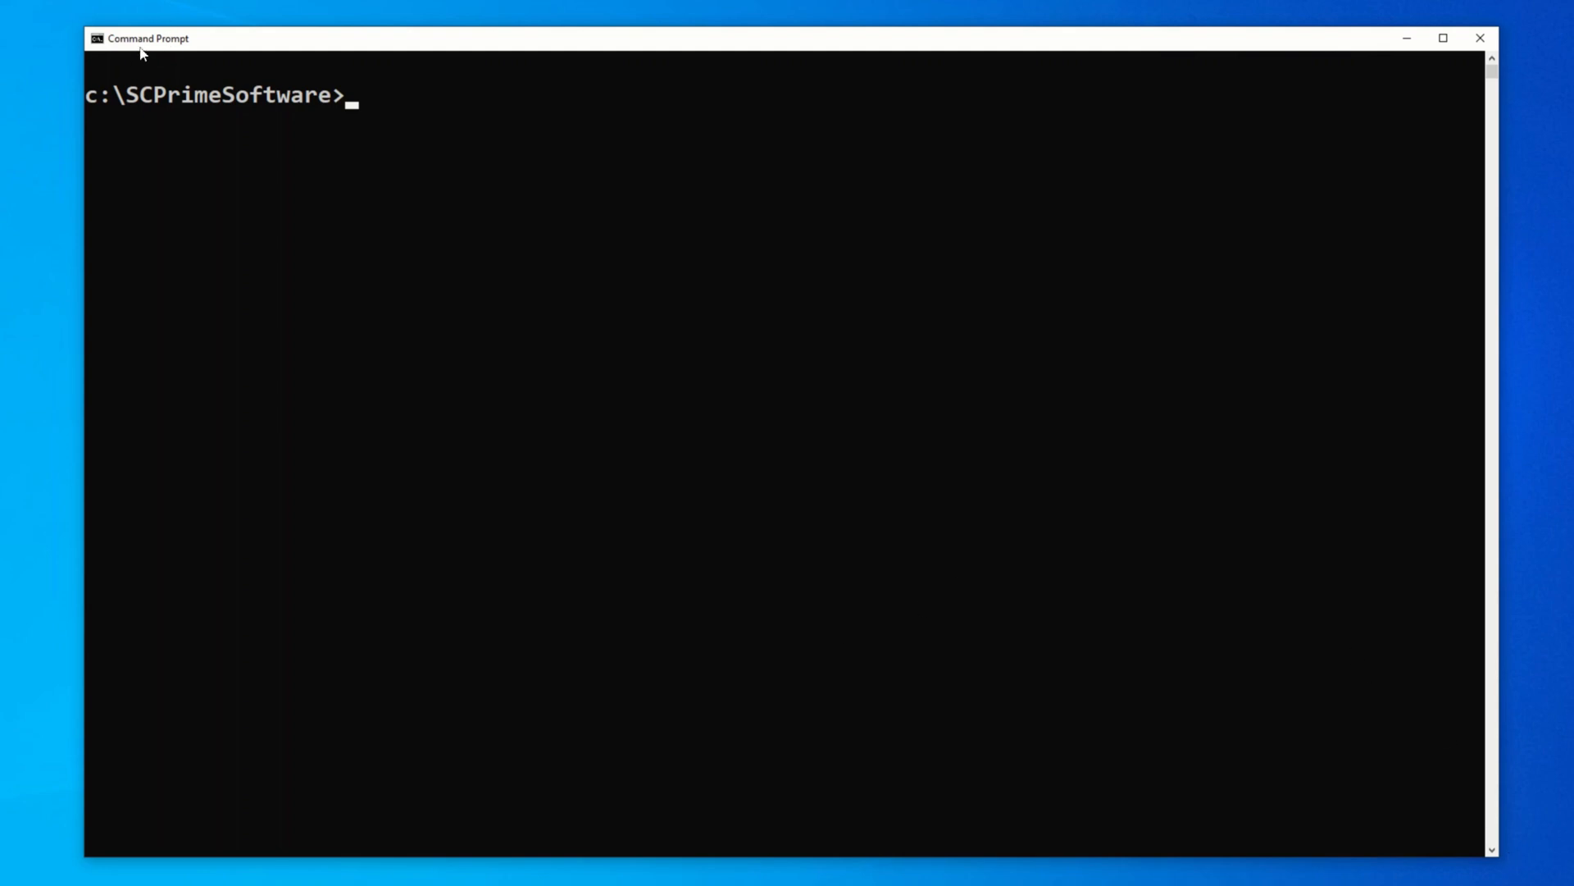
- List the SCPrimeSoftware folder with dir, then run spc host to show the Provider ID
{"action": "type", "text": "dir"}
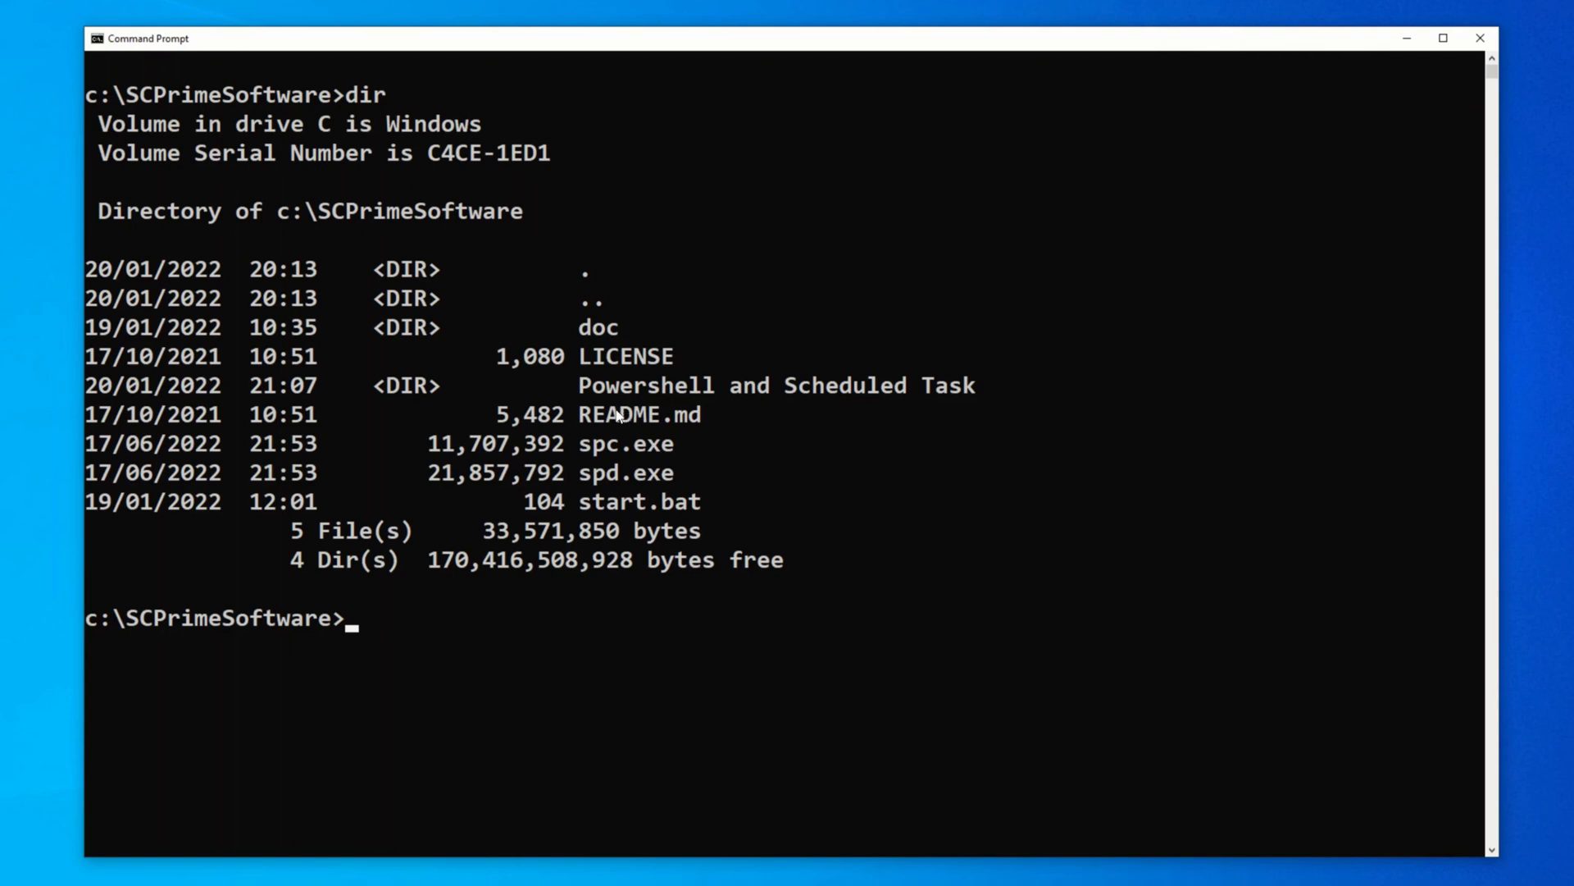
{"action": "mouse_move", "coordinate": [592, 451]}
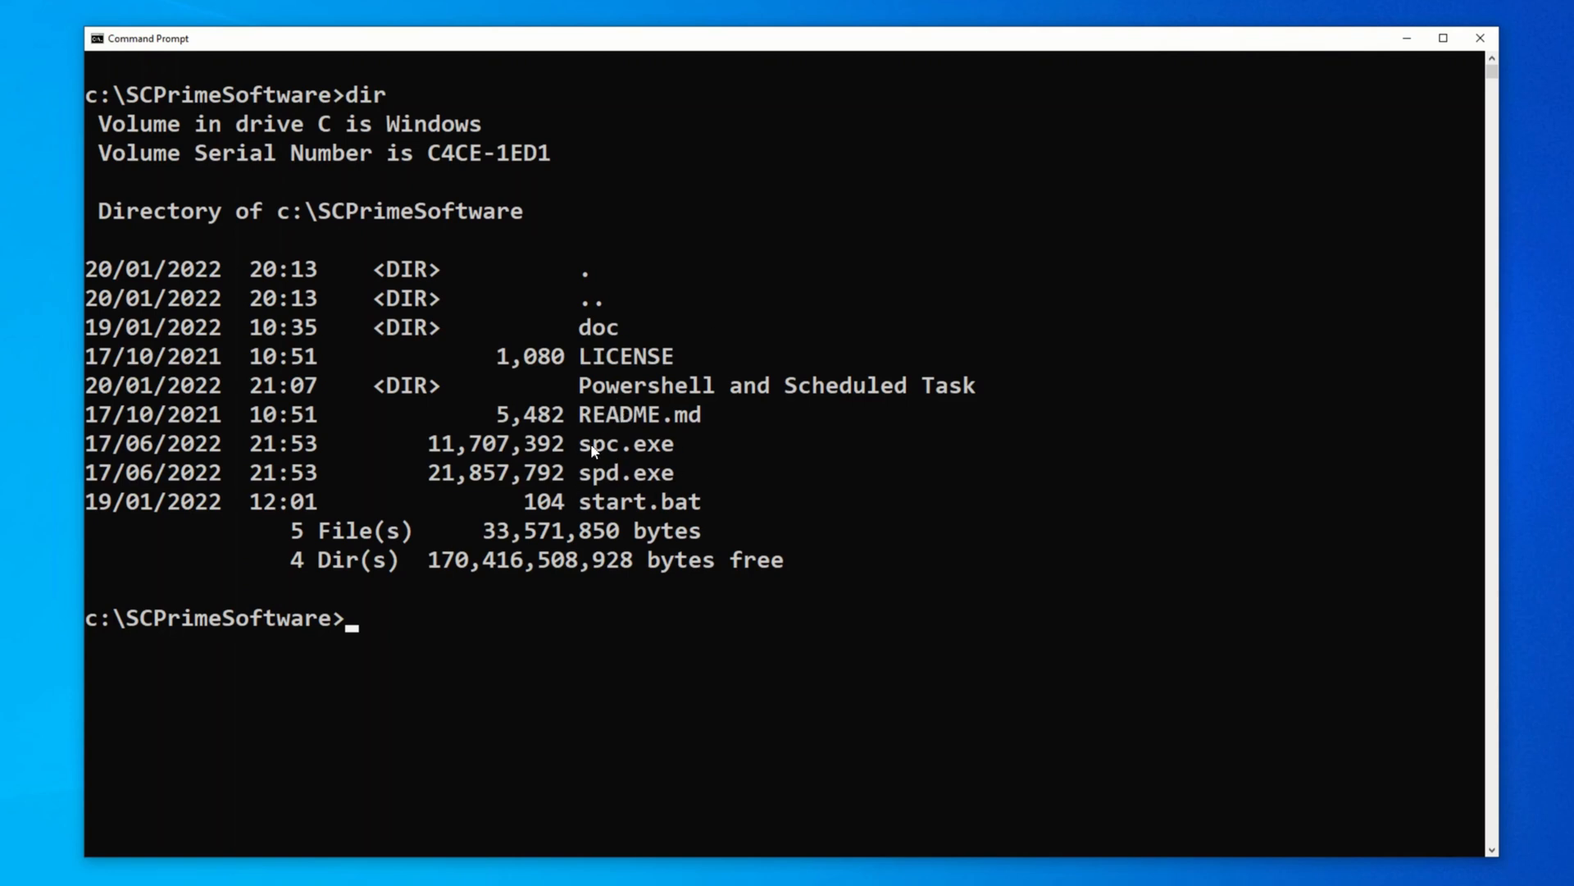
{"action": "mouse_move", "coordinate": [701, 475]}
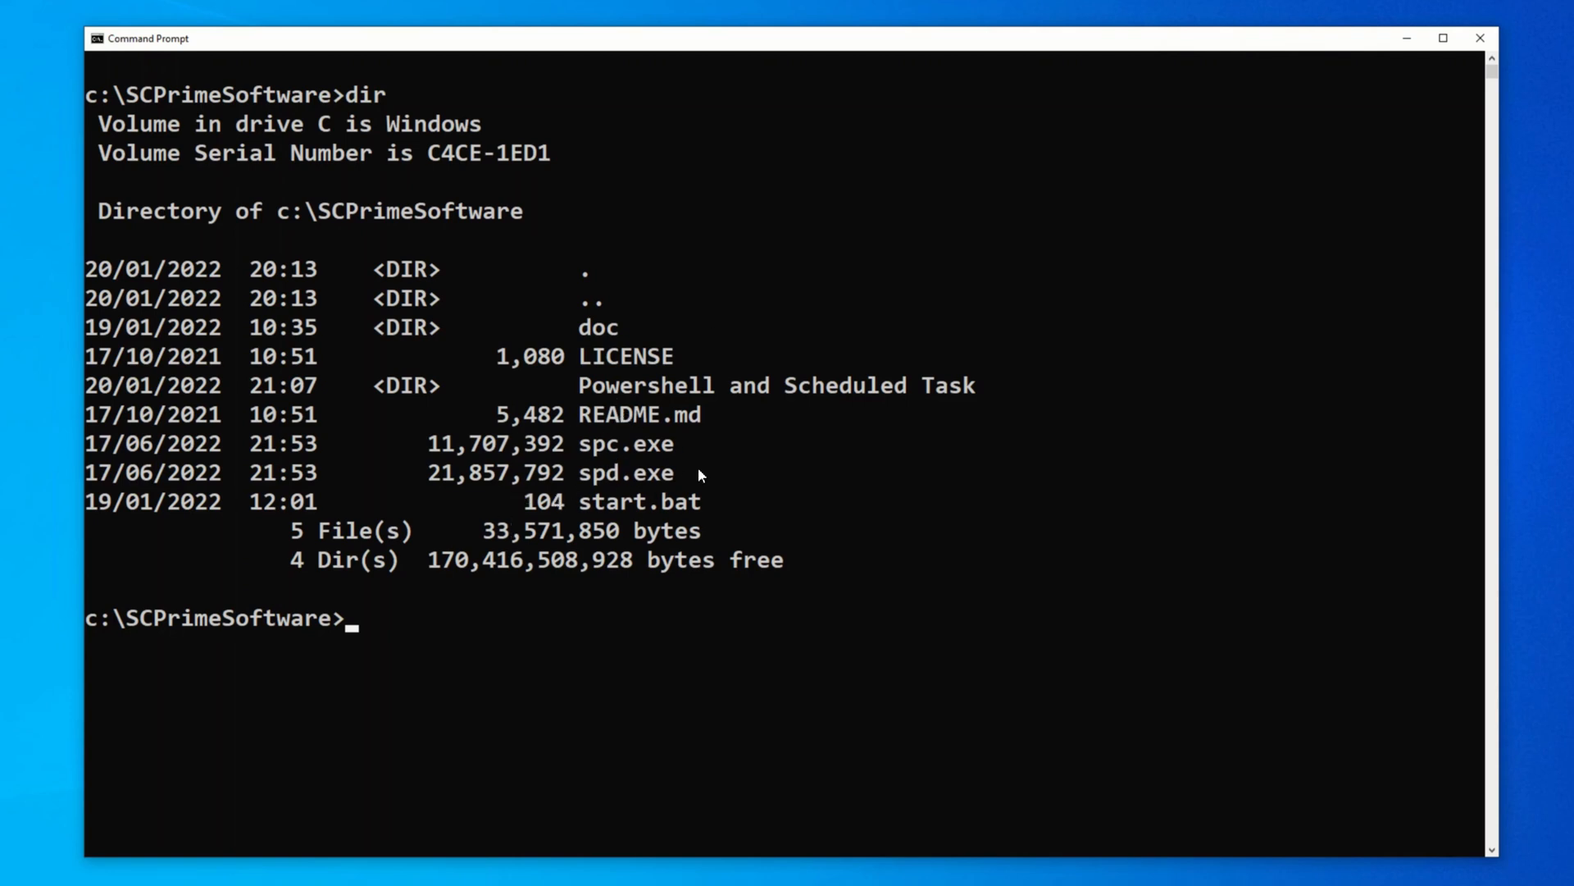
{"action": "mouse_move", "coordinate": [602, 517]}
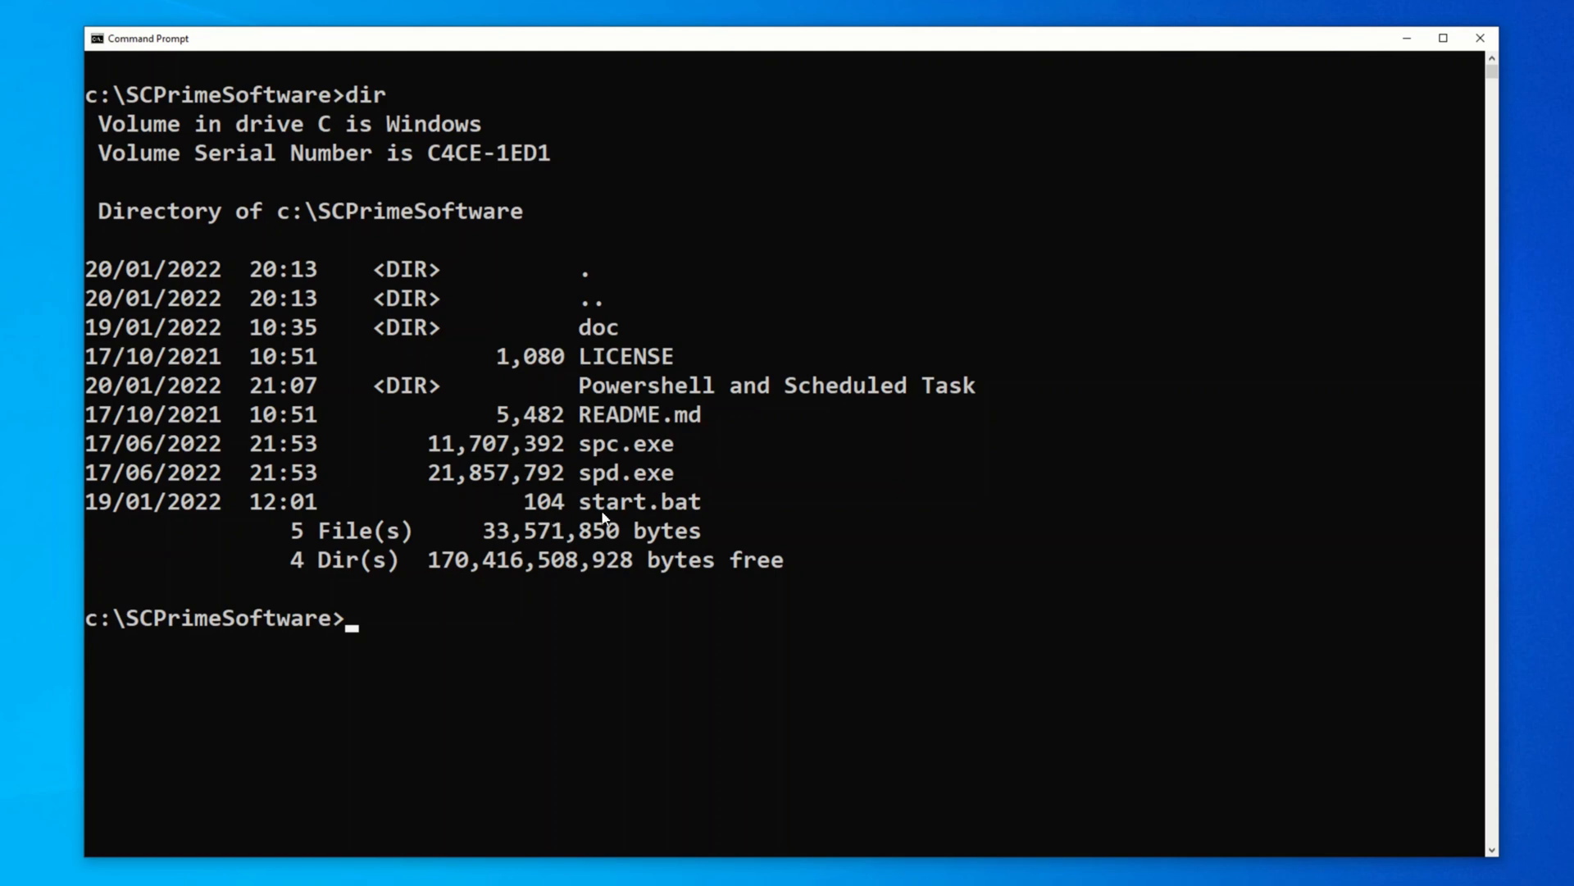
{"action": "mouse_move", "coordinate": [597, 427]}
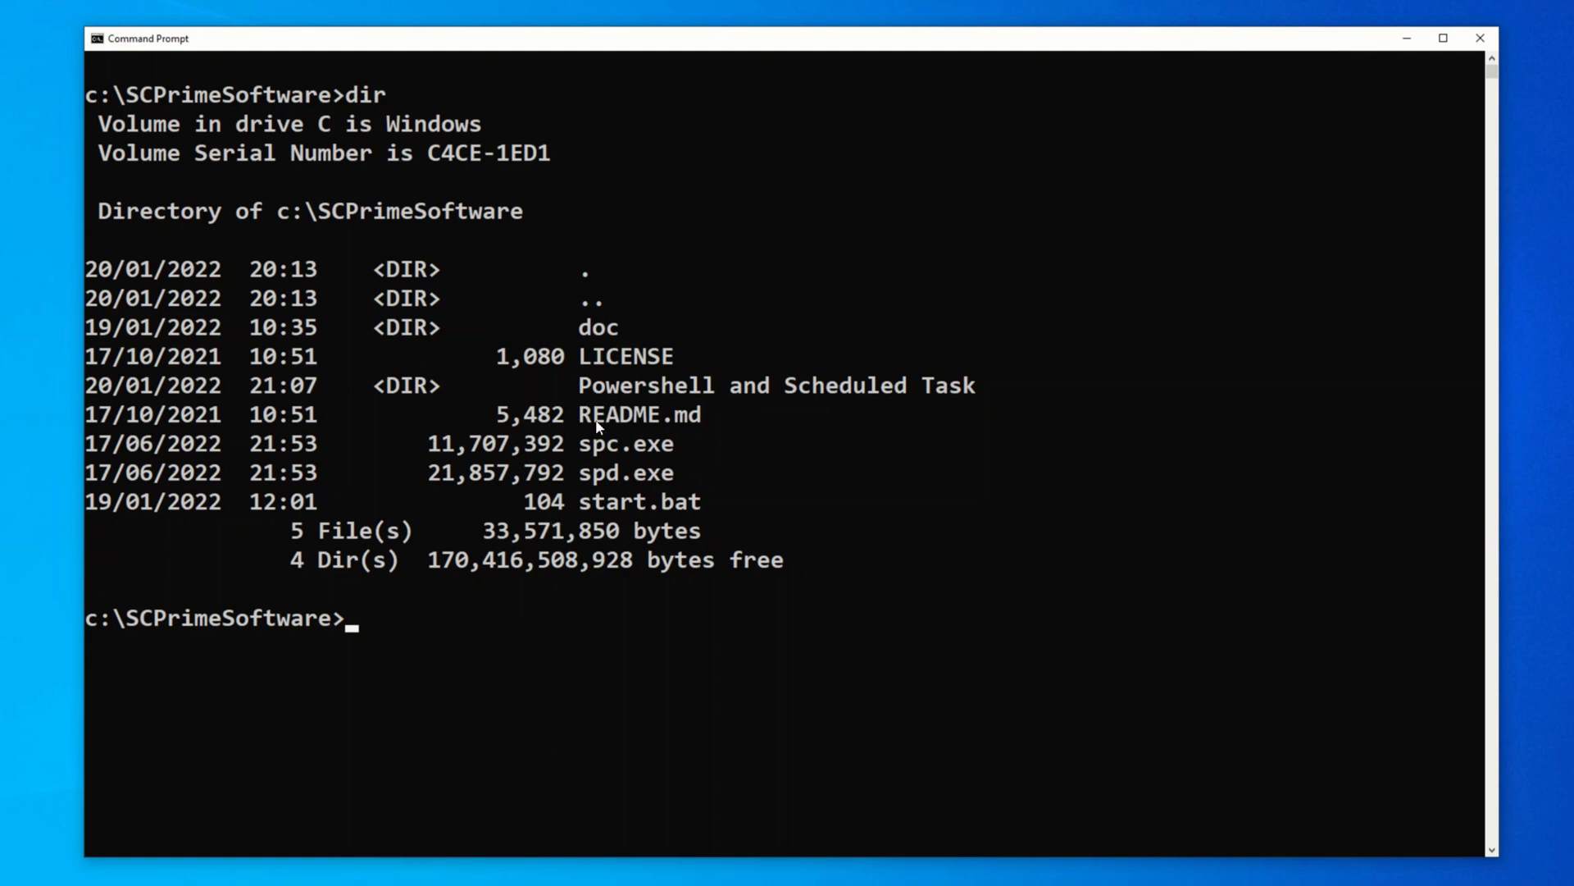
{"action": "mouse_move", "coordinate": [223, 594]}
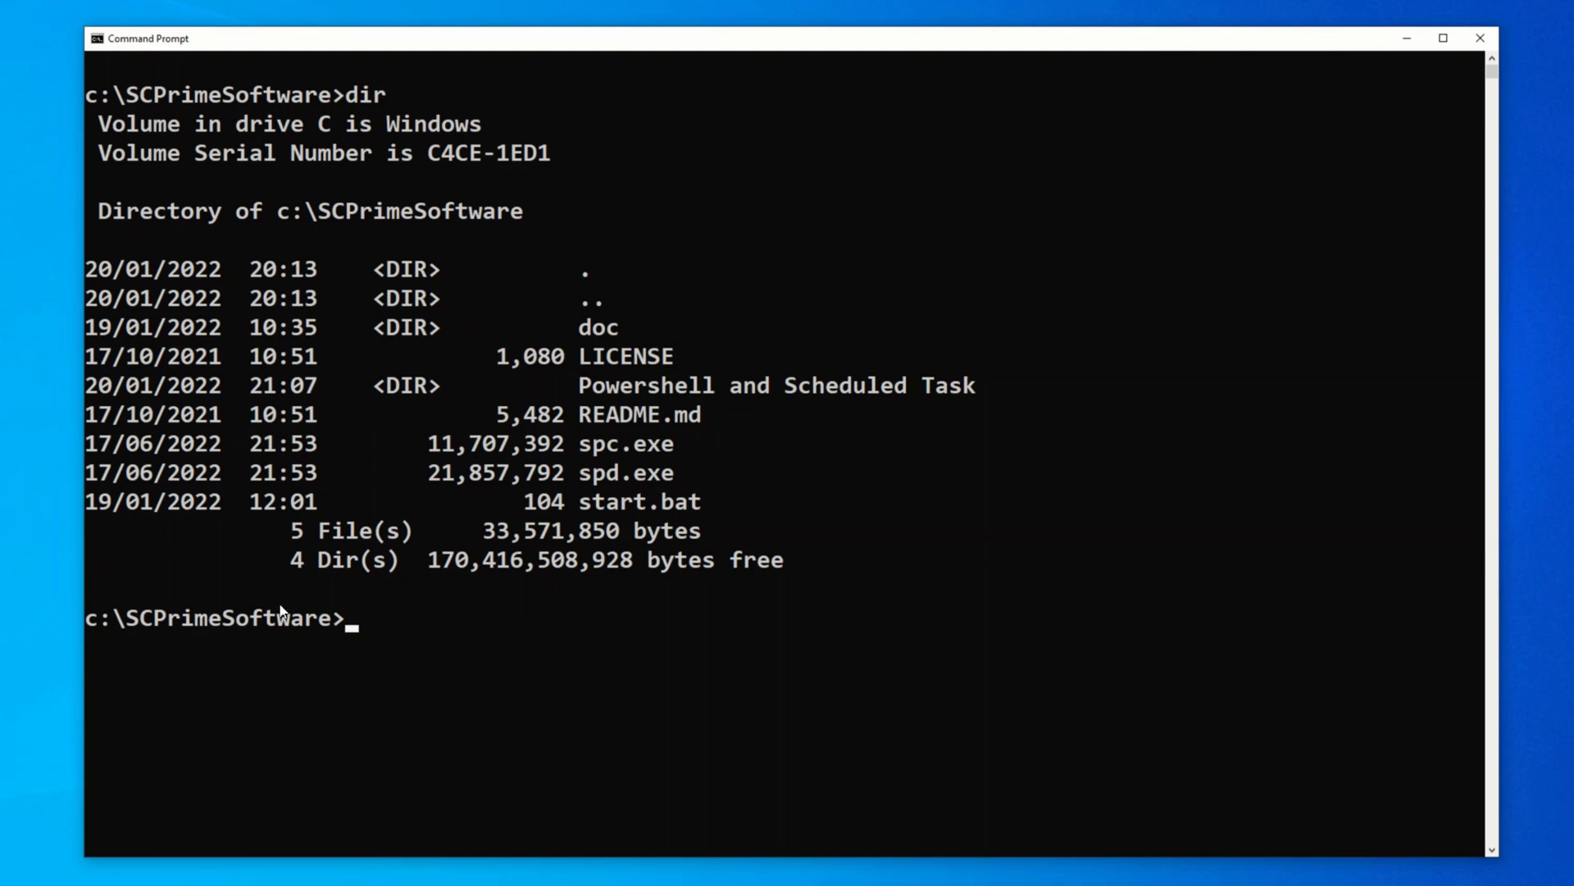
{"action": "type", "text": "spc host"}
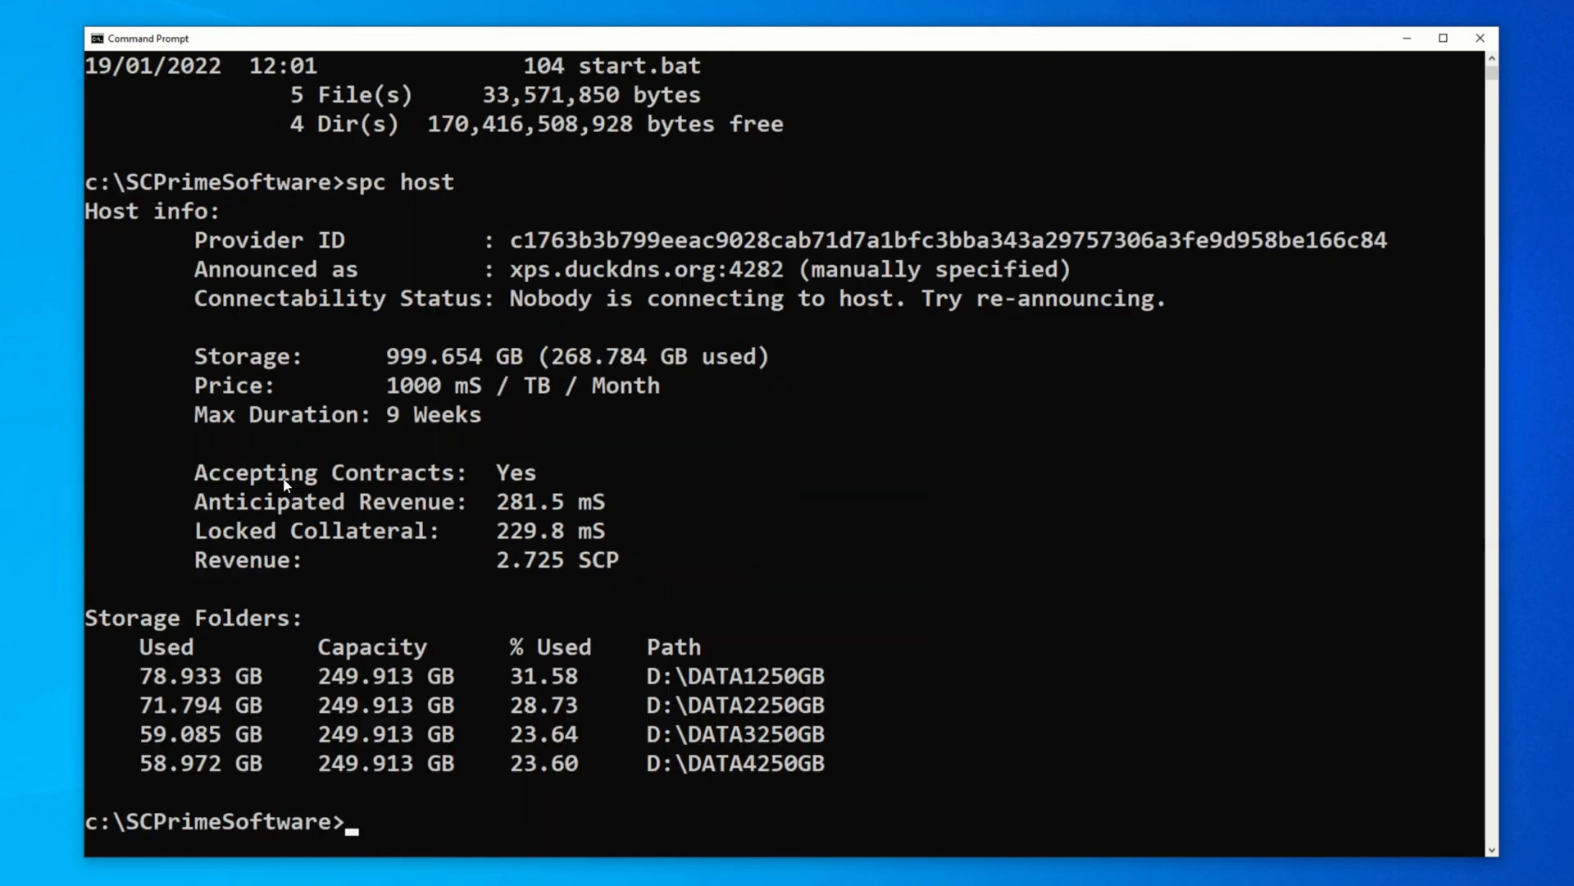
{"action": "mouse_move", "coordinate": [517, 250]}
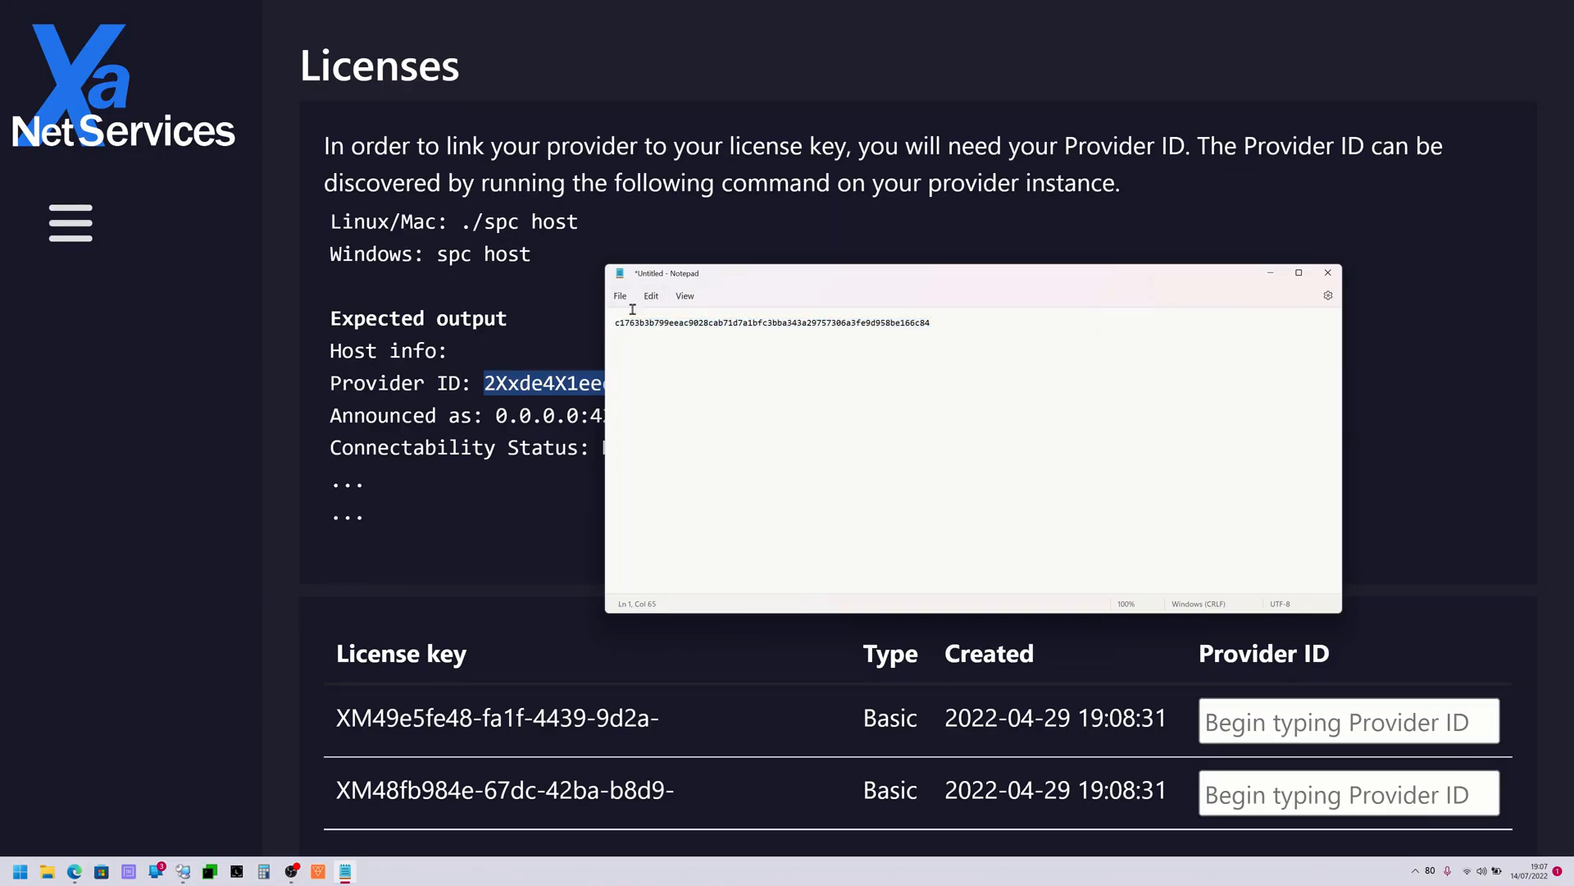
{"action": "triple_click", "coordinate": [771, 323]}
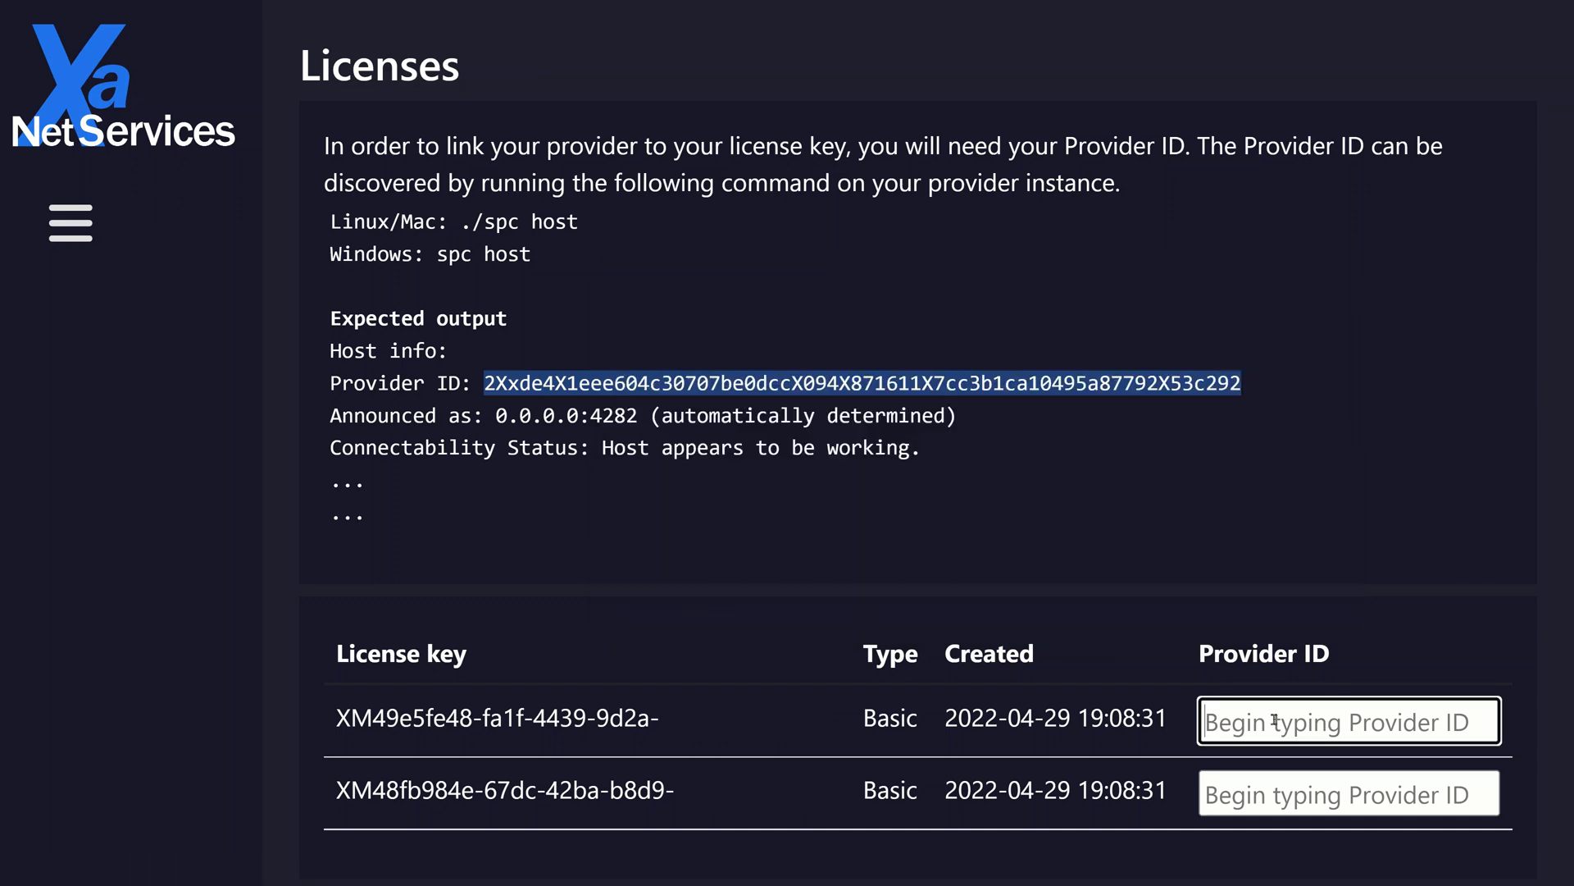
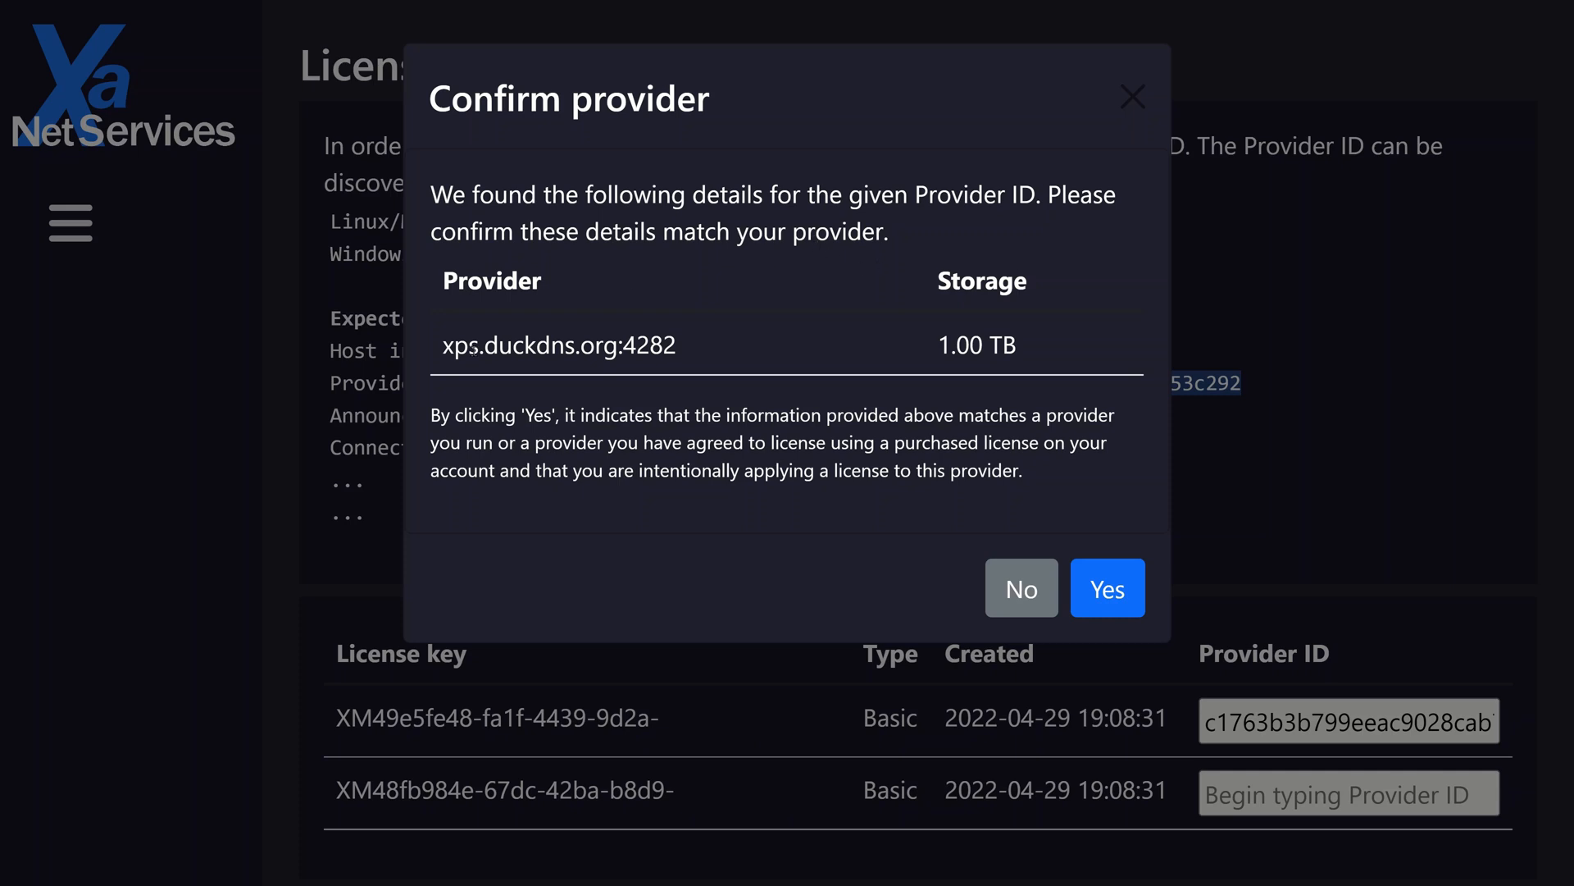
{"action": "mouse_move", "coordinate": [718, 377]}
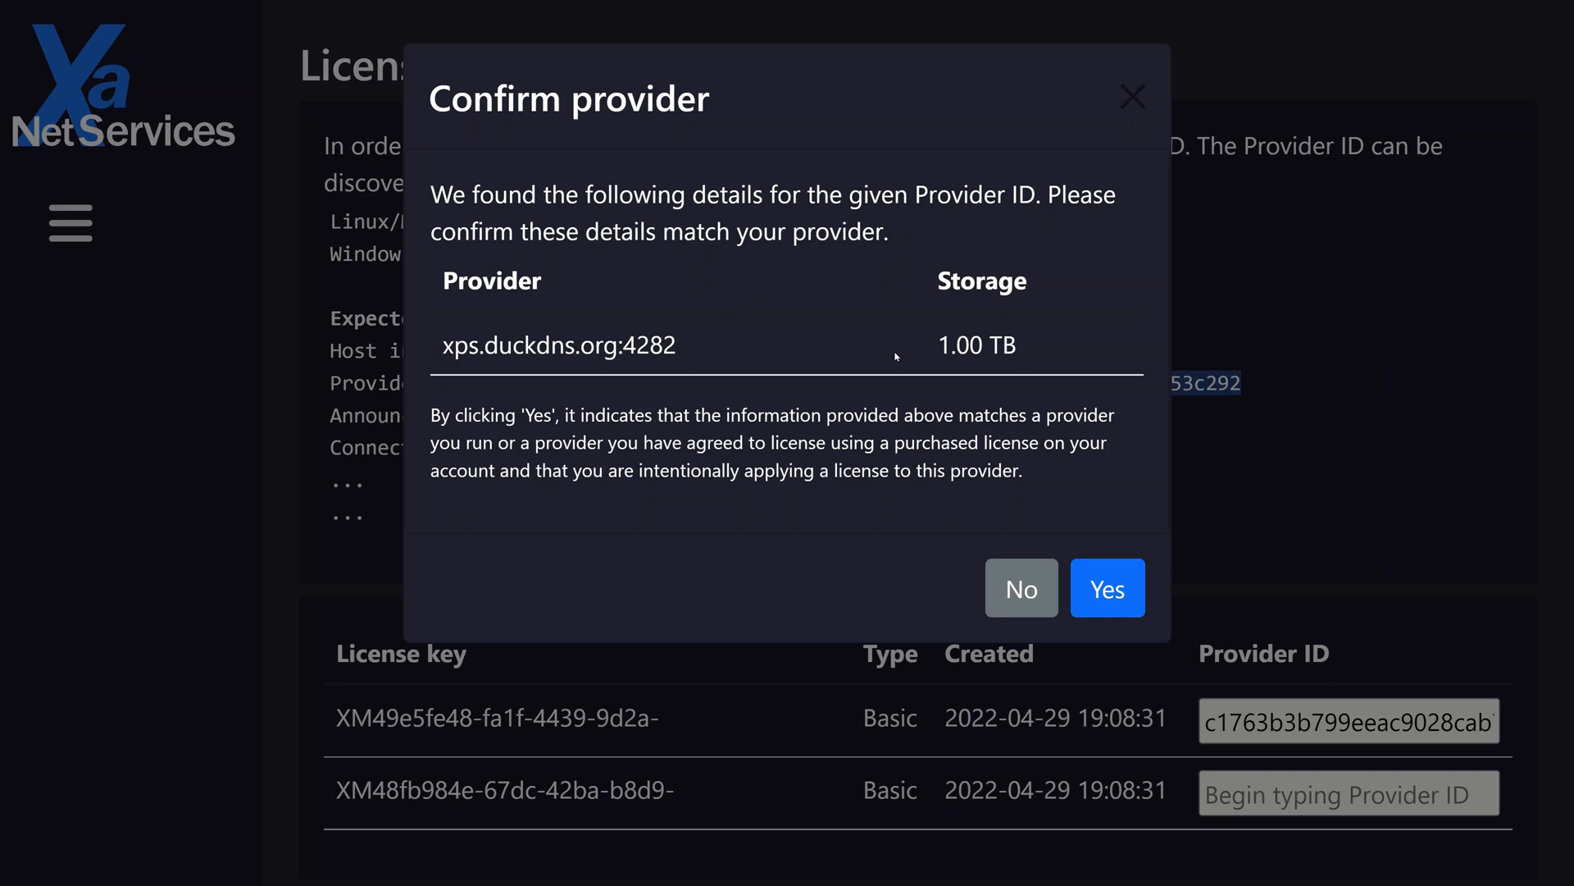
{"action": "mouse_move", "coordinate": [936, 338]}
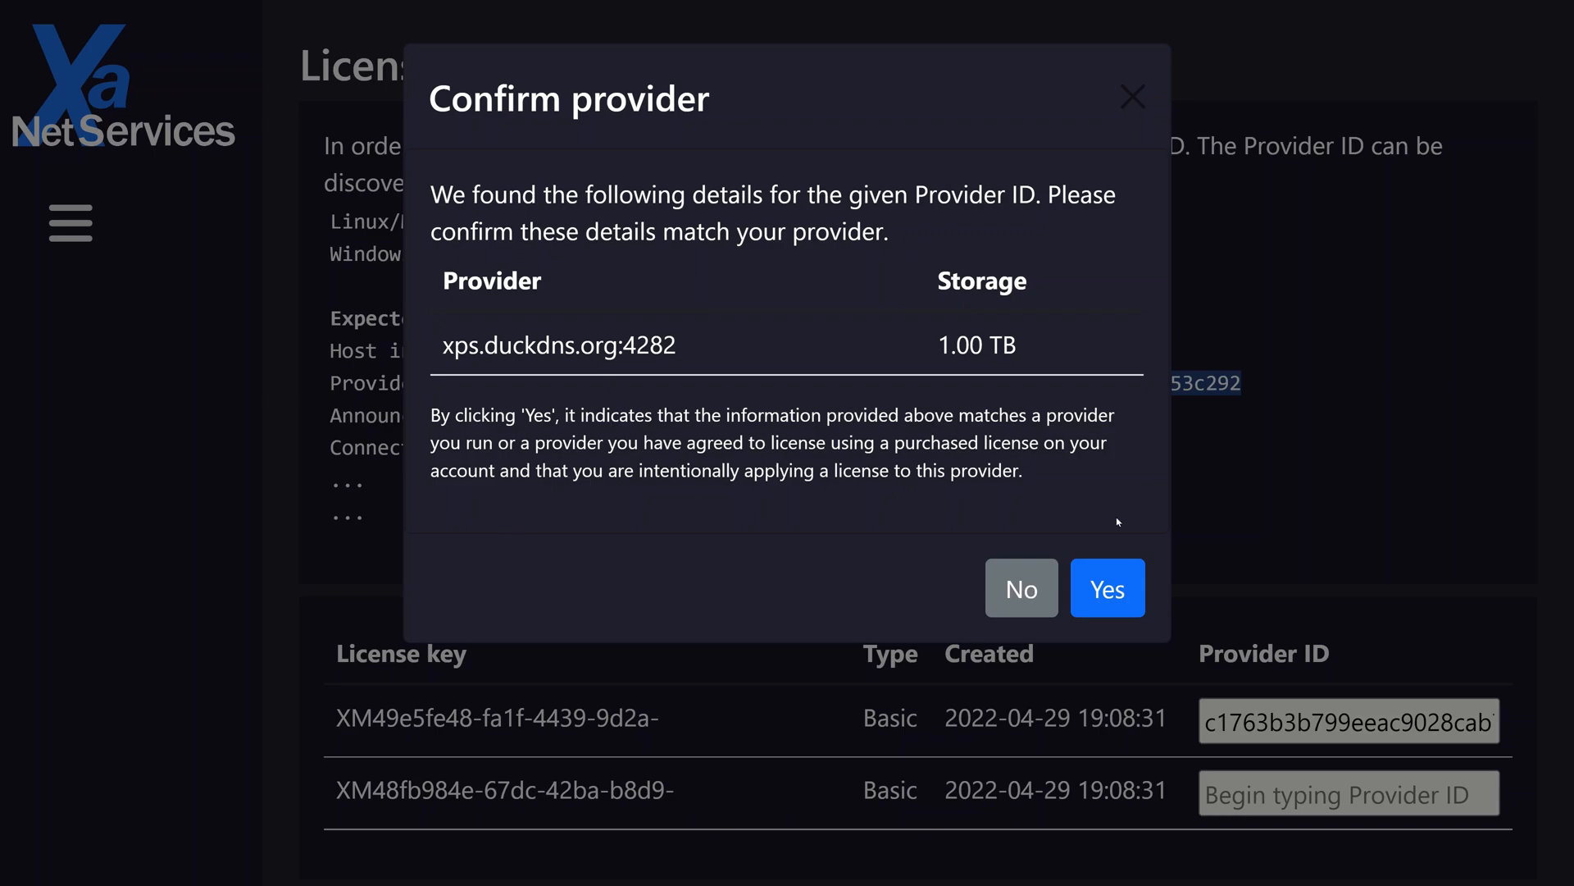
{"action": "left_click", "coordinate": [1107, 589]}
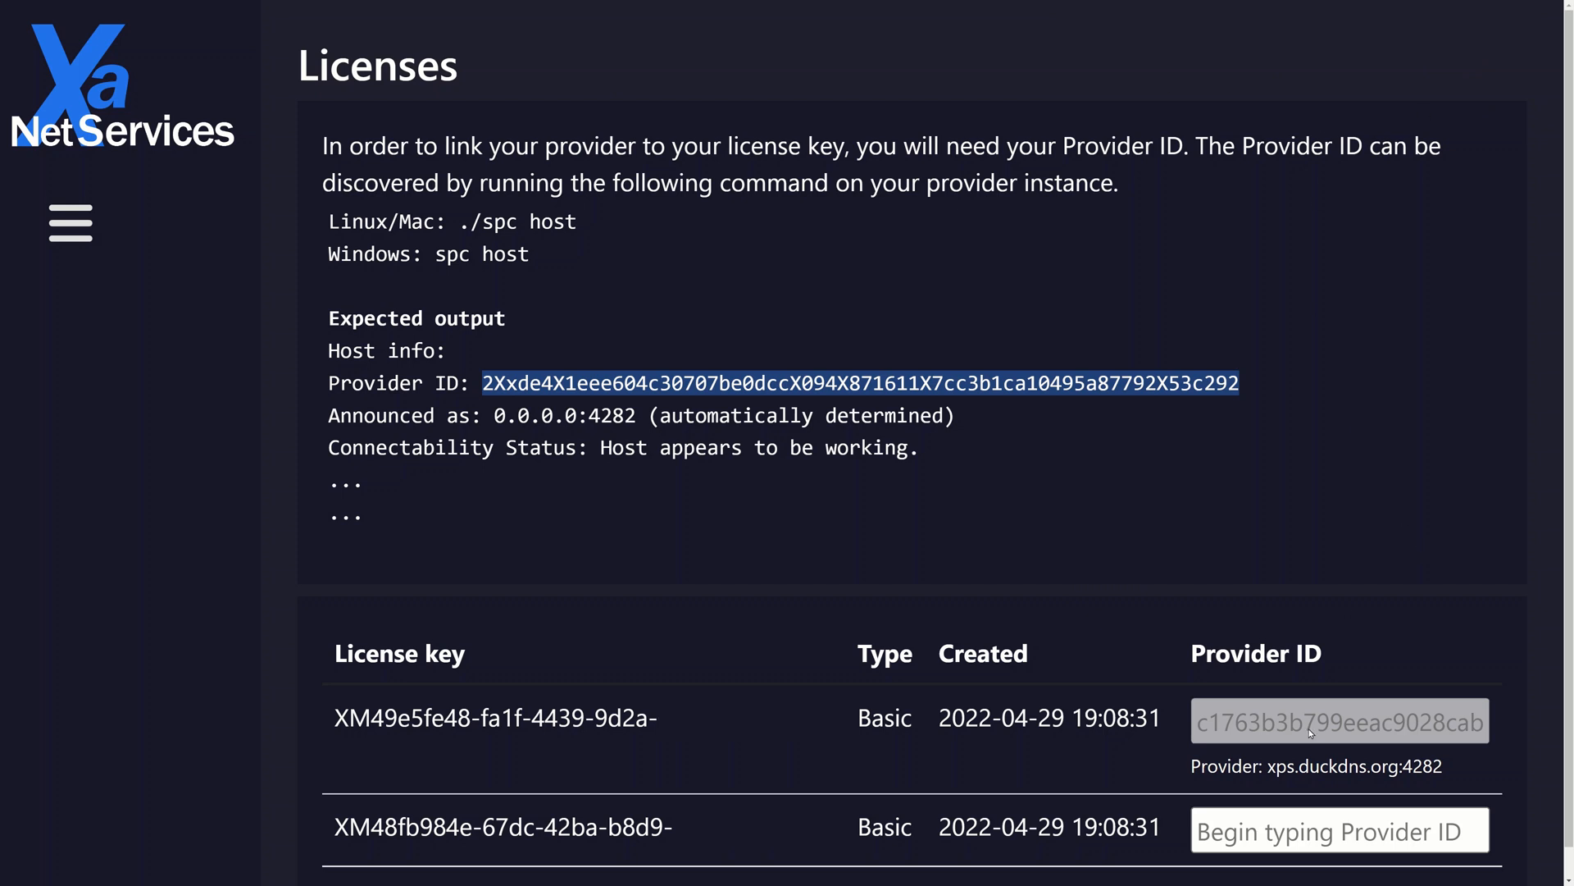
{"action": "mouse_move", "coordinate": [563, 280]}
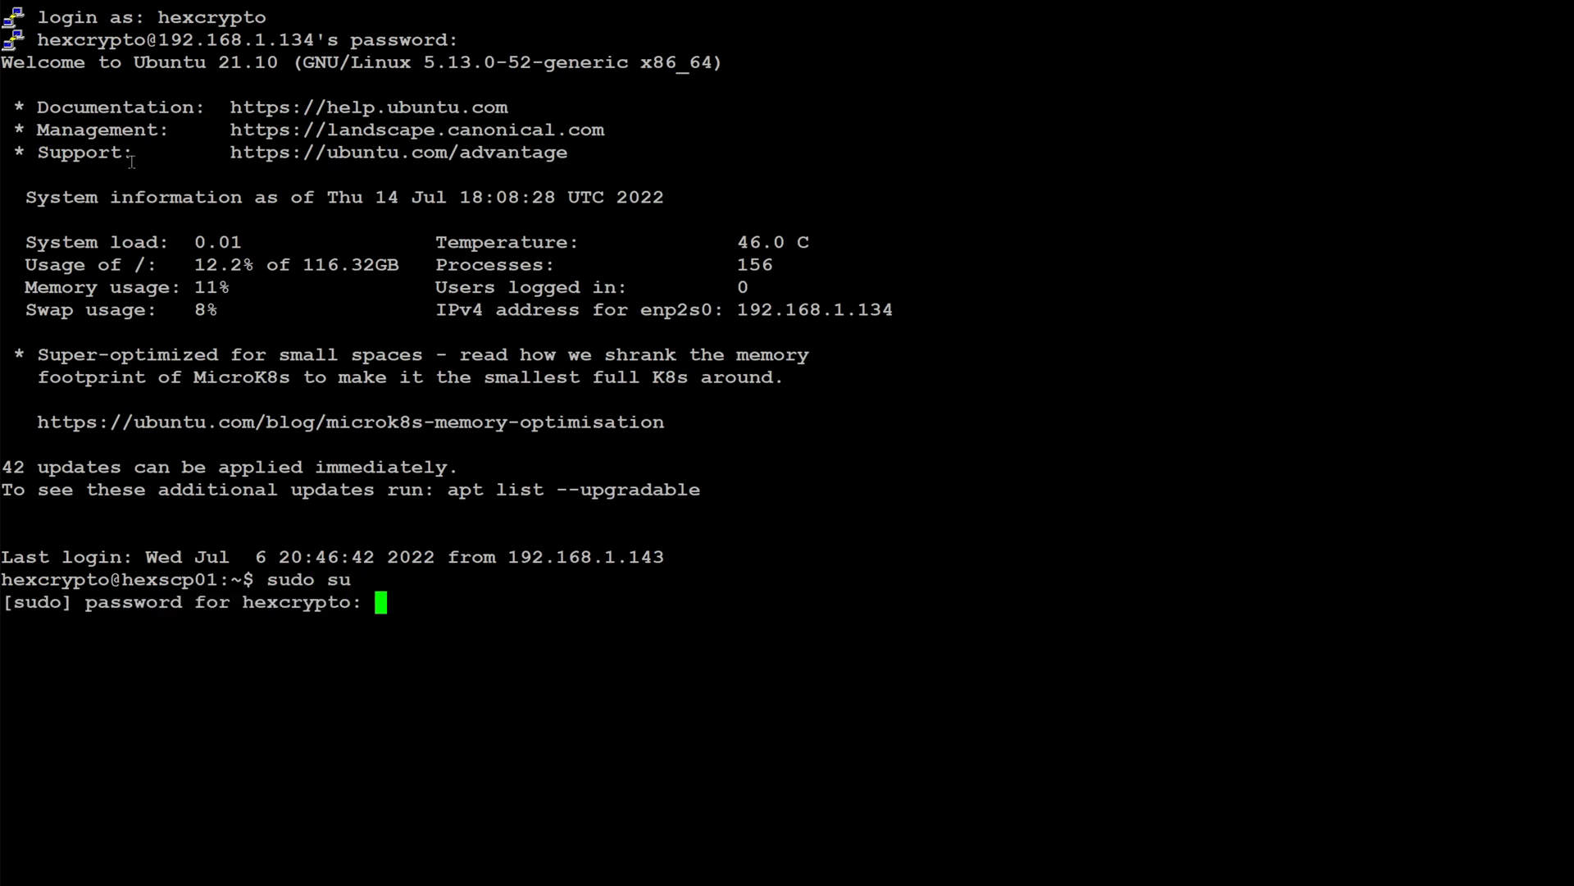
- As root, run ./spc host in /mnt/SCPrimeCurrentVersion to display the Linux host's Provider ID
{"action": "key", "text": "Enter"}
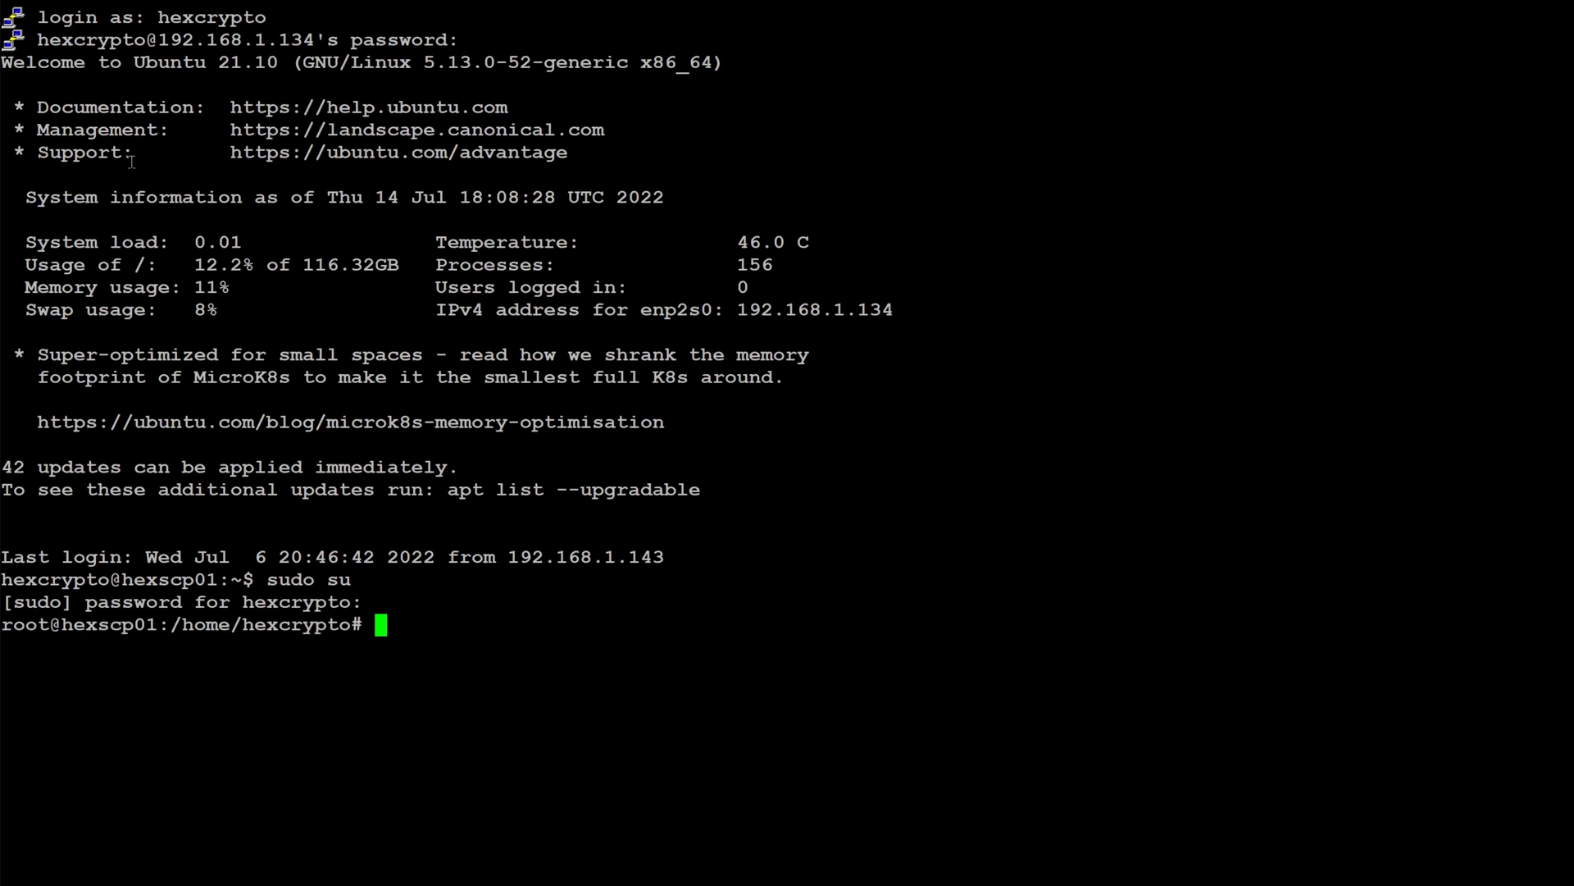
{"action": "type", "text": "cd /"}
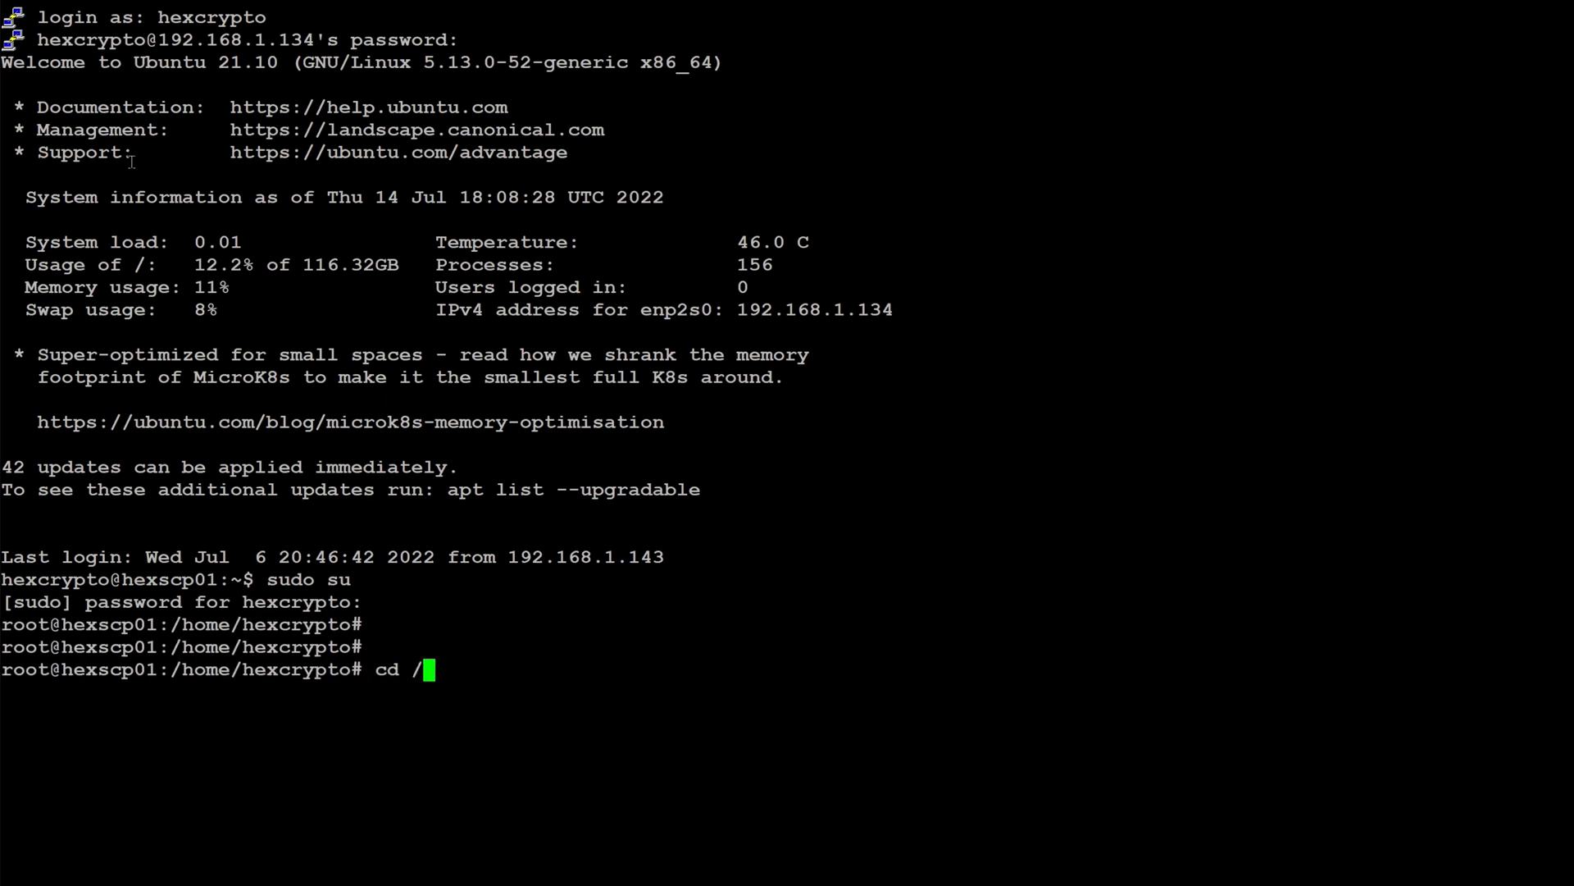
{"action": "type", "text": "mnt/"}
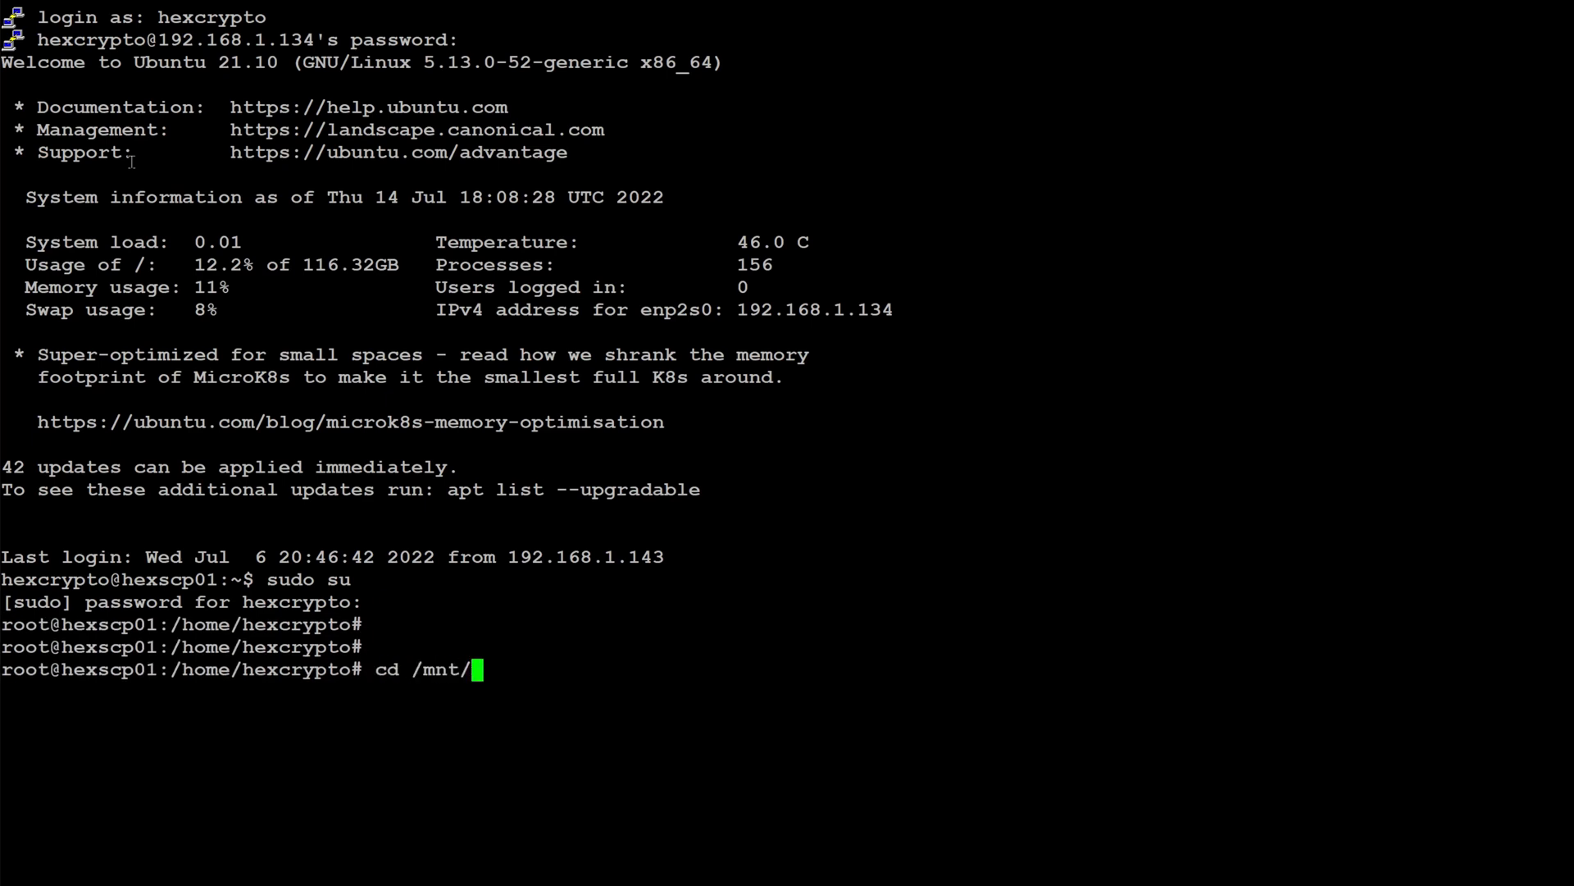
{"action": "type", "text": "SCPrimeCurrentVersion"}
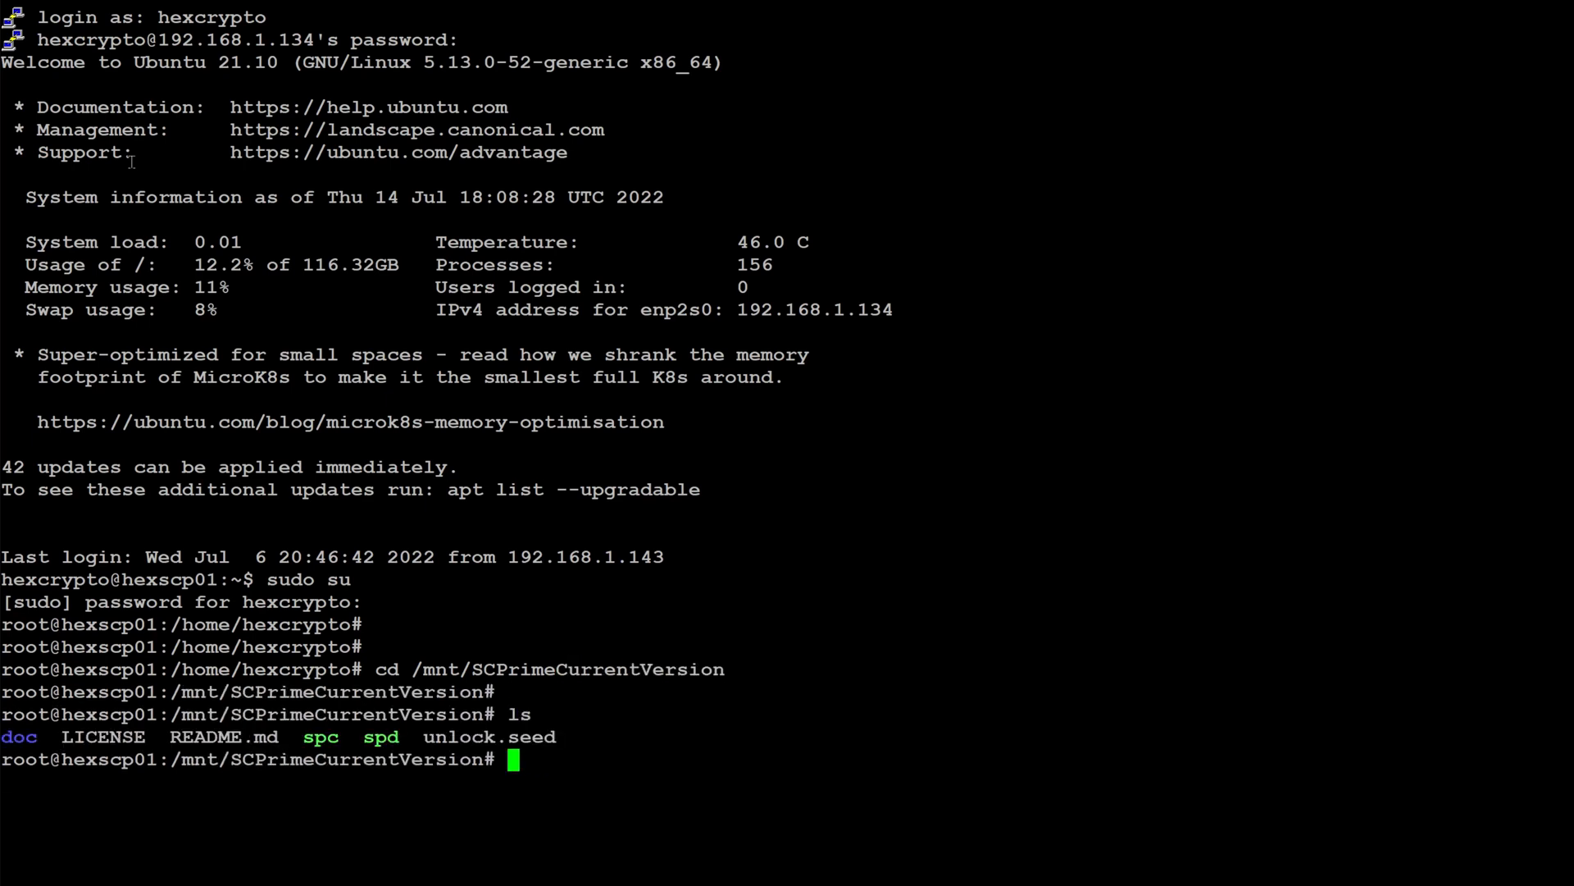
{"action": "type", "text": "./spc host"}
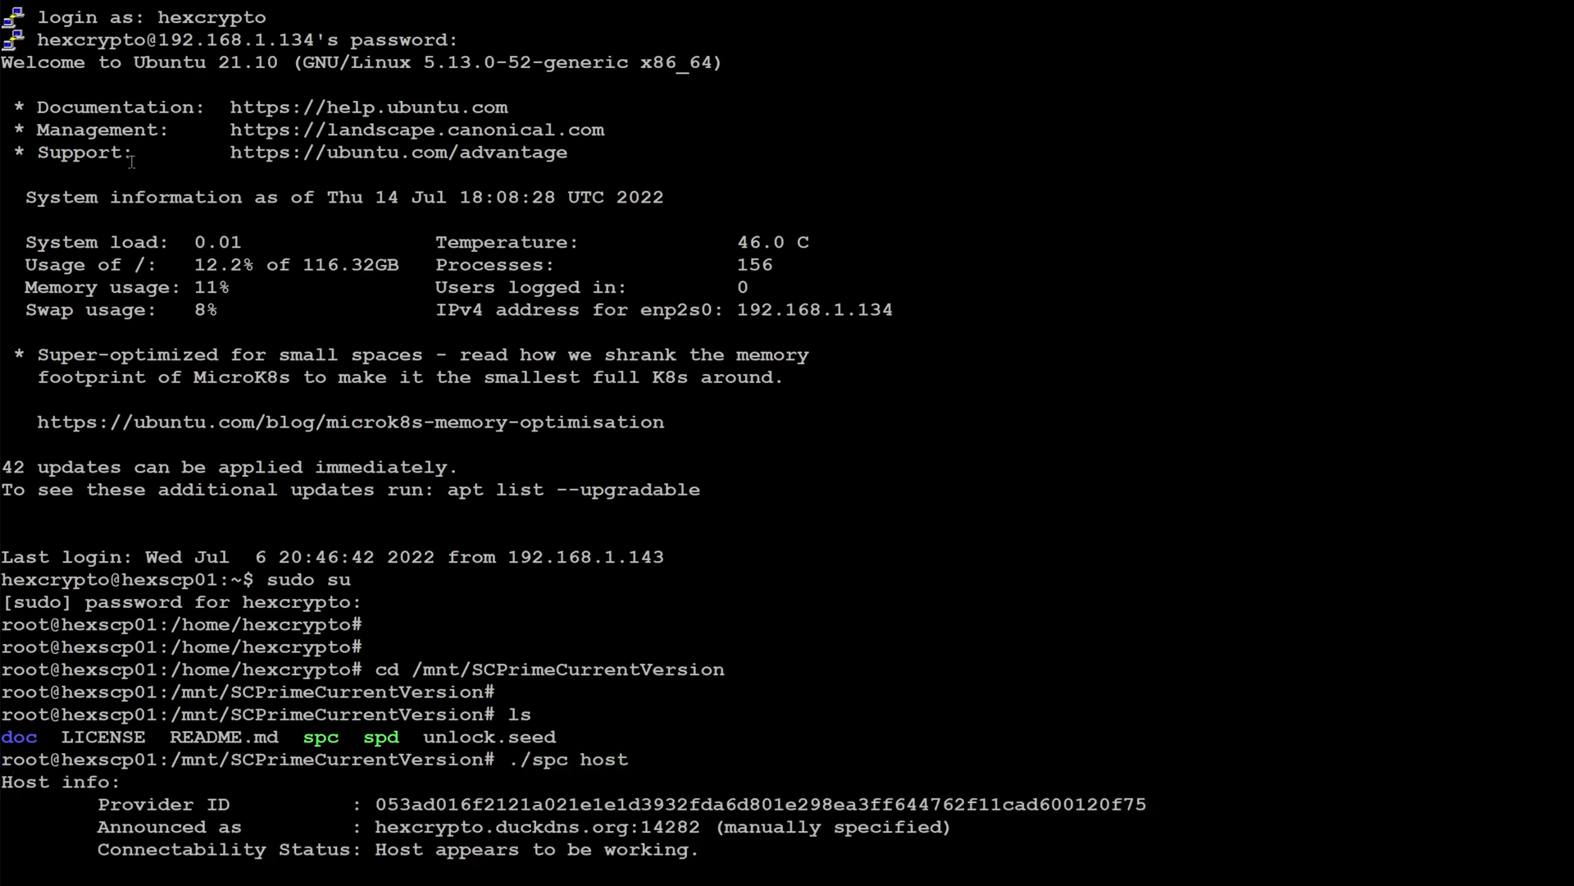
{"action": "scroll", "scroll_direction": "down", "scroll_amount": 3}
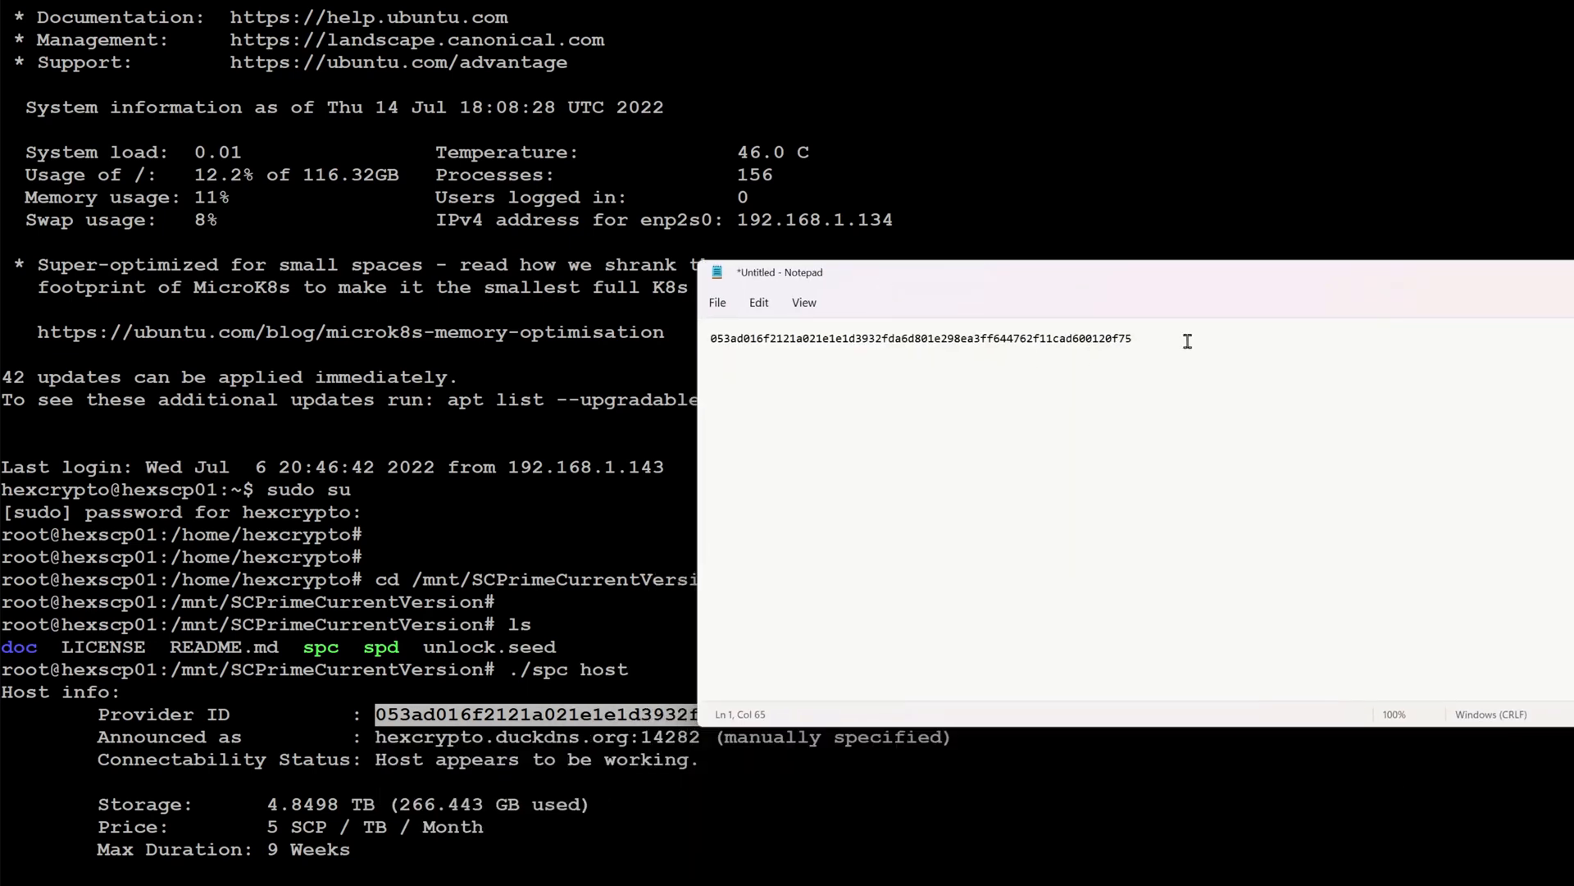
- Select the Linux provider ID from the host output to copy into Notepad
{"action": "triple_click", "coordinate": [918, 338]}
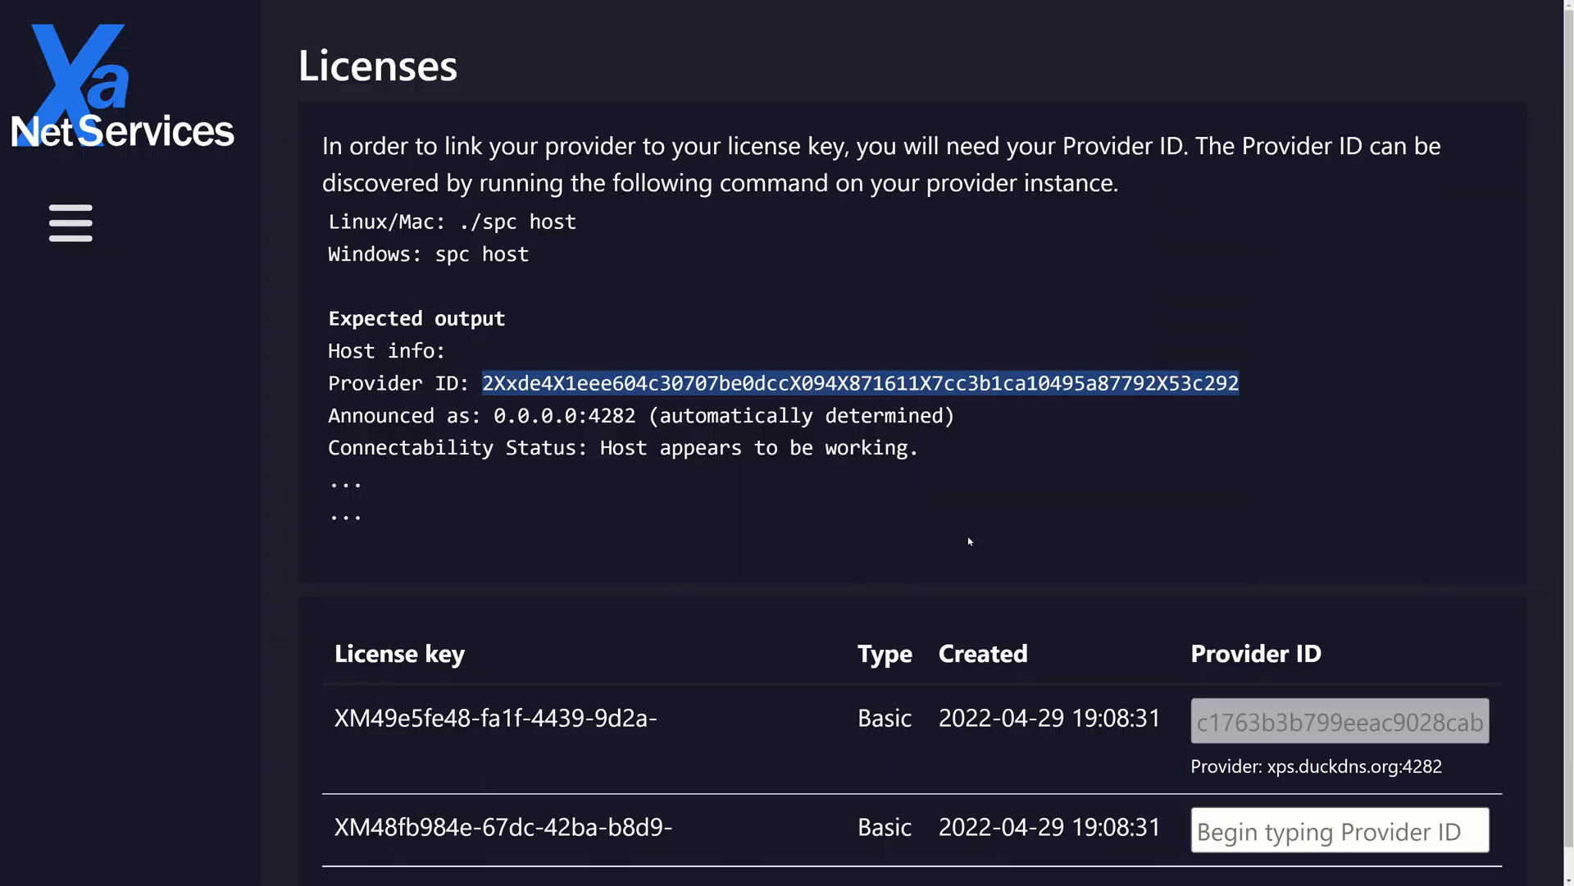
{"action": "left_click", "coordinate": [1340, 829]}
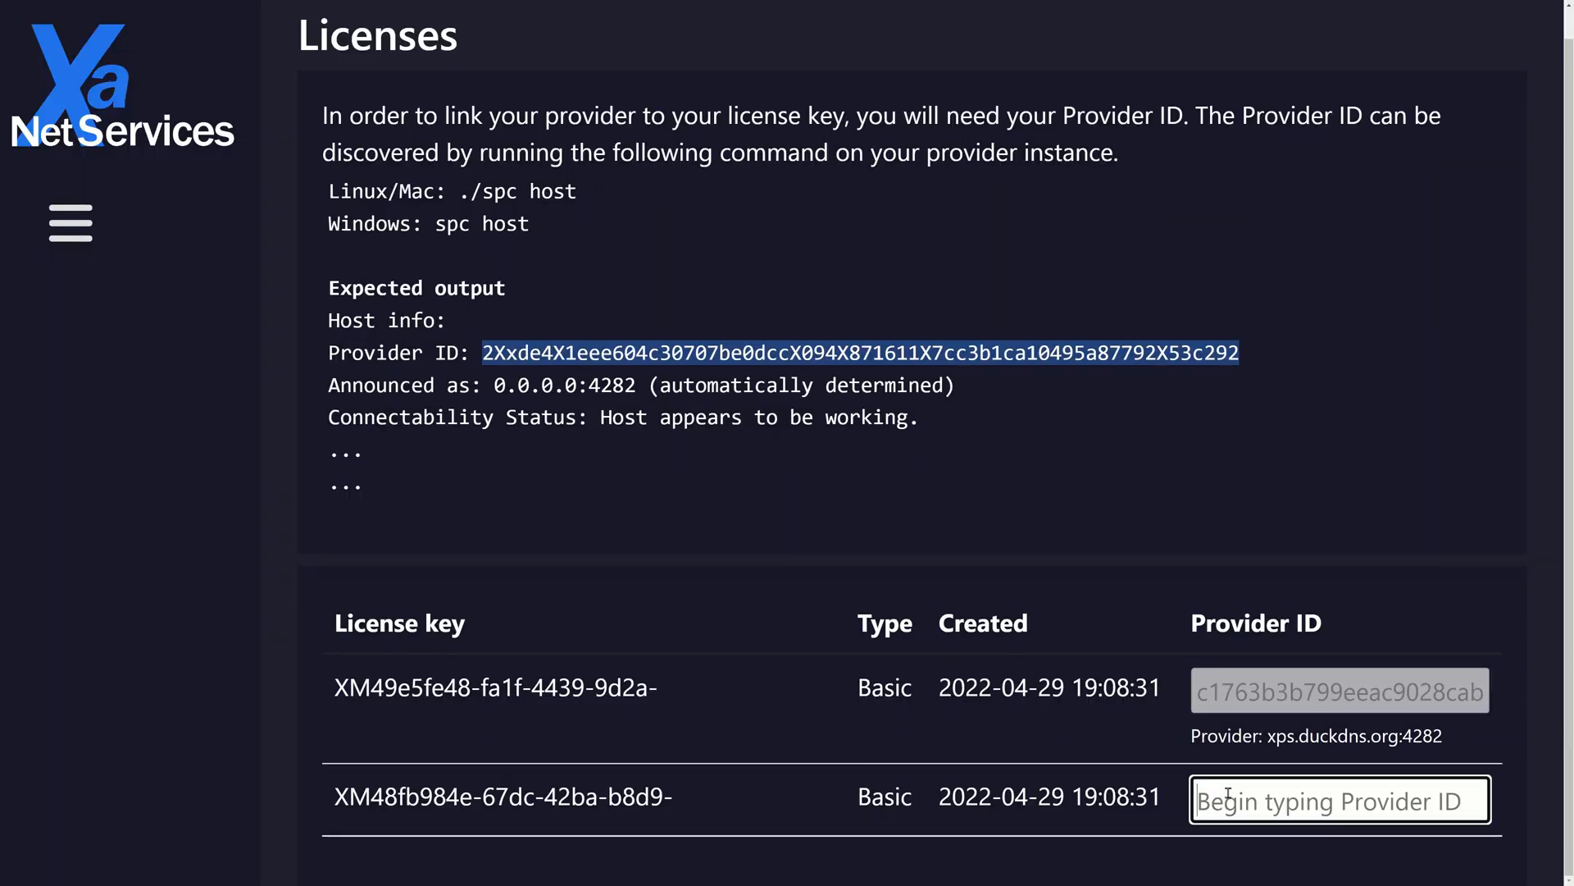
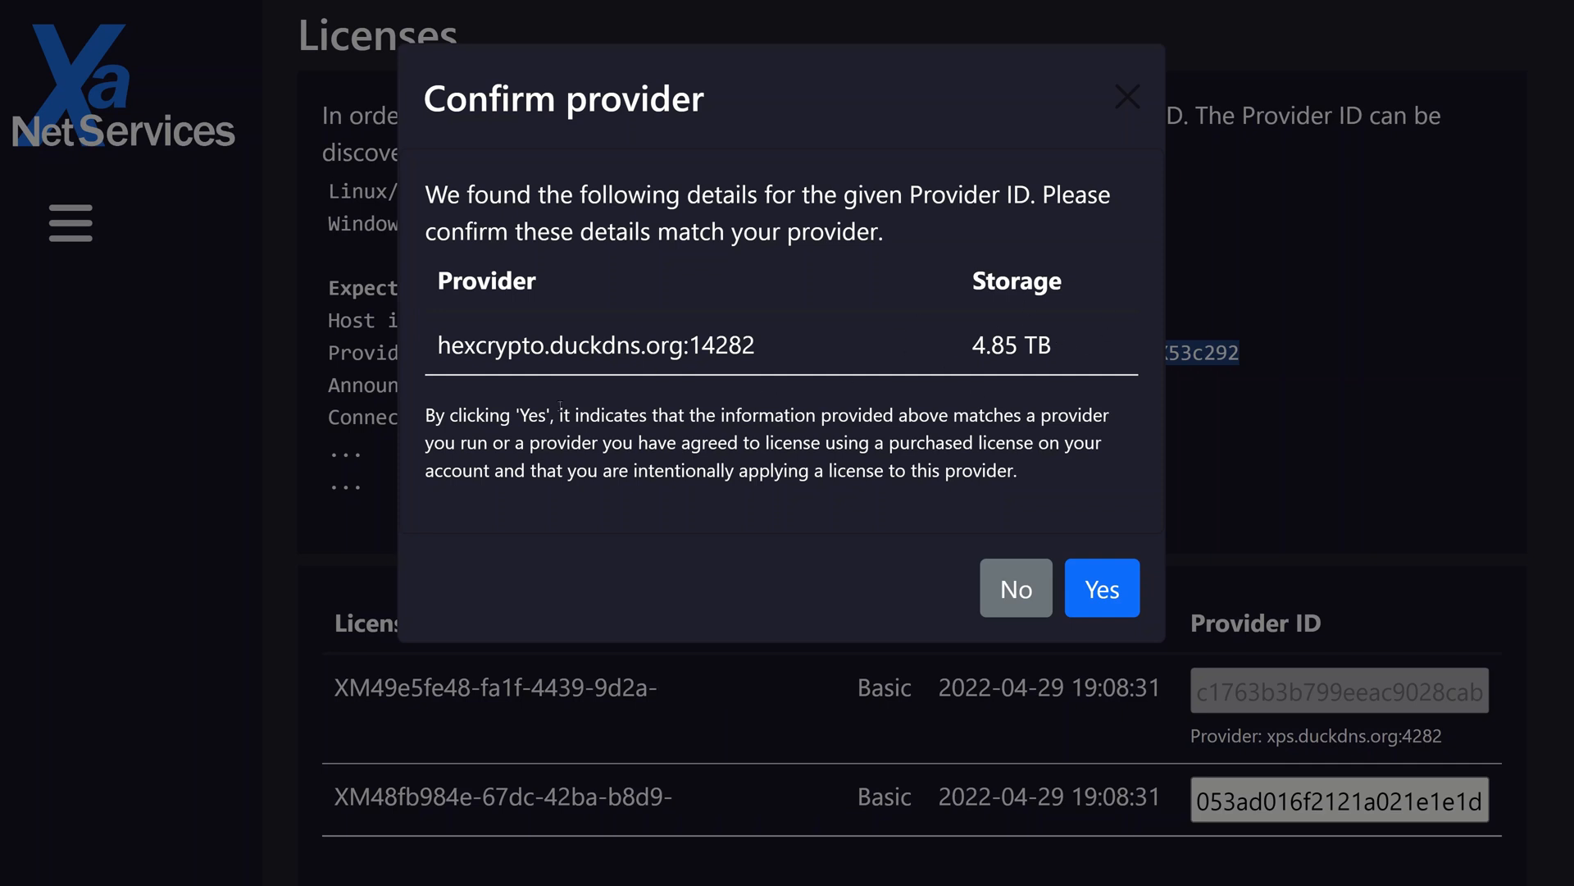
{"action": "mouse_move", "coordinate": [978, 462]}
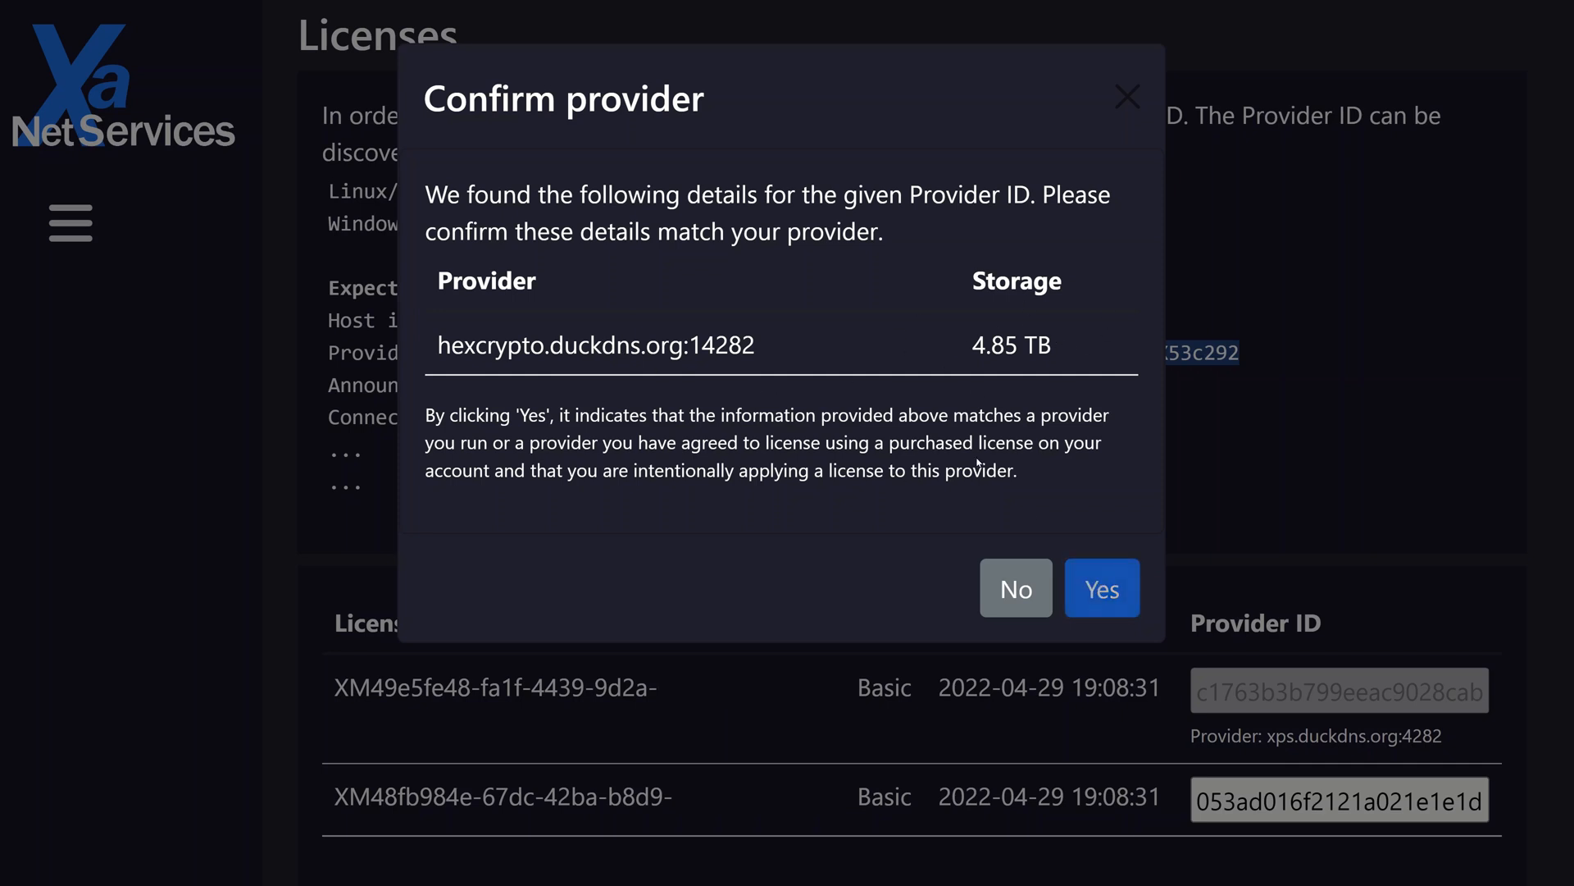
{"action": "left_click", "coordinate": [1101, 587]}
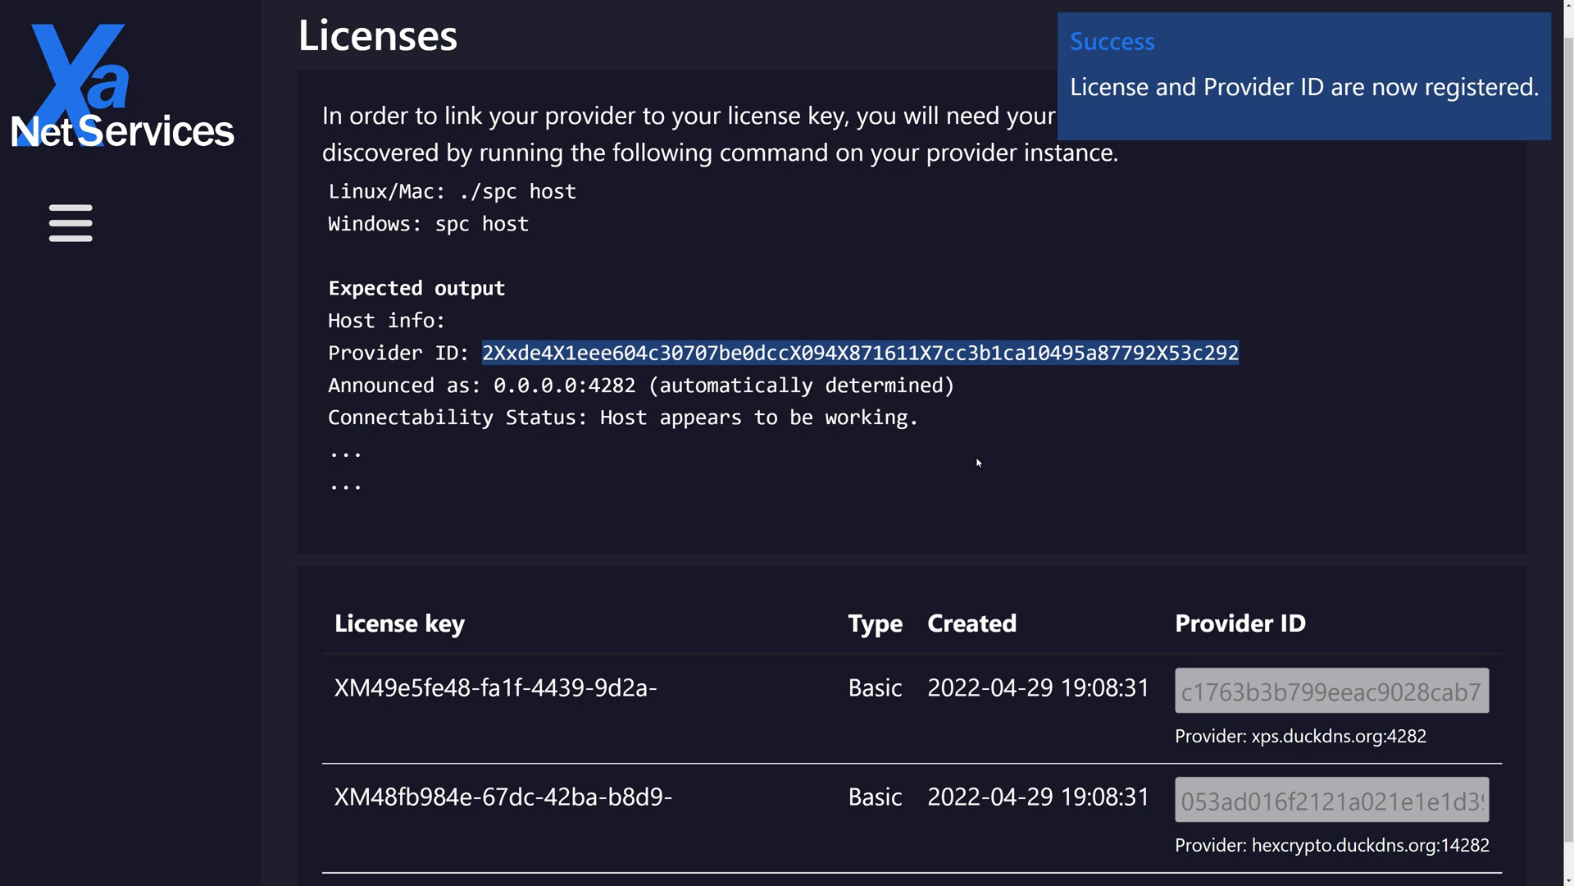
{"action": "scroll", "scroll_direction": "down", "scroll_amount": 3}
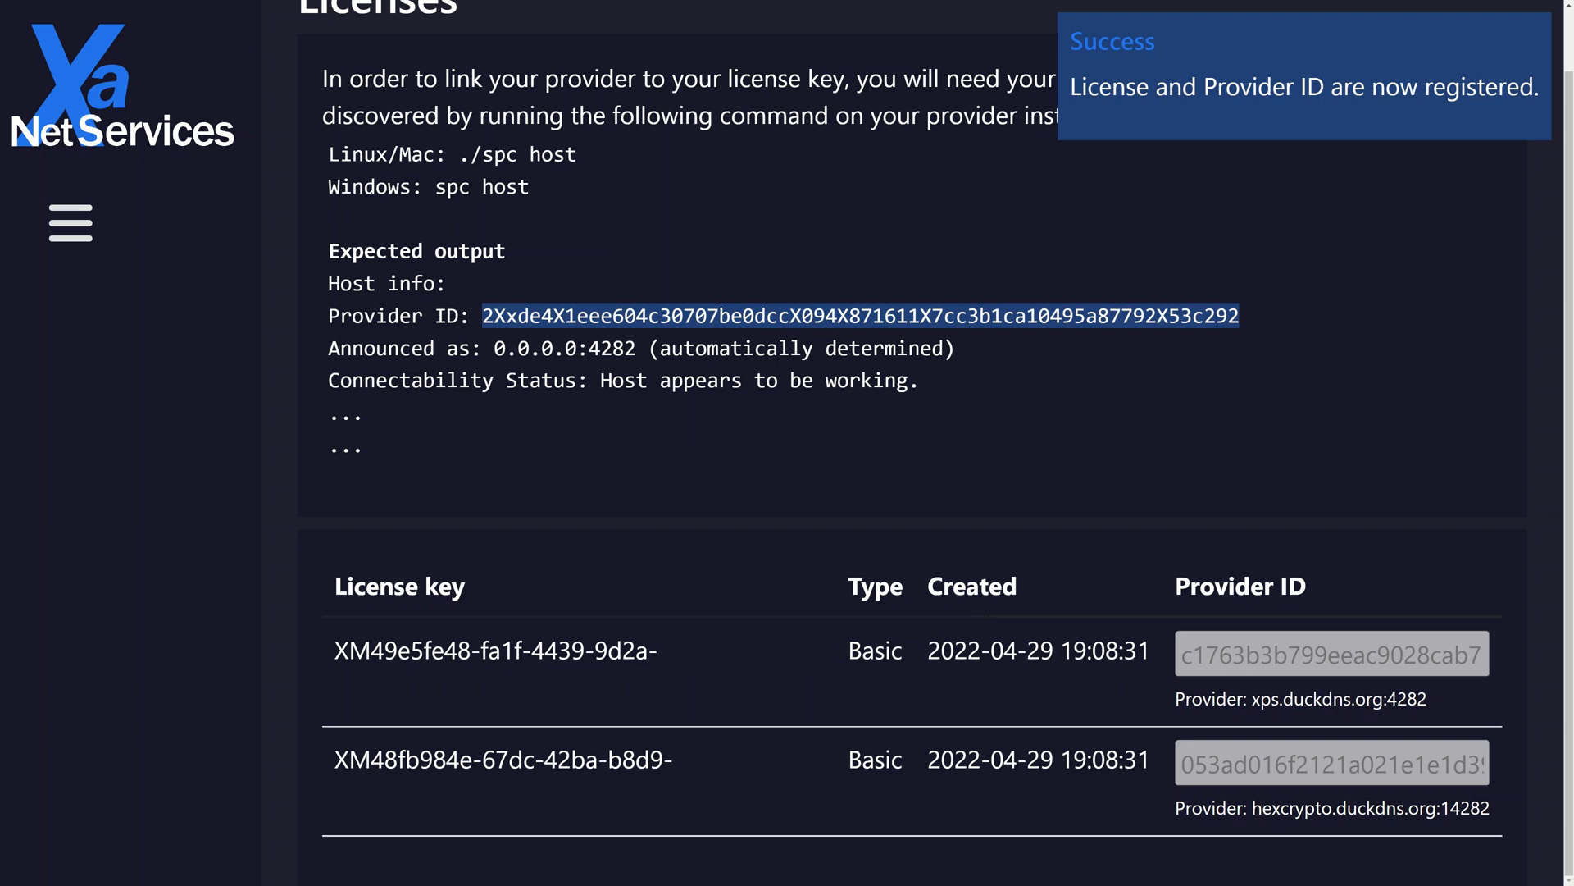
{"action": "mouse_move", "coordinate": [940, 671]}
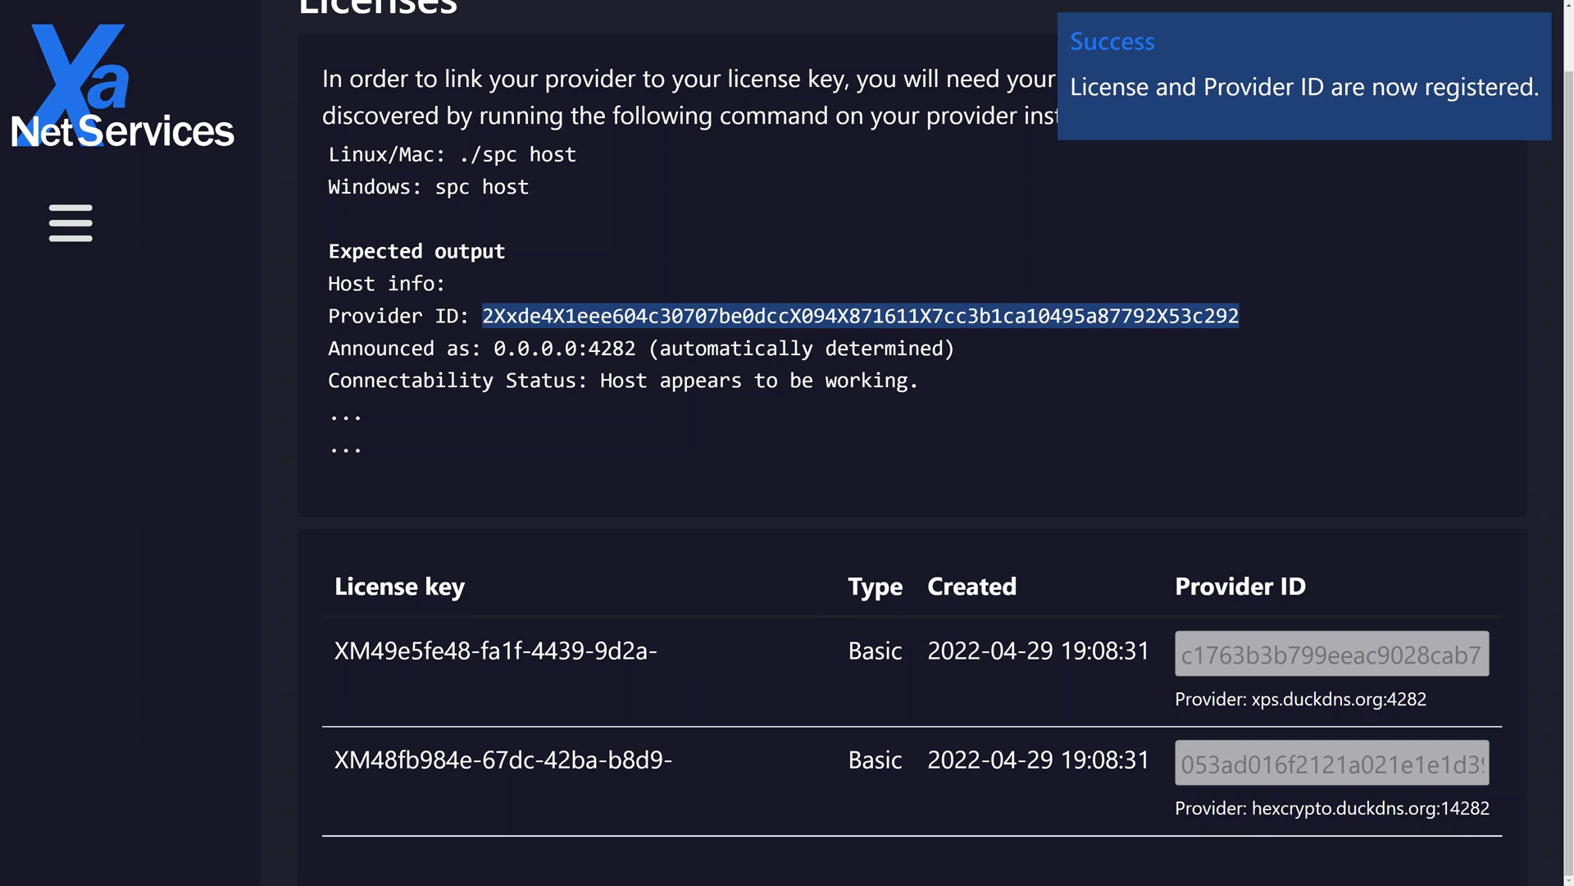
{"action": "mouse_move", "coordinate": [870, 682]}
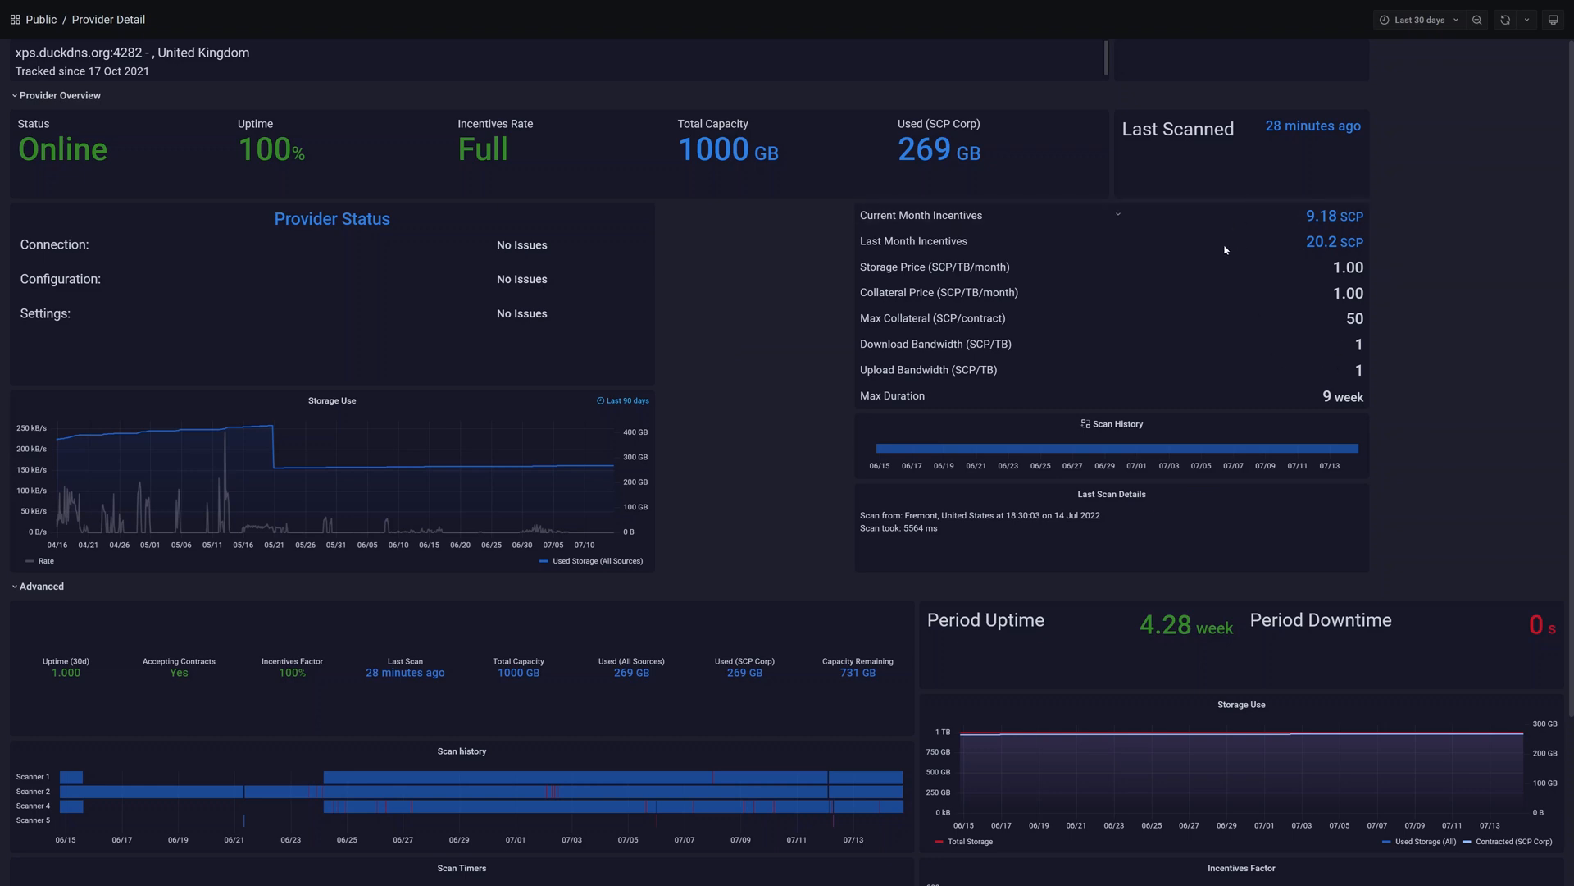
{"action": "mouse_move", "coordinate": [1076, 390]}
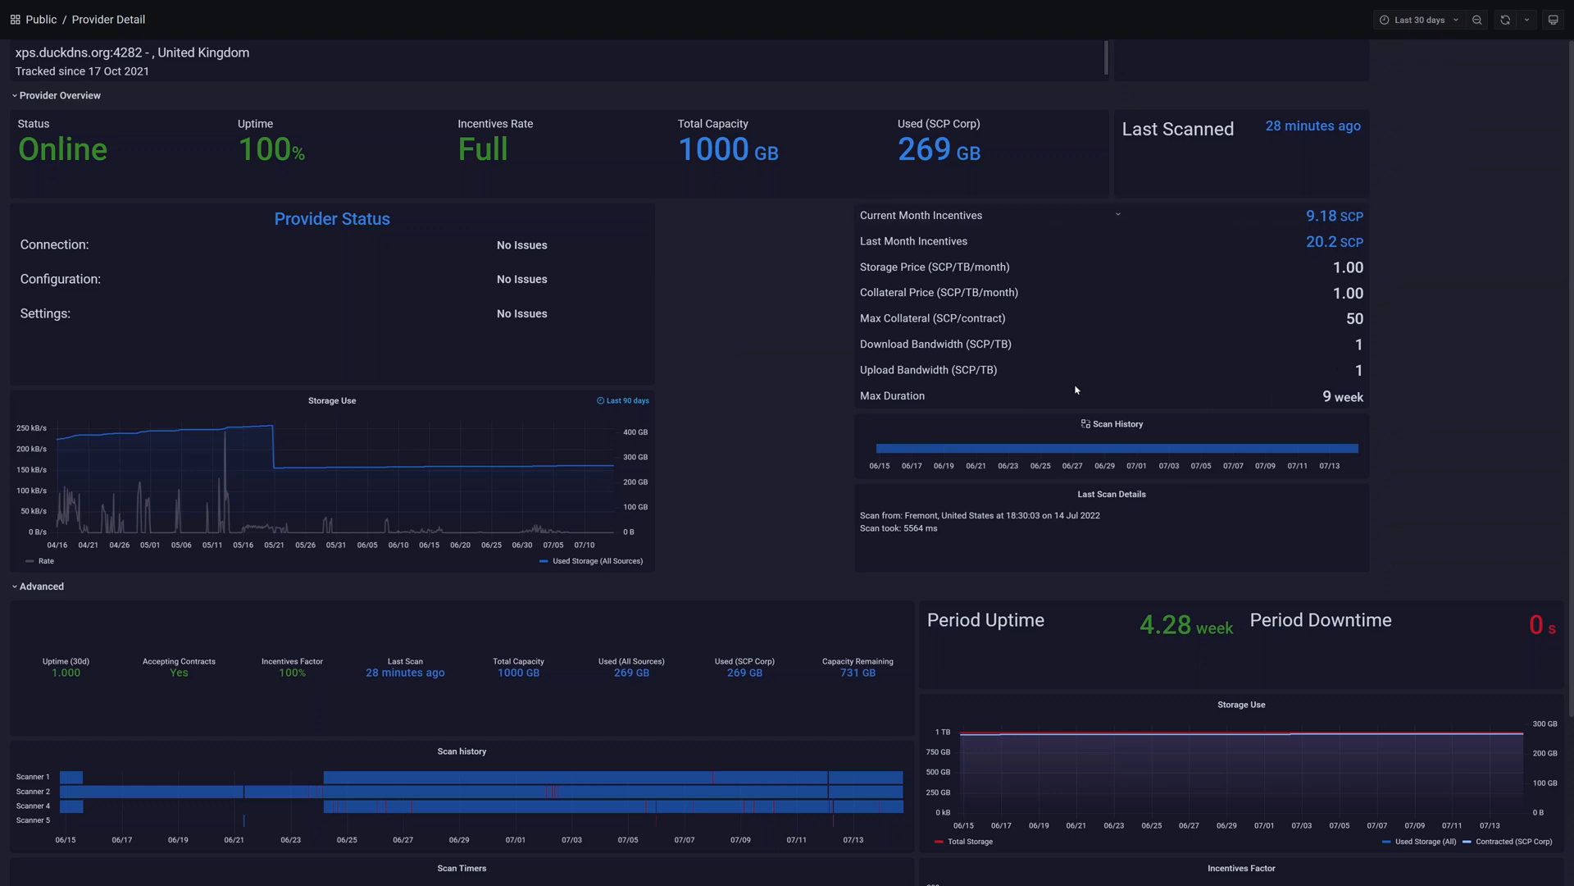
{"action": "mouse_move", "coordinate": [1311, 343]}
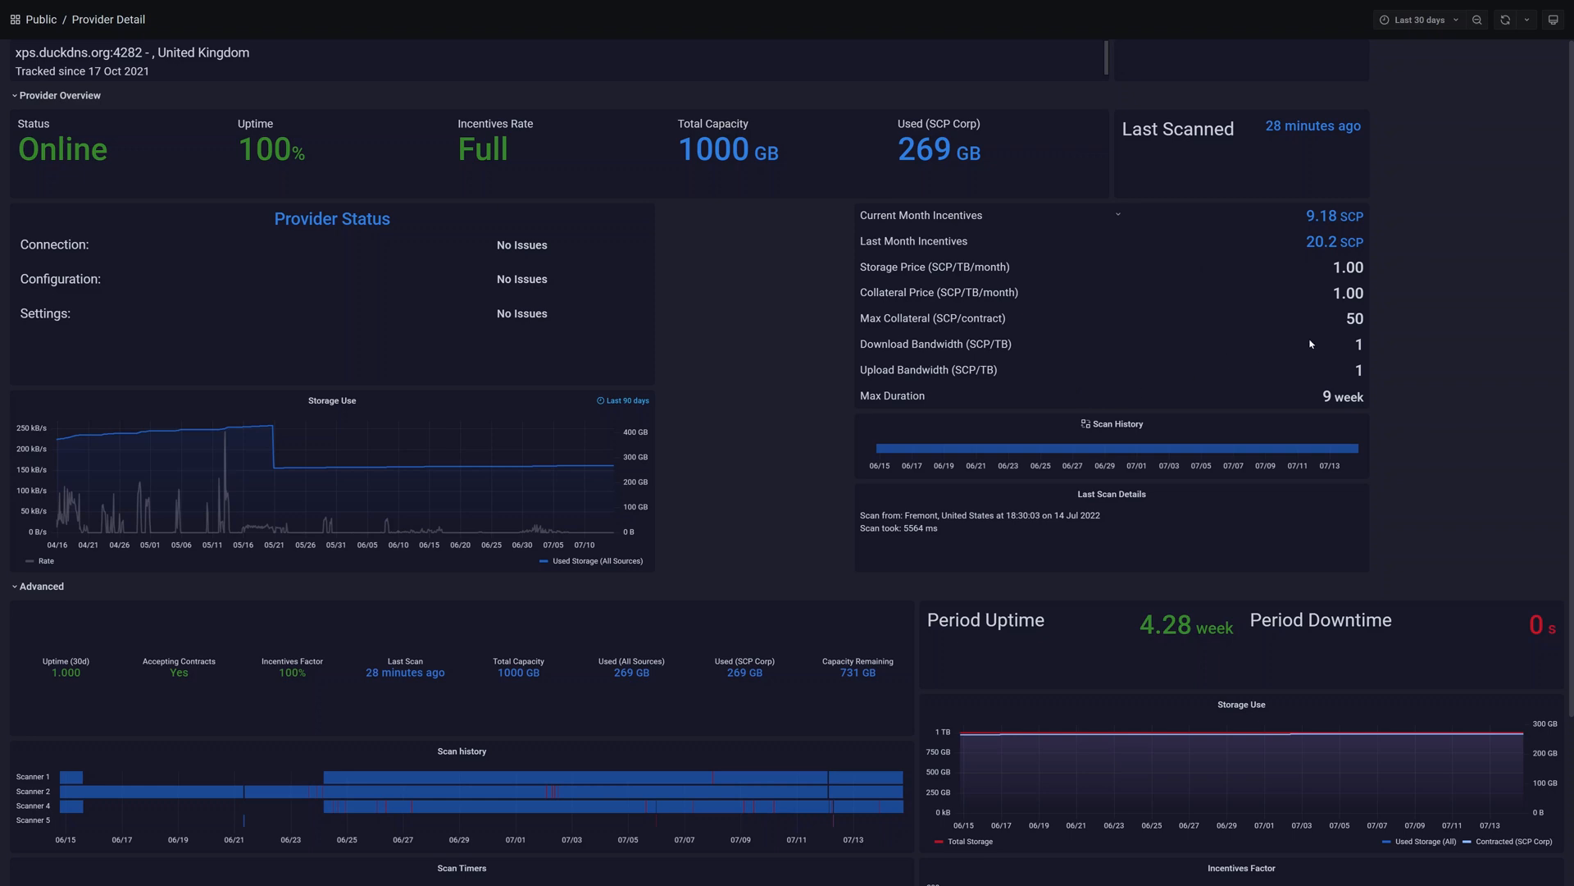
{"action": "mouse_move", "coordinate": [972, 339]}
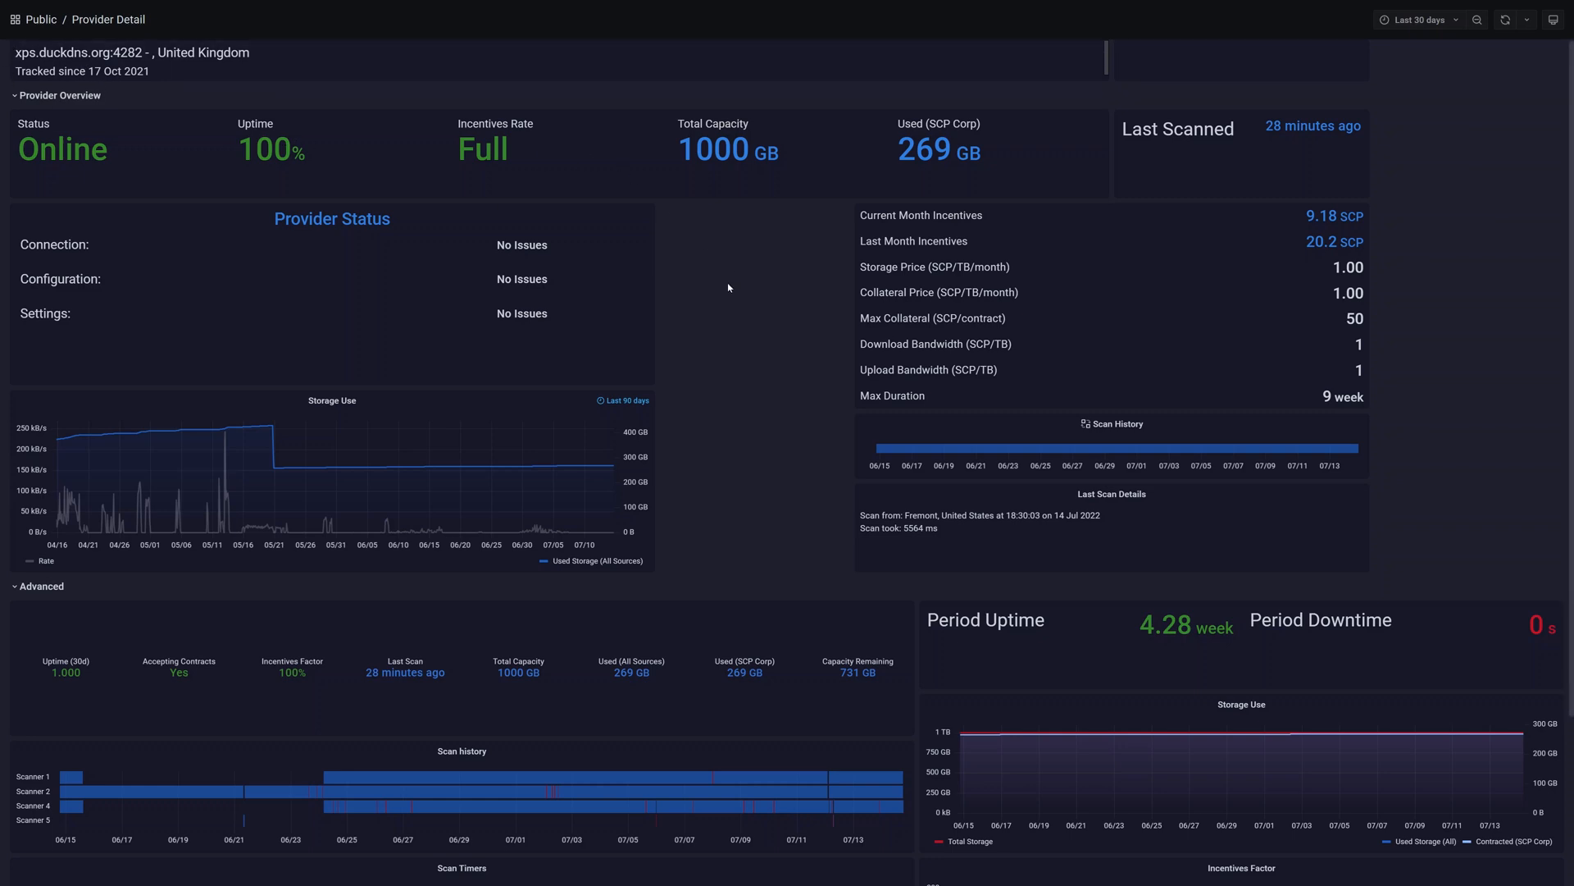
{"action": "mouse_move", "coordinate": [728, 287]}
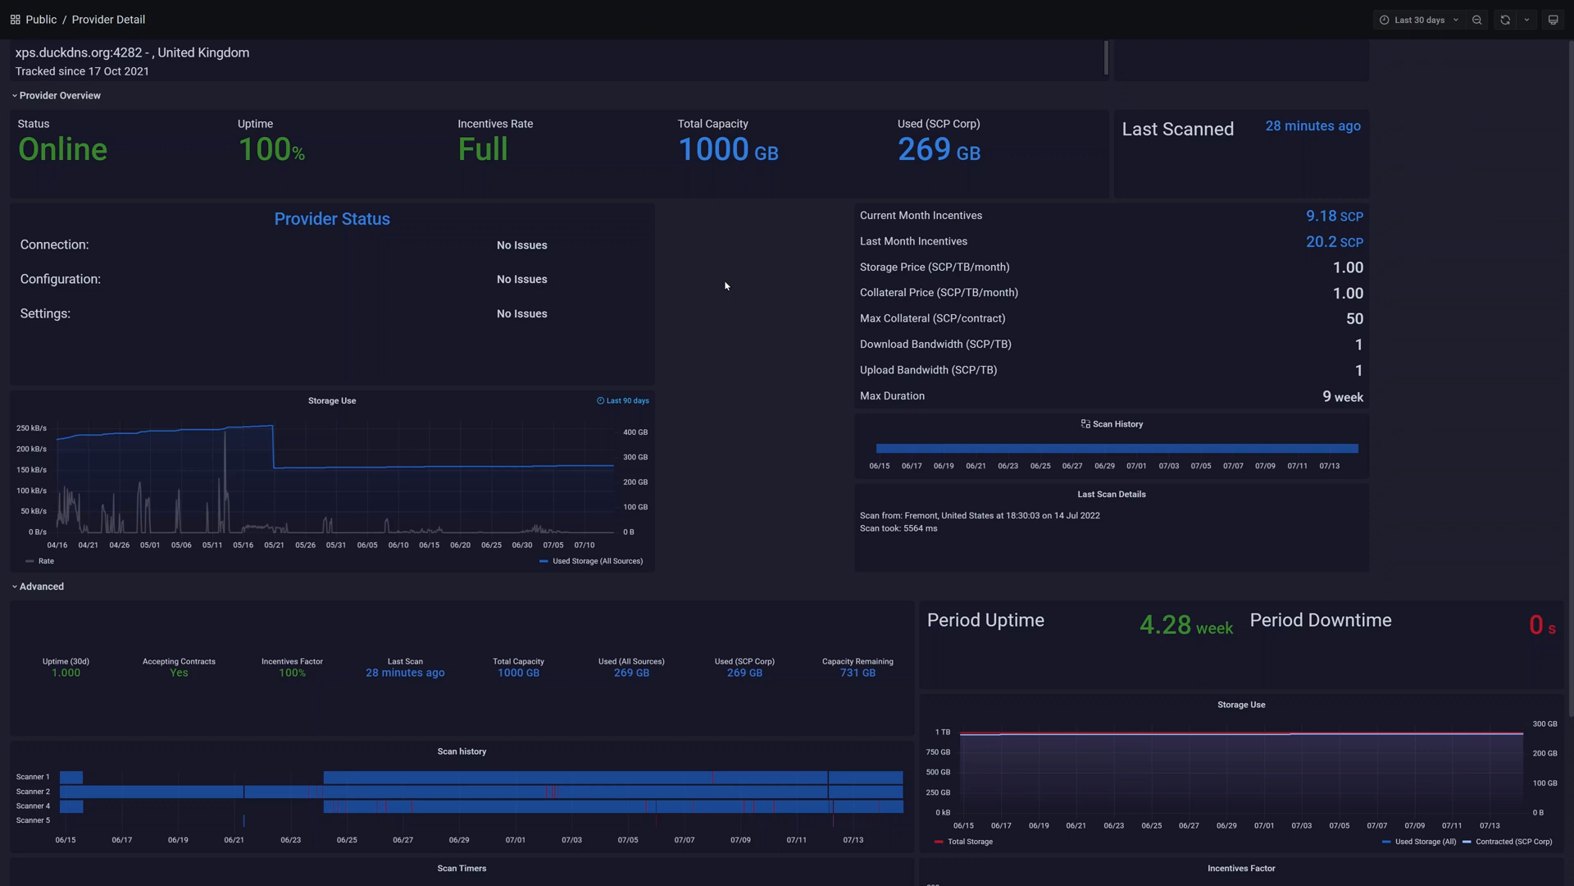
{"action": "mouse_move", "coordinate": [743, 289]}
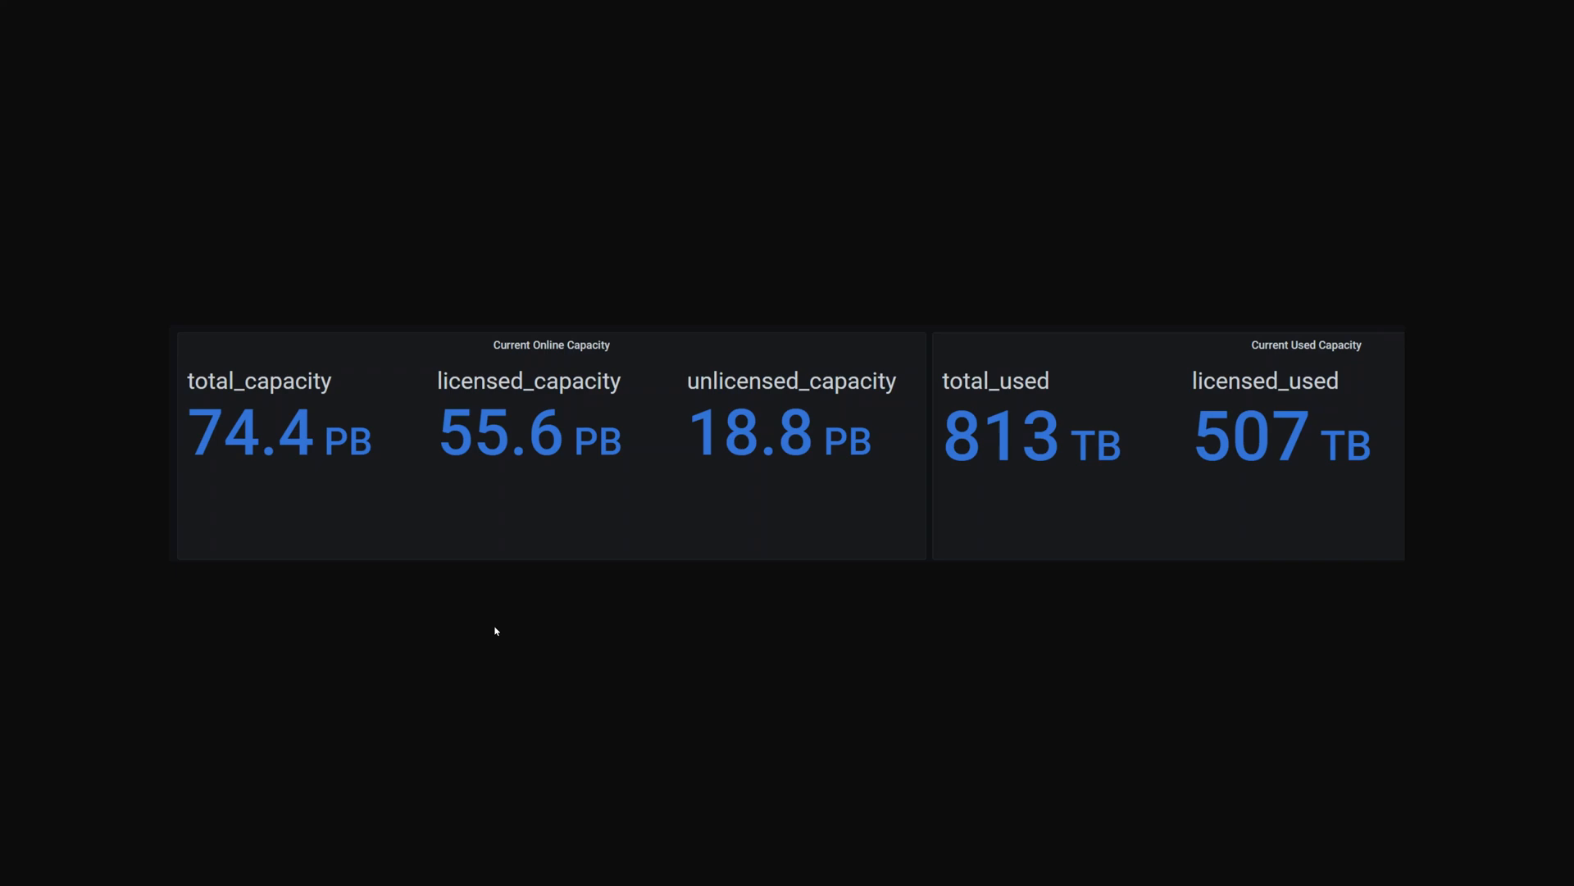
{"action": "mouse_move", "coordinate": [509, 625]}
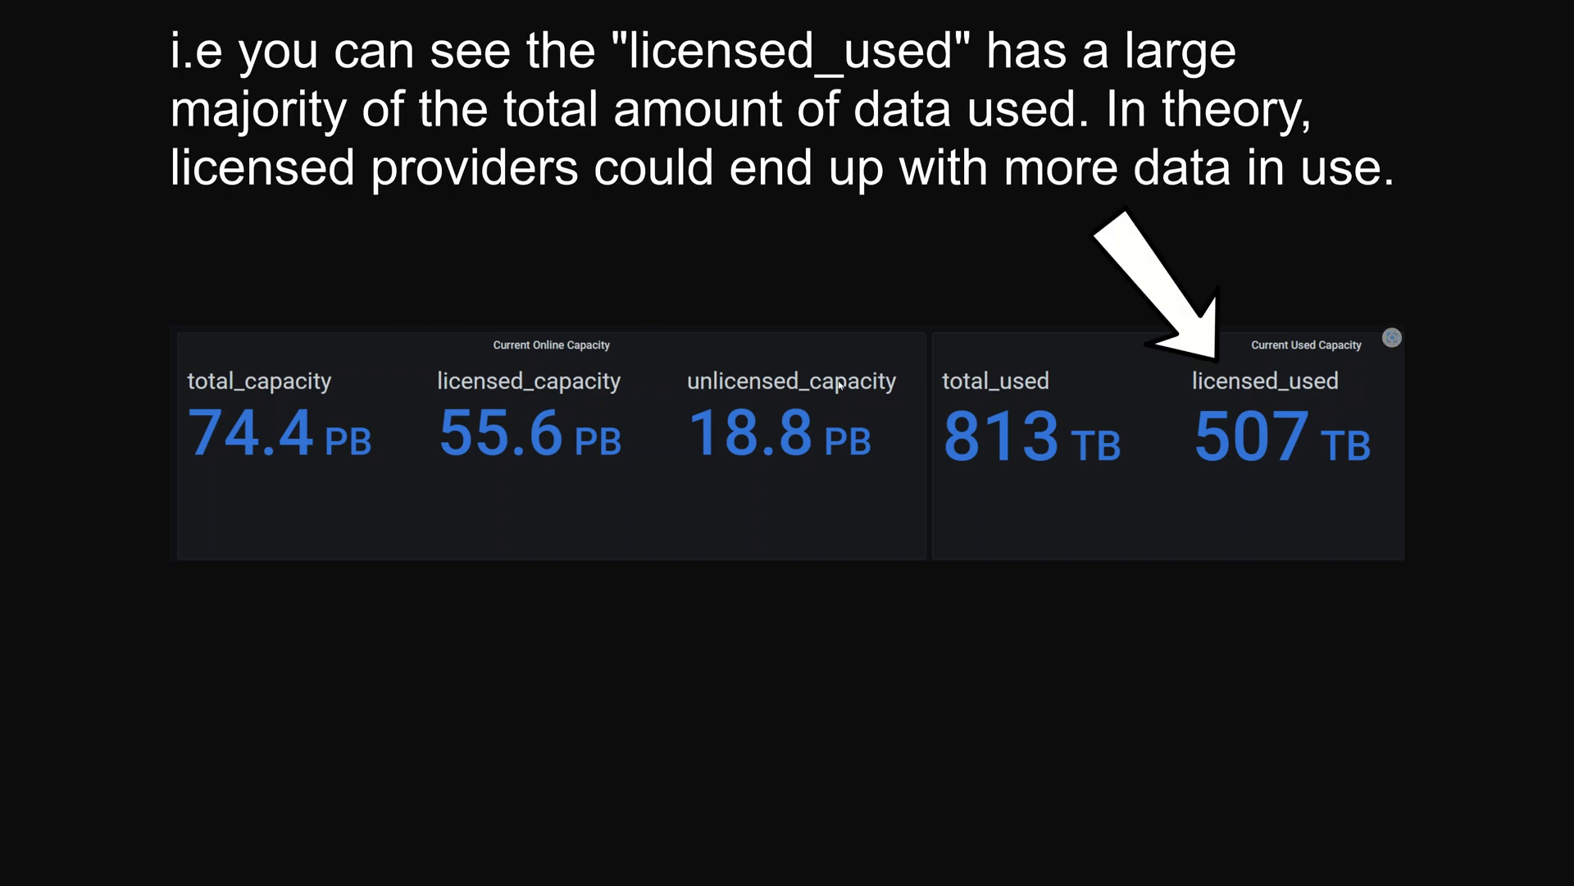
{"action": "mouse_move", "coordinate": [906, 436]}
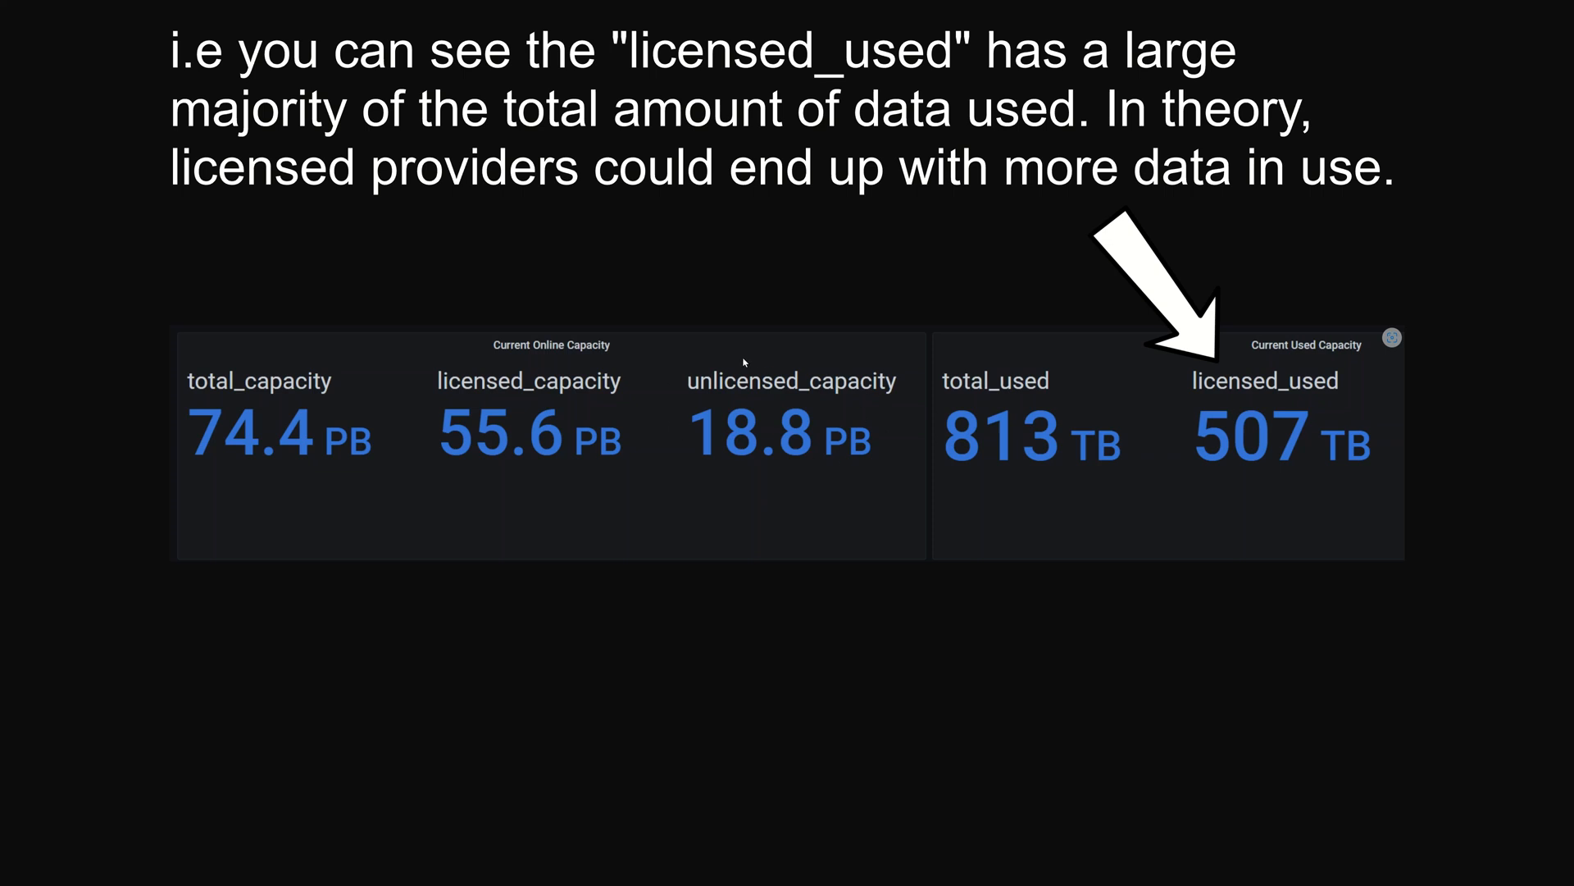
{"action": "mouse_move", "coordinate": [542, 360]}
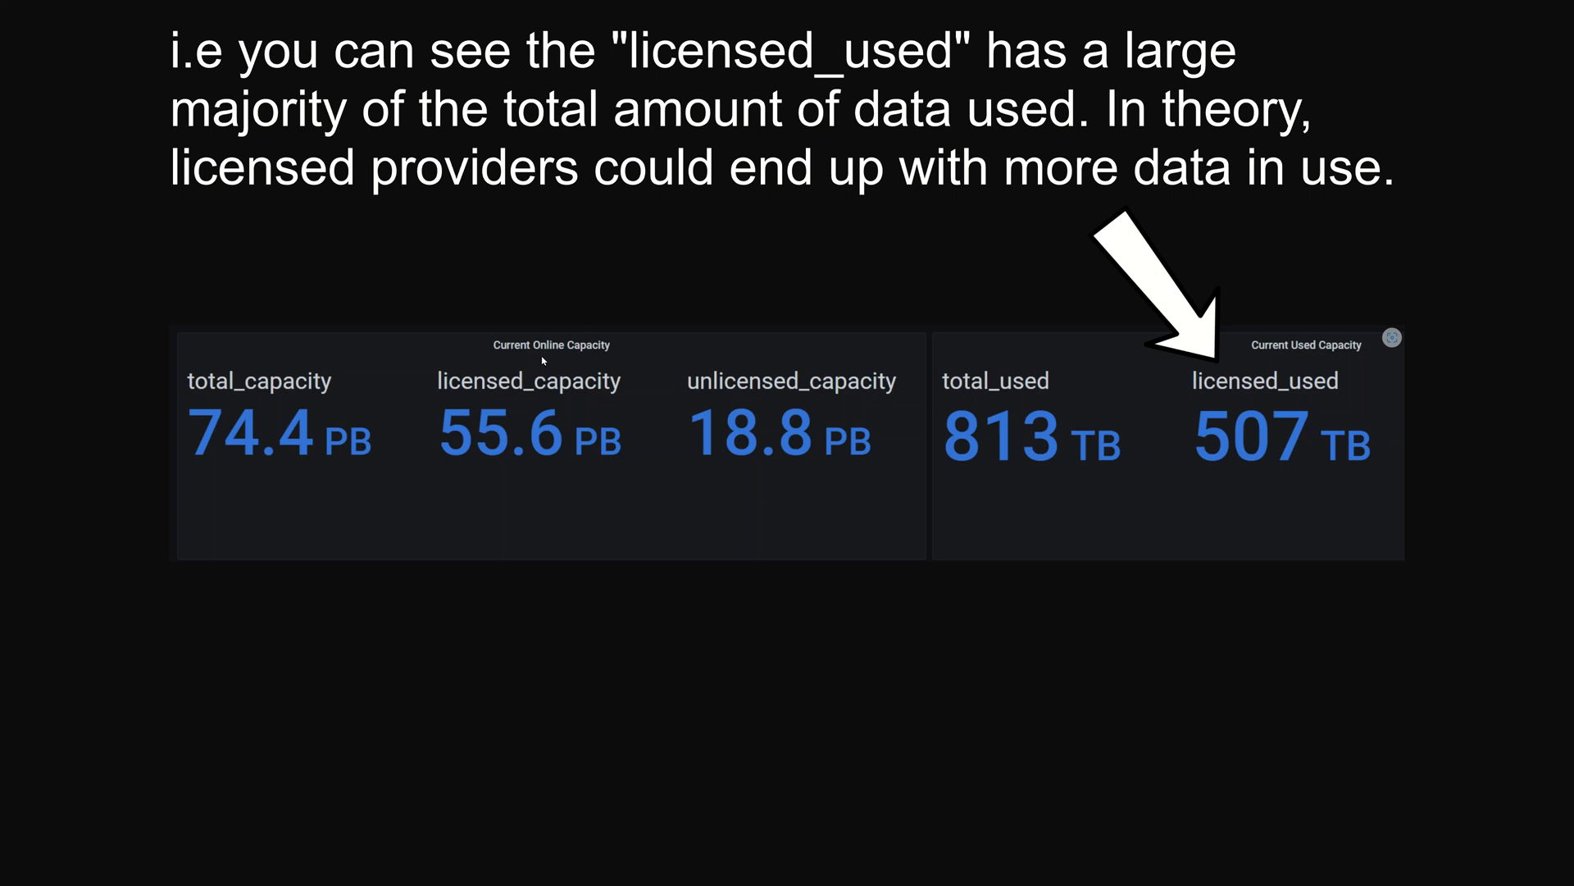
{"action": "mouse_move", "coordinate": [624, 388]}
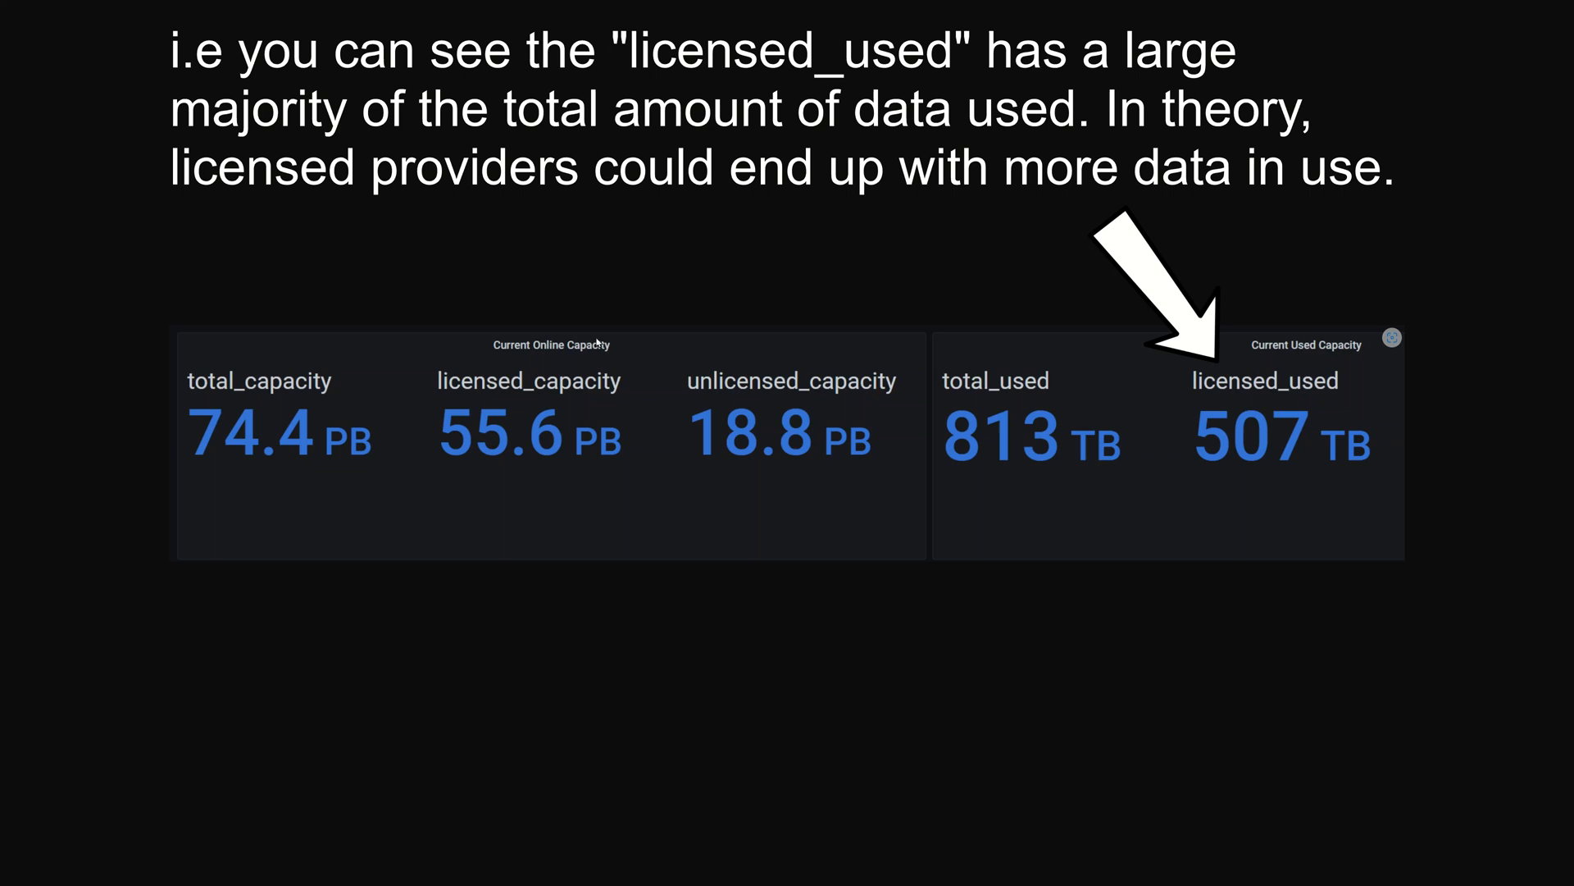
{"action": "mouse_move", "coordinate": [713, 457]}
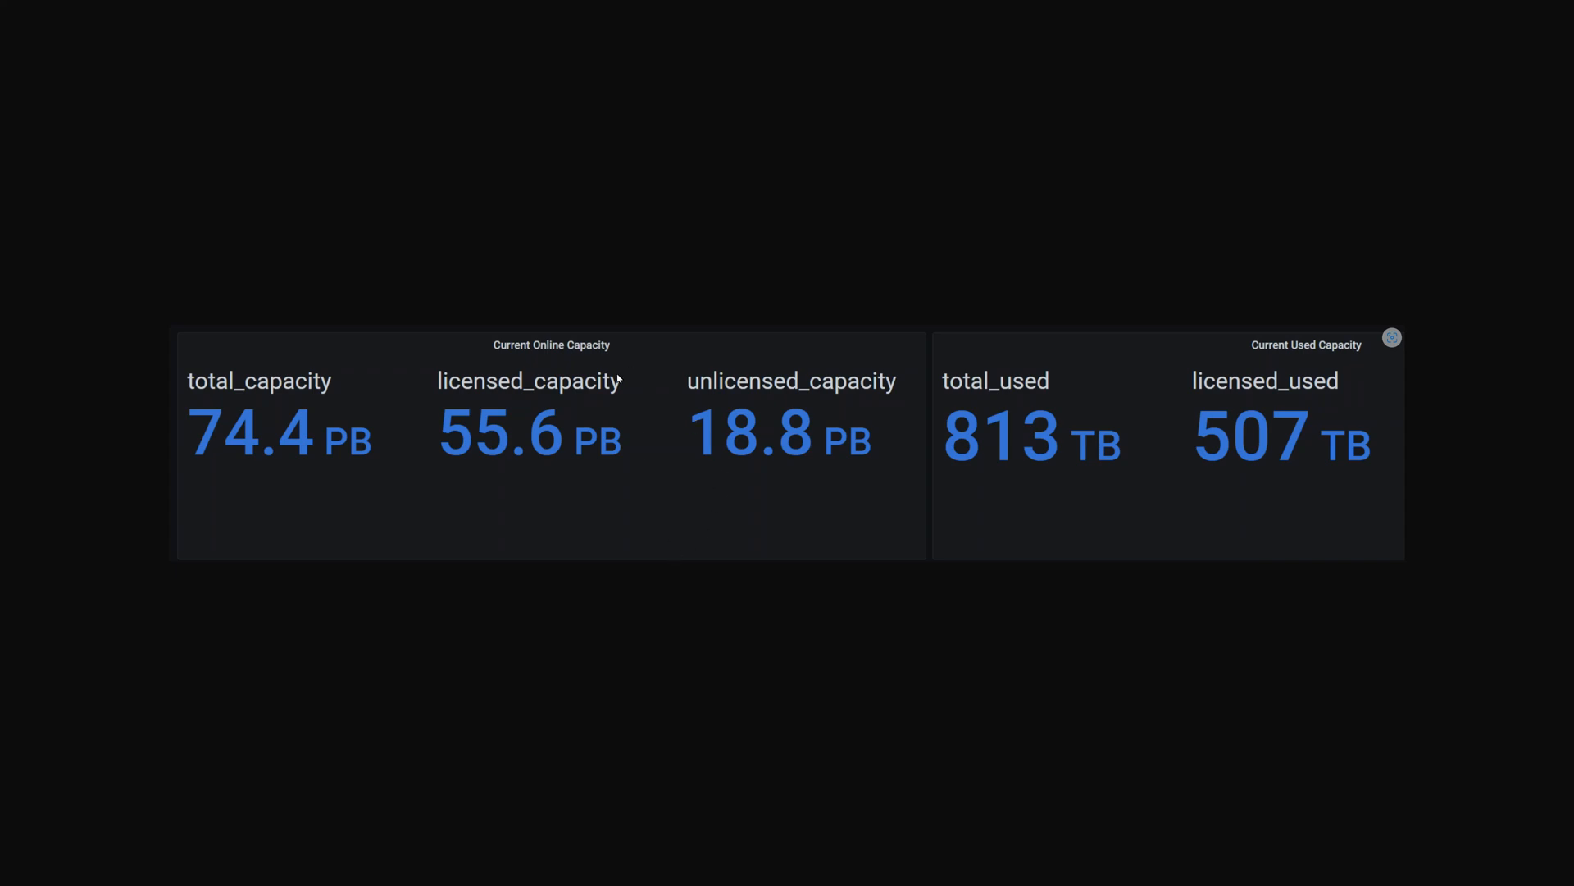
{"action": "mouse_move", "coordinate": [500, 330]}
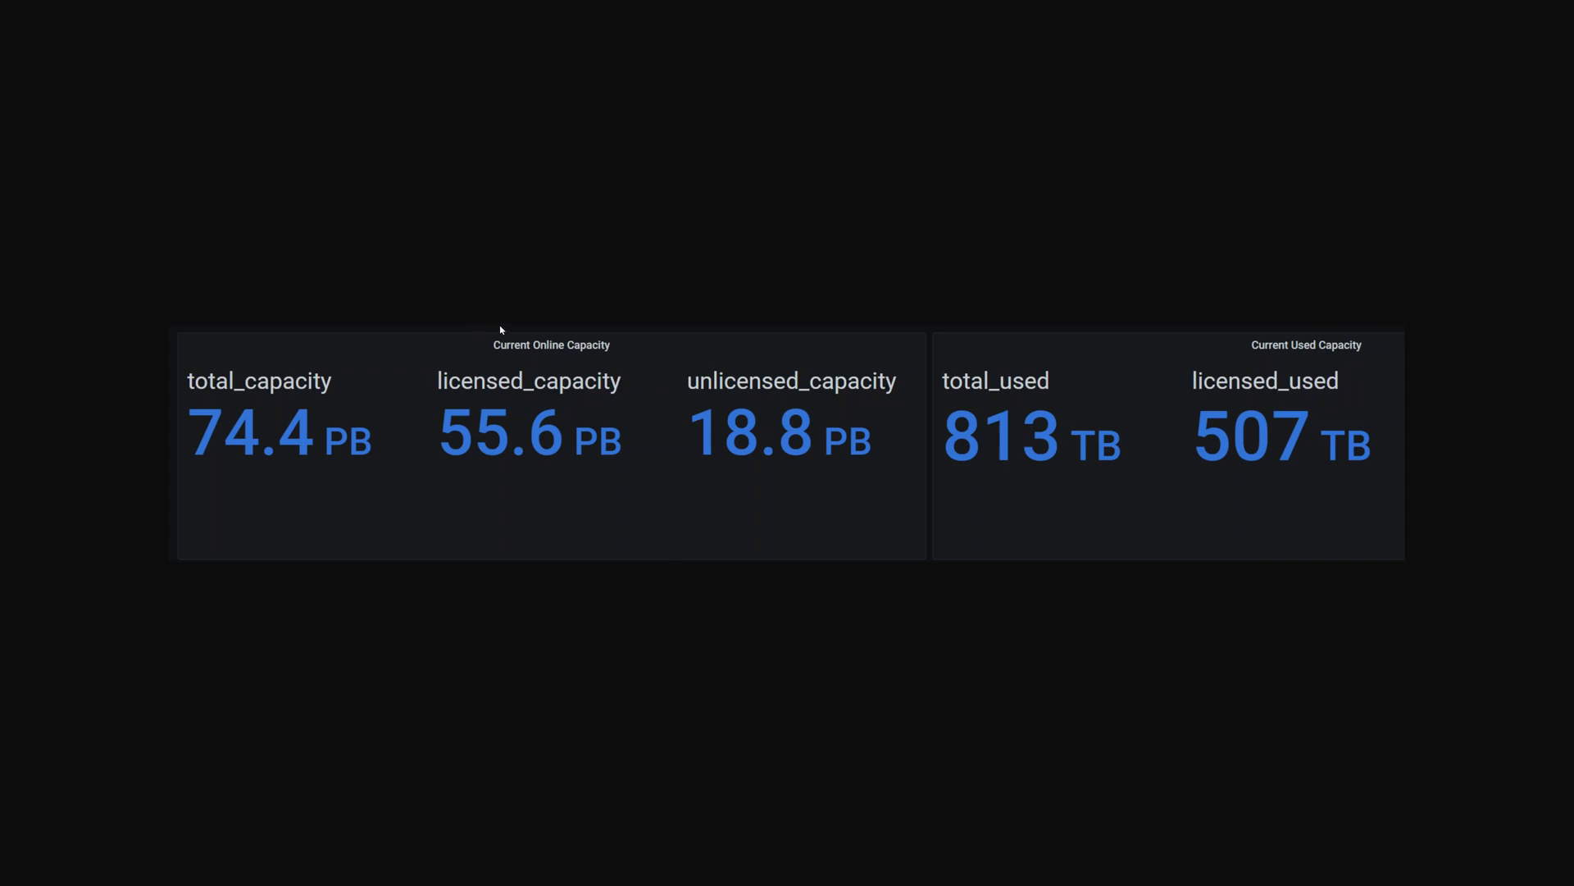